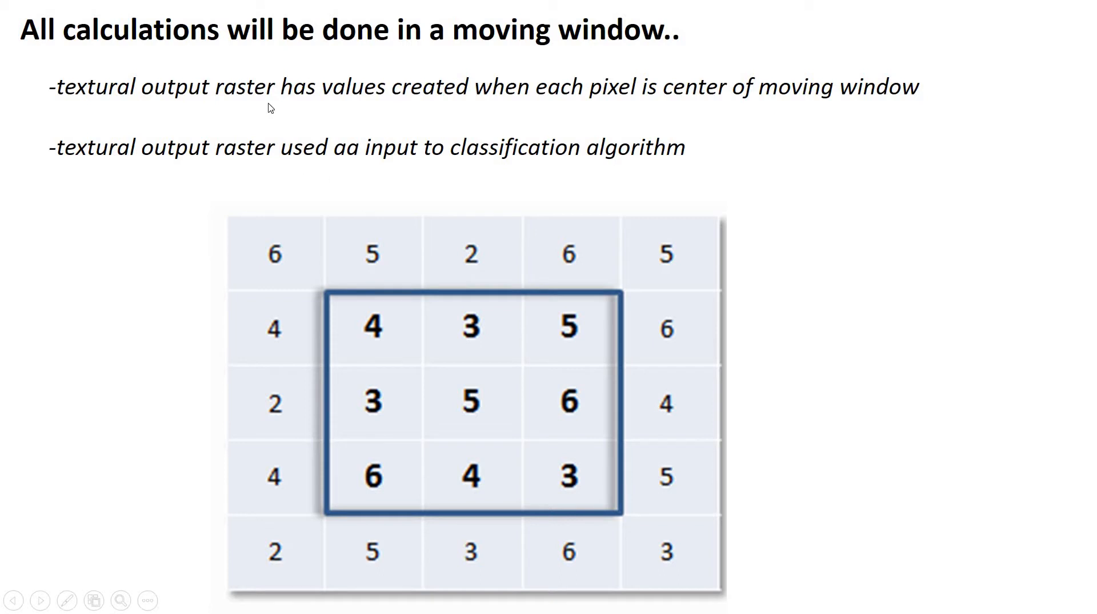
mouse_move(324, 317)
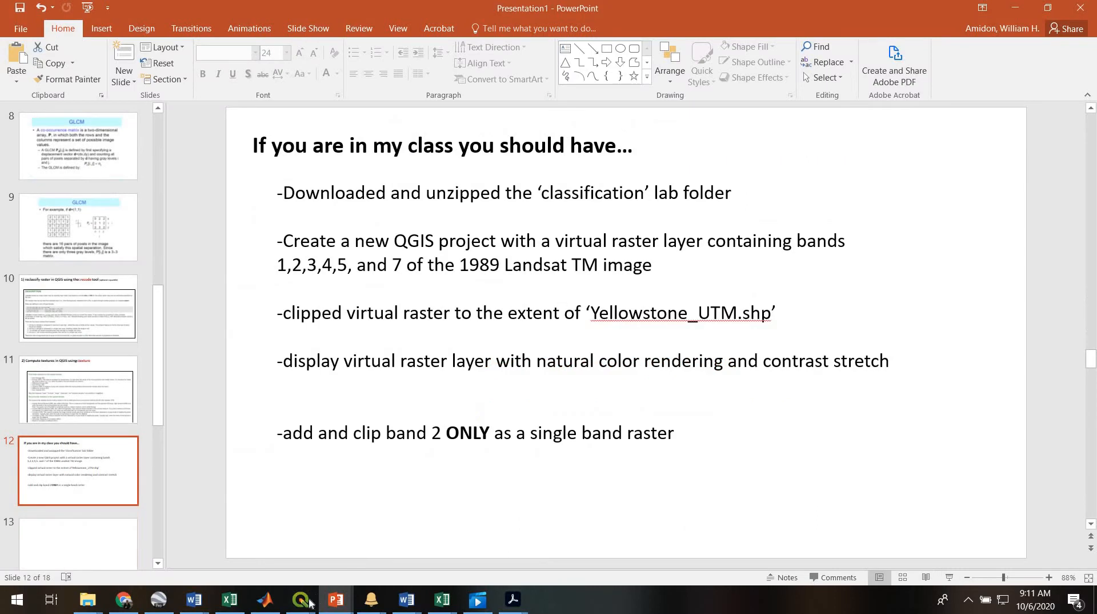
mouse_move(299, 600)
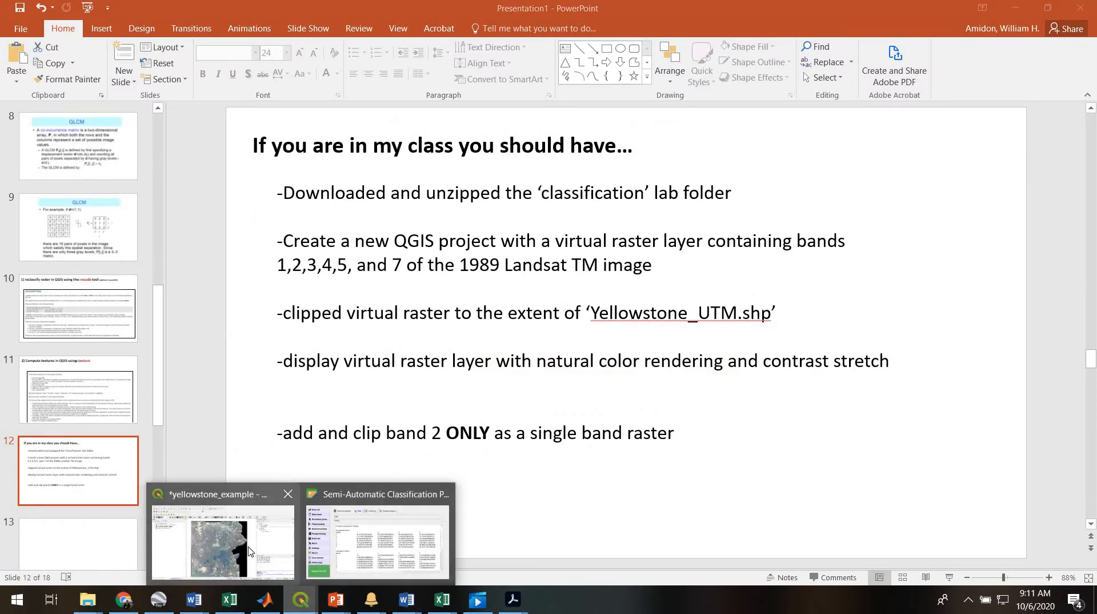
Switch to the yellowstone_example QGIS project showing the clipped Landsat natural-colour image.
click(221, 542)
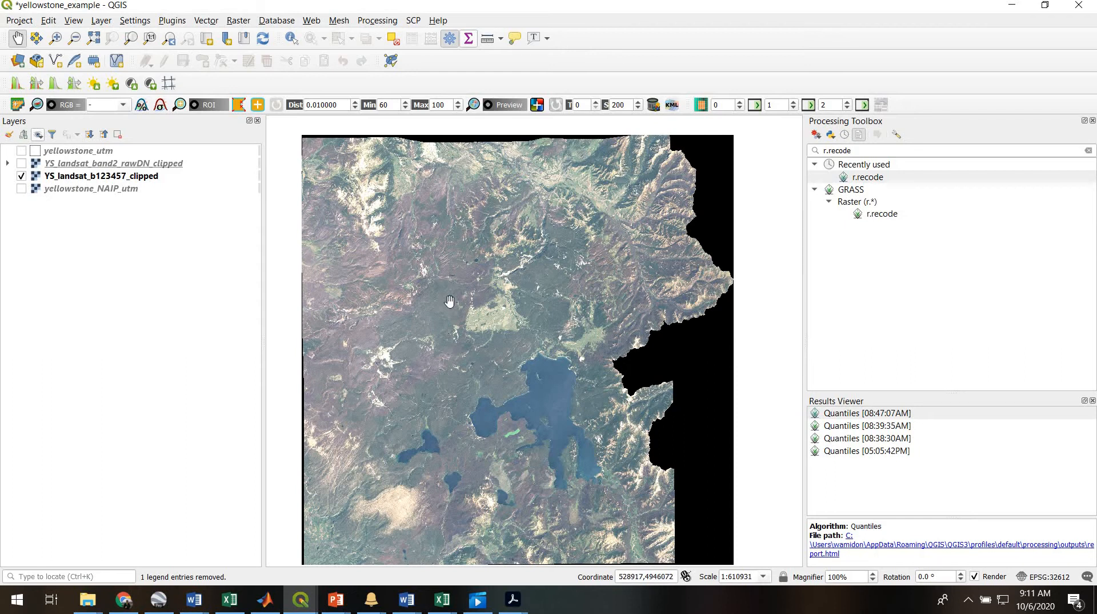
mouse_move(417, 312)
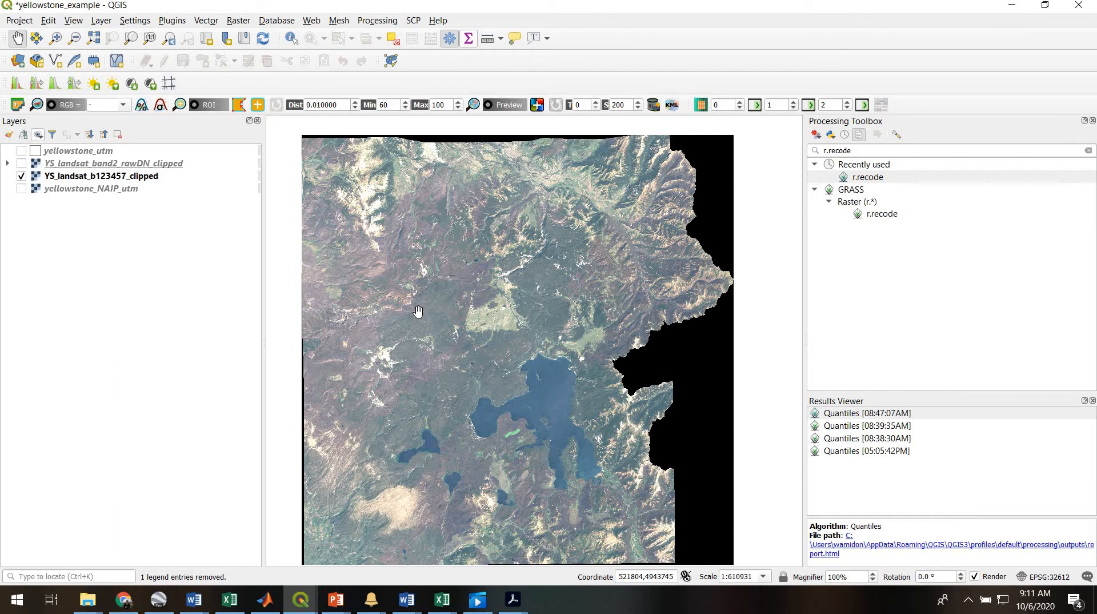
mouse_move(424, 294)
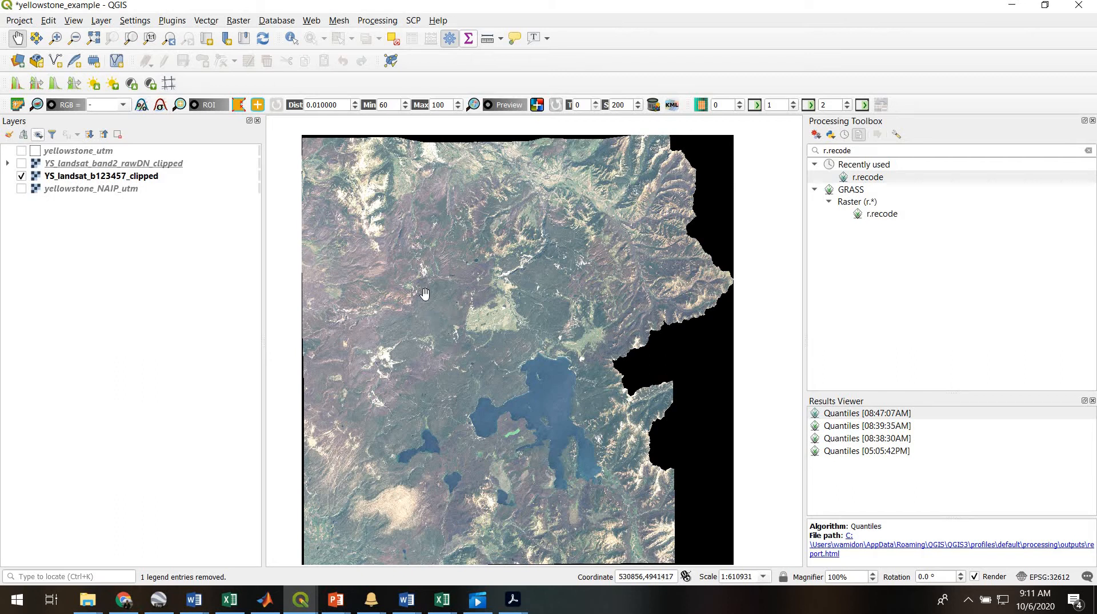
mouse_move(411, 306)
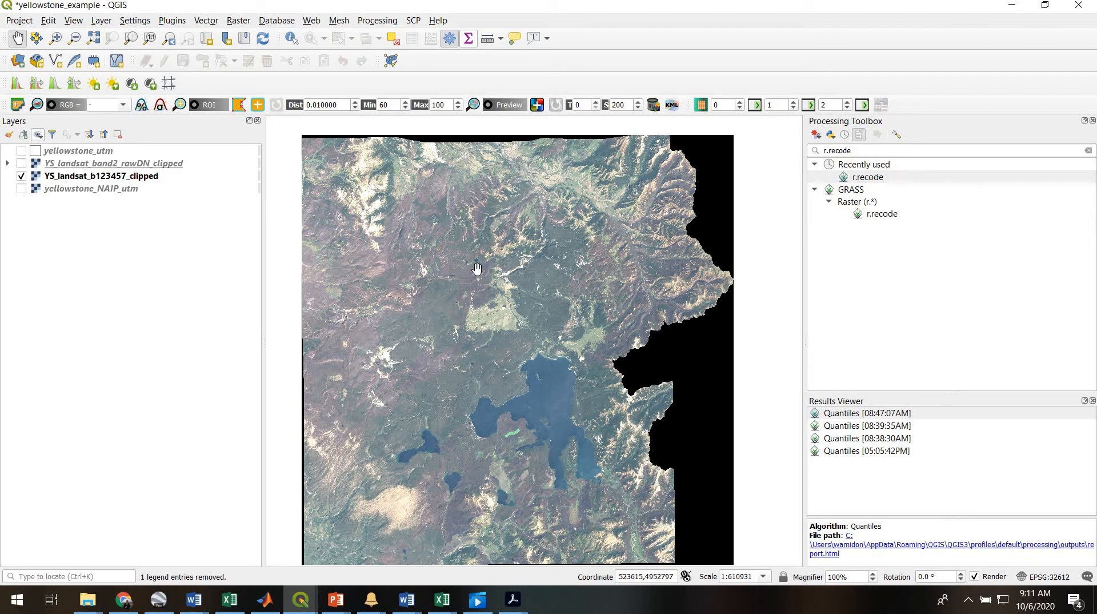
mouse_move(448, 306)
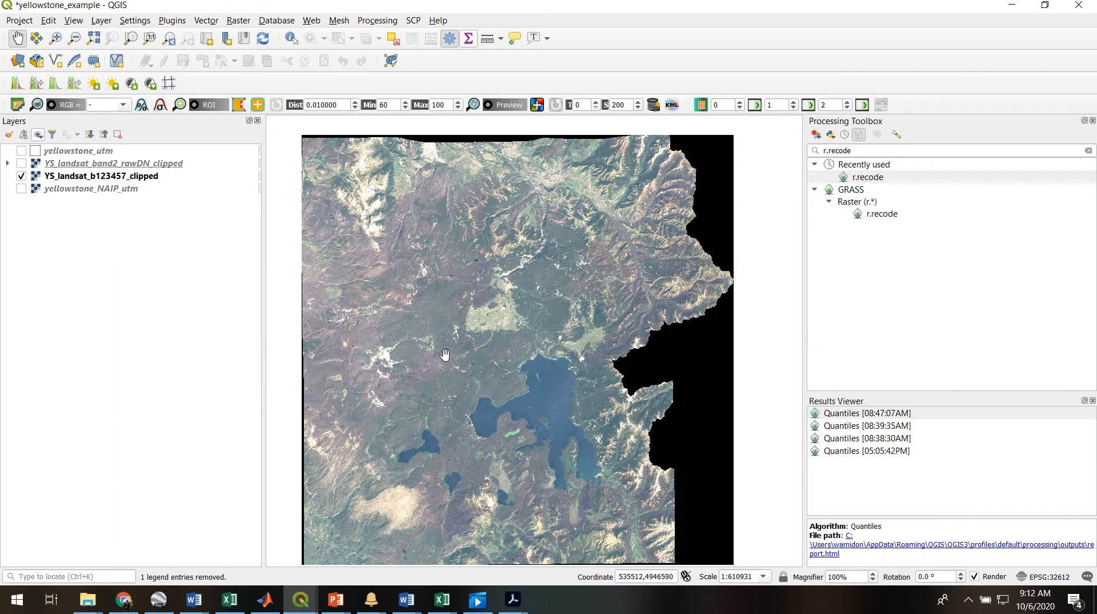
mouse_move(449, 356)
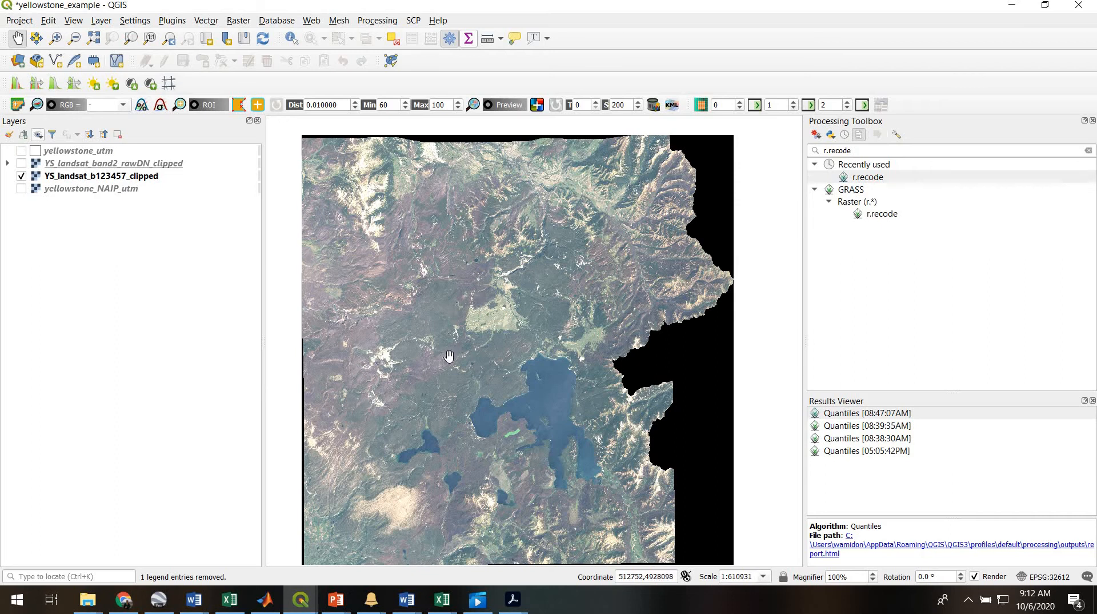
mouse_move(448, 355)
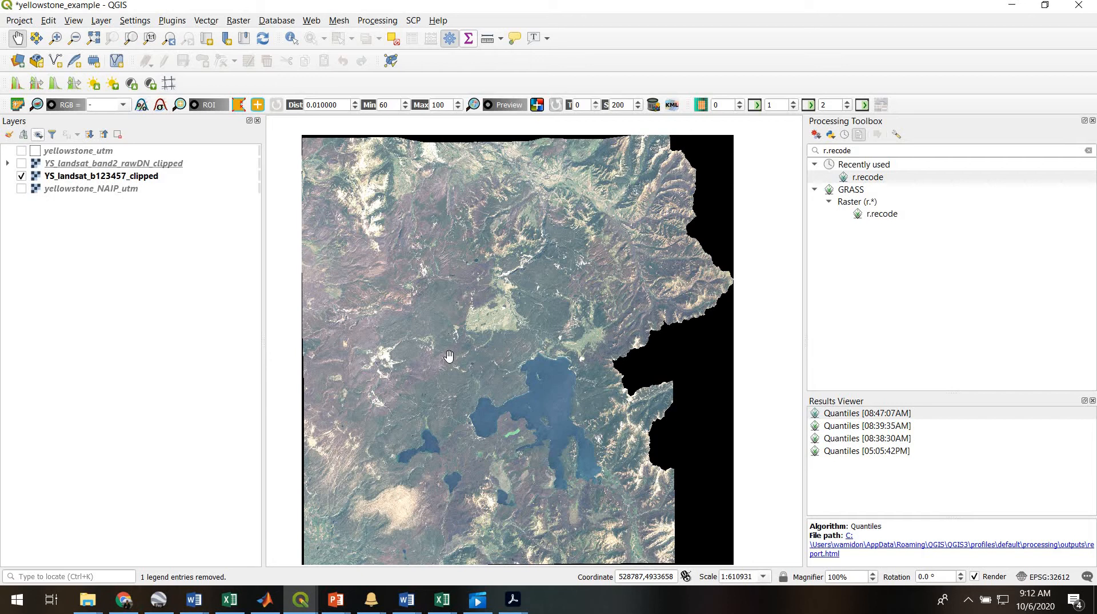
mouse_move(835, 236)
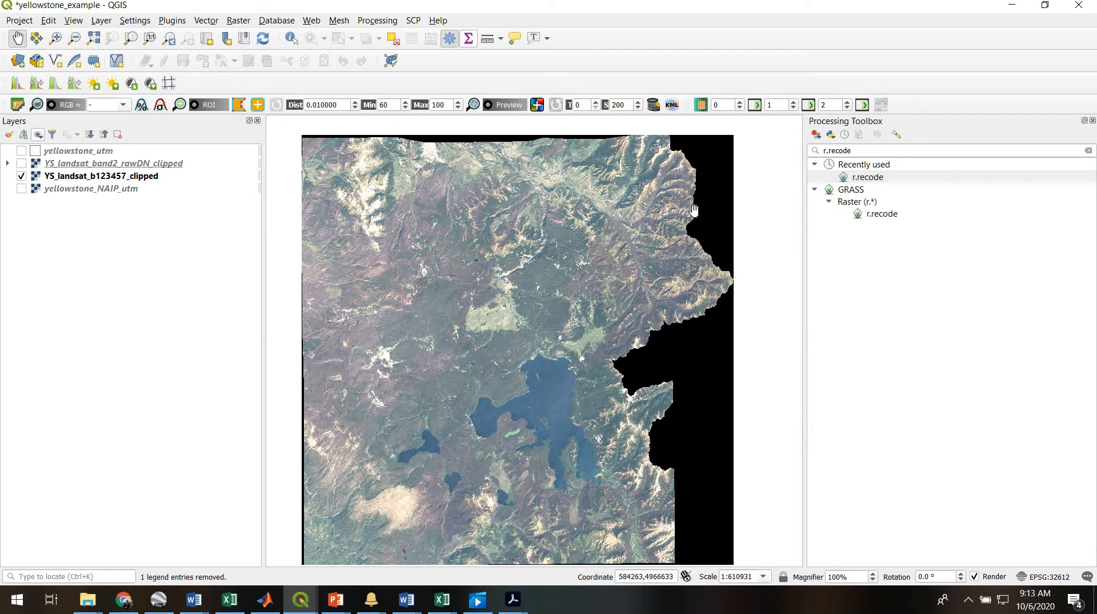
mouse_move(378, 368)
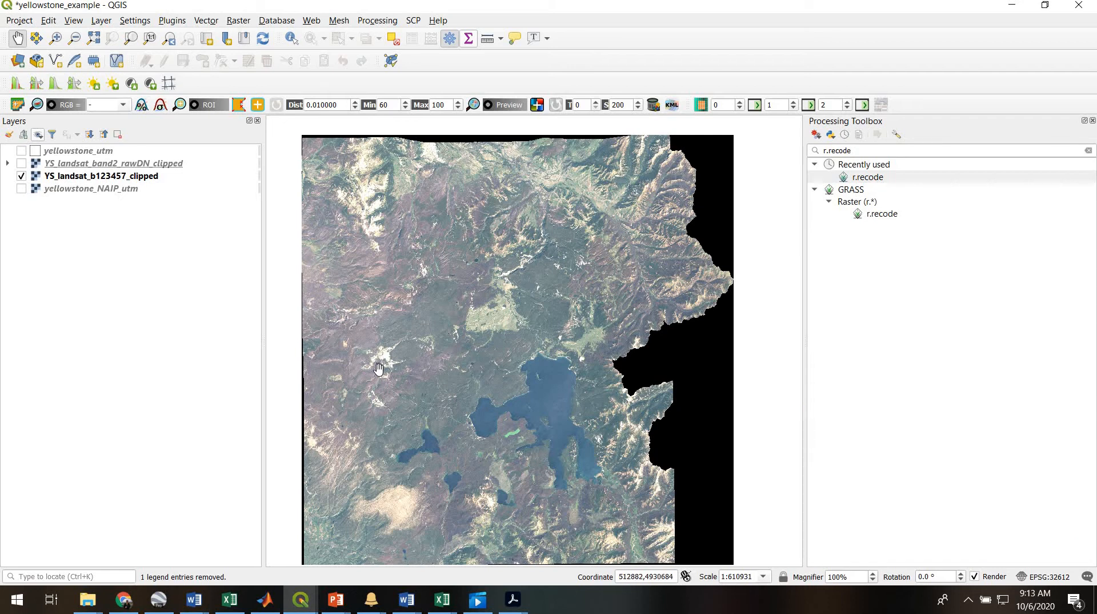
mouse_move(410, 563)
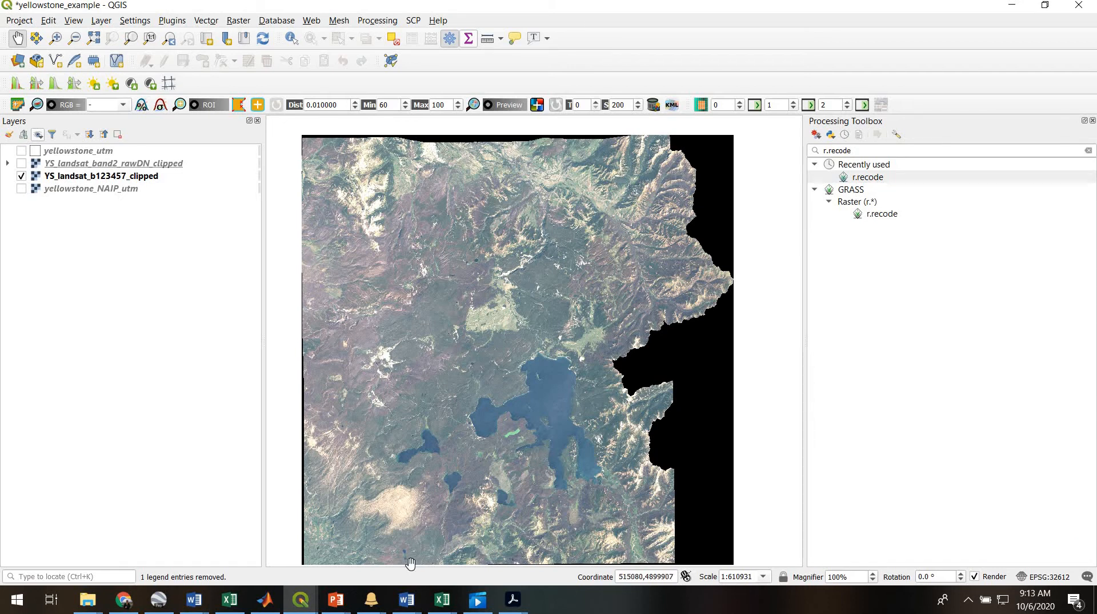
mouse_move(406, 600)
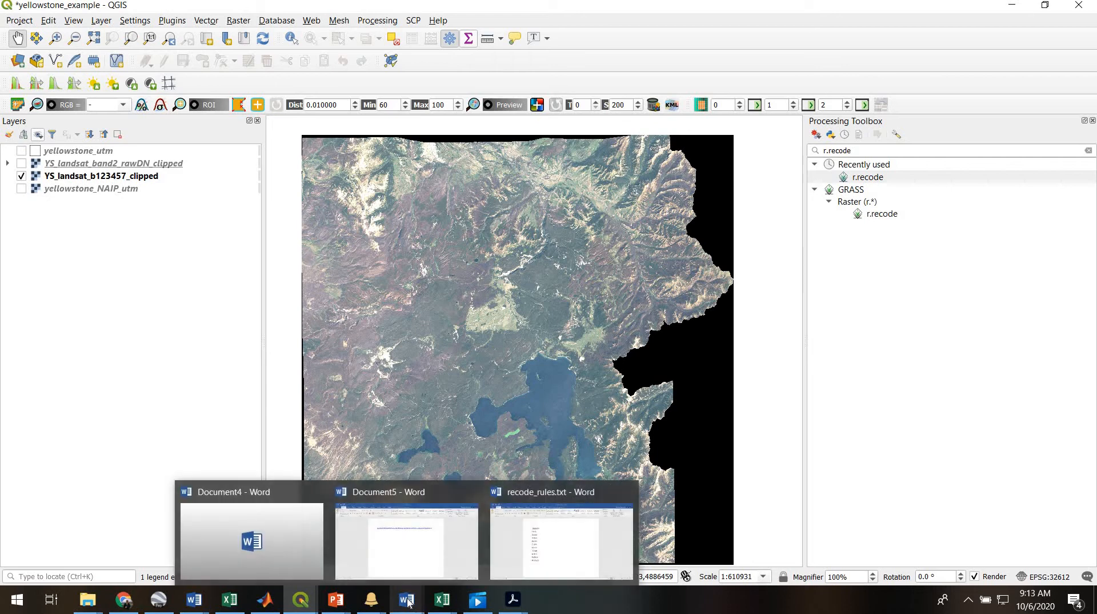
mouse_move(574, 551)
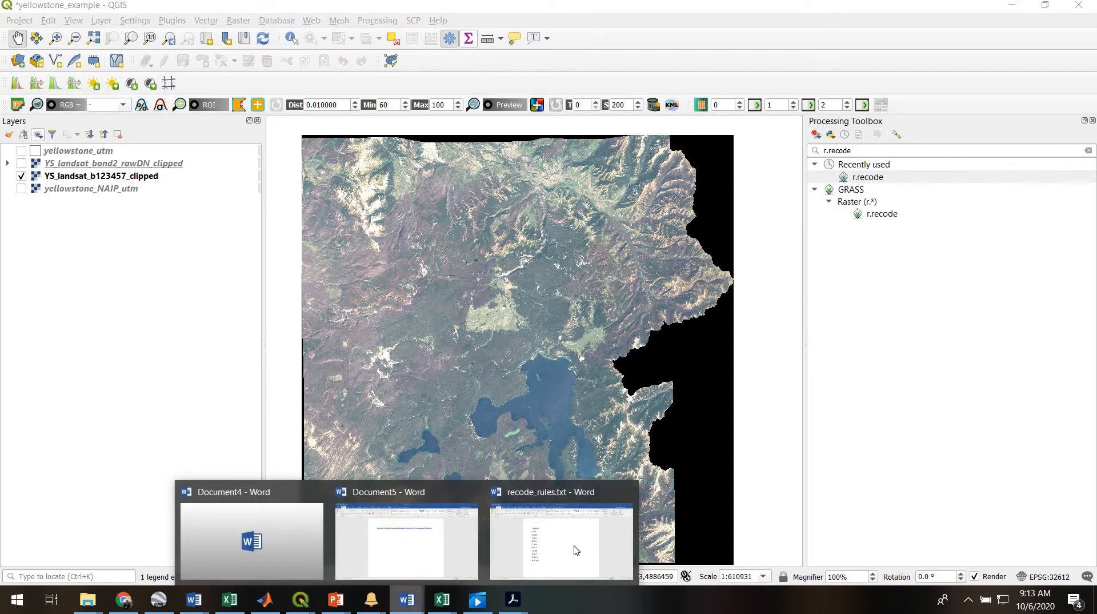
Bring the recode_rules.txt document forward in Word.
click(561, 539)
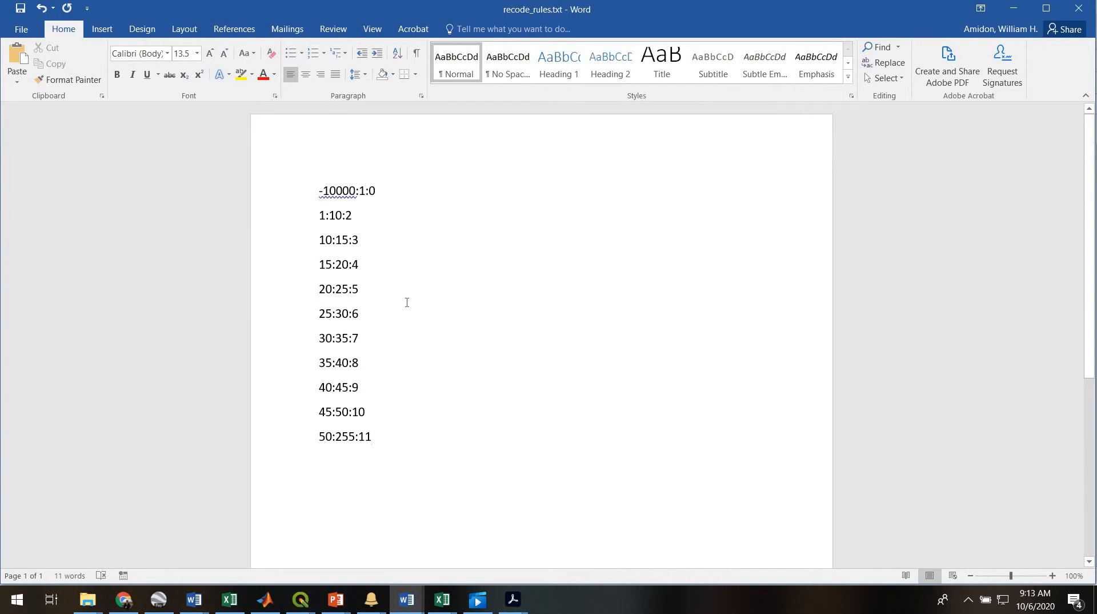
click(373, 436)
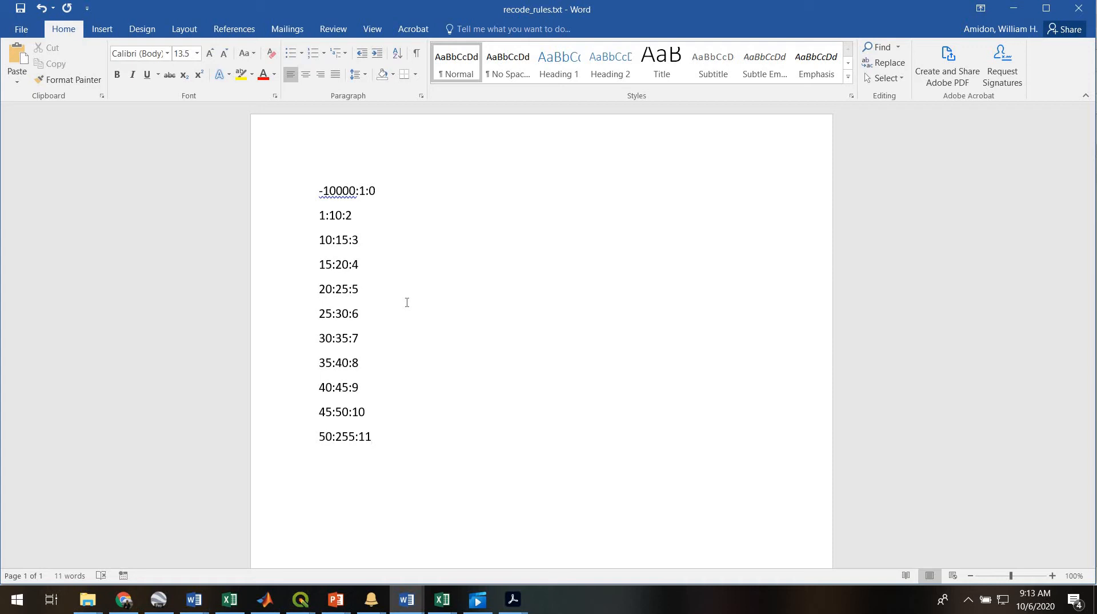
mouse_move(372, 380)
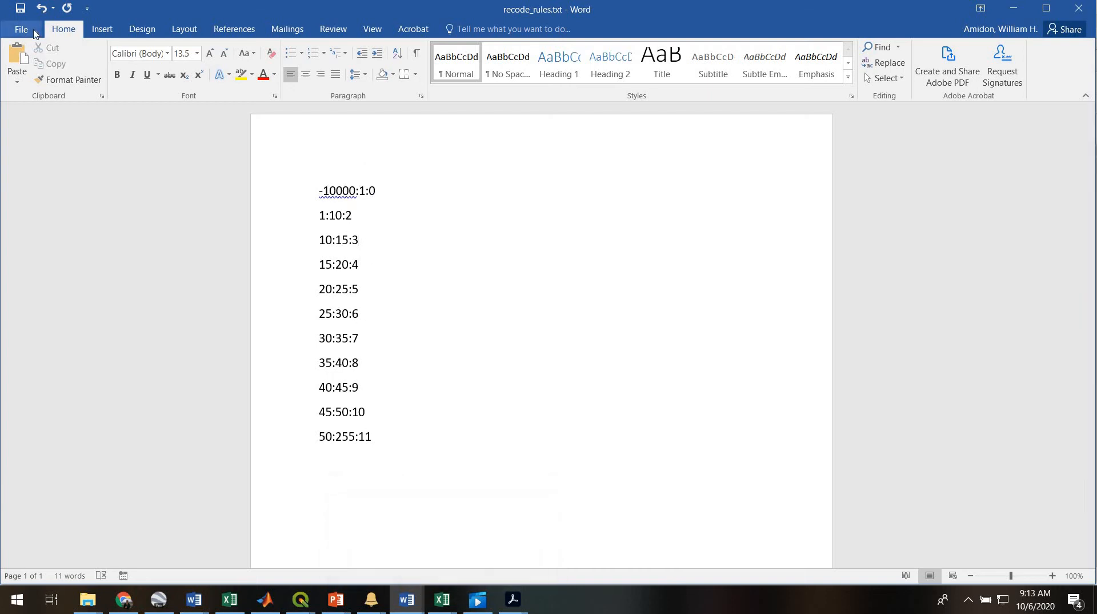
Save recode_rules.txt as plain text, then highlight rules 1:10:2 through 45:50:10.
click(21, 29)
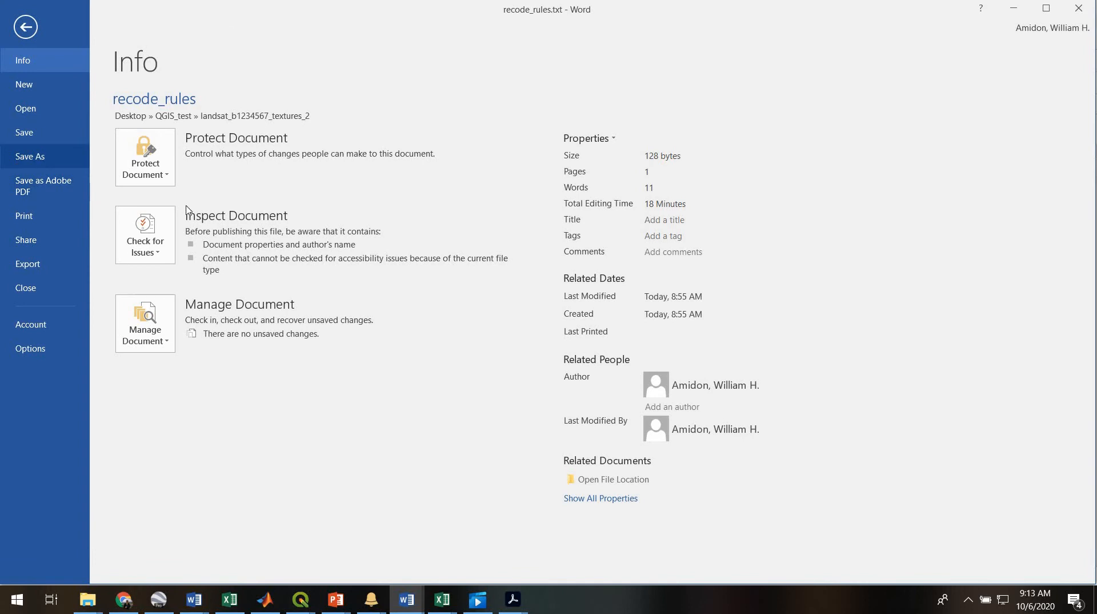
click(29, 156)
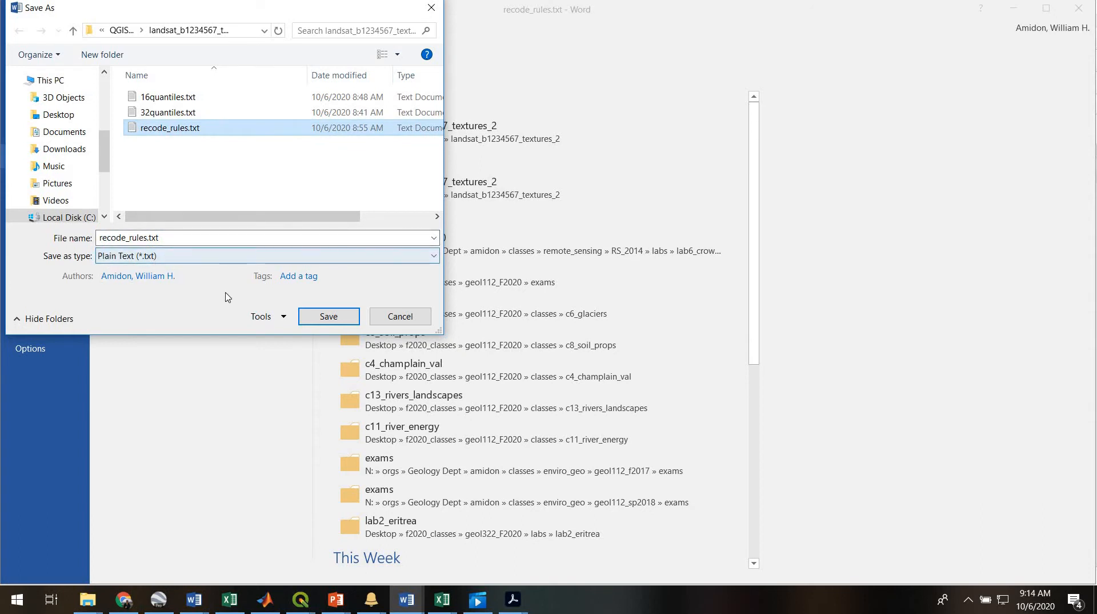
mouse_move(328, 316)
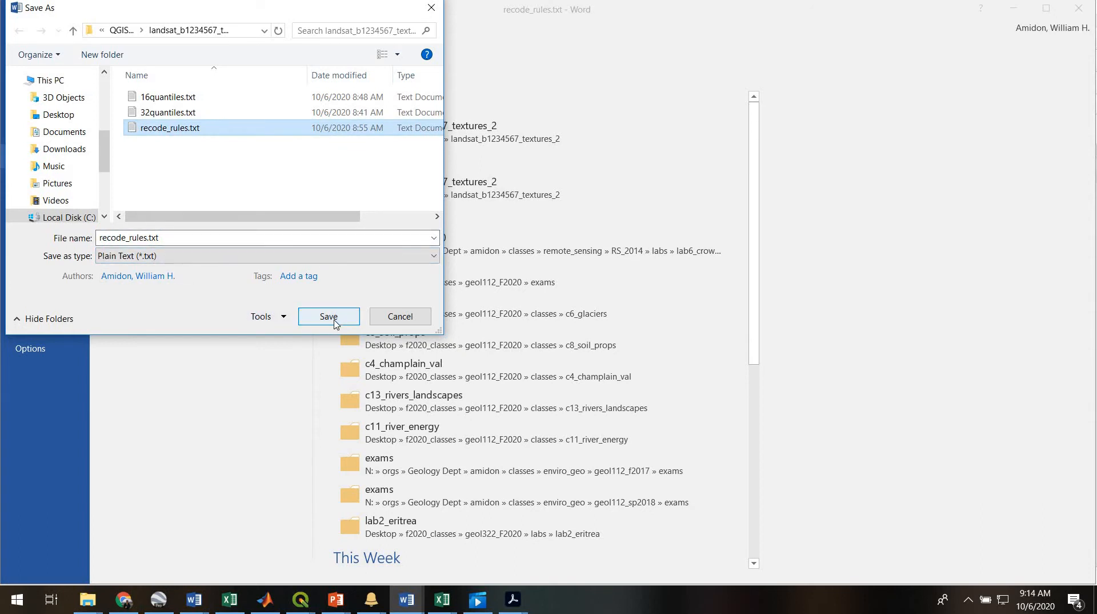
click(328, 316)
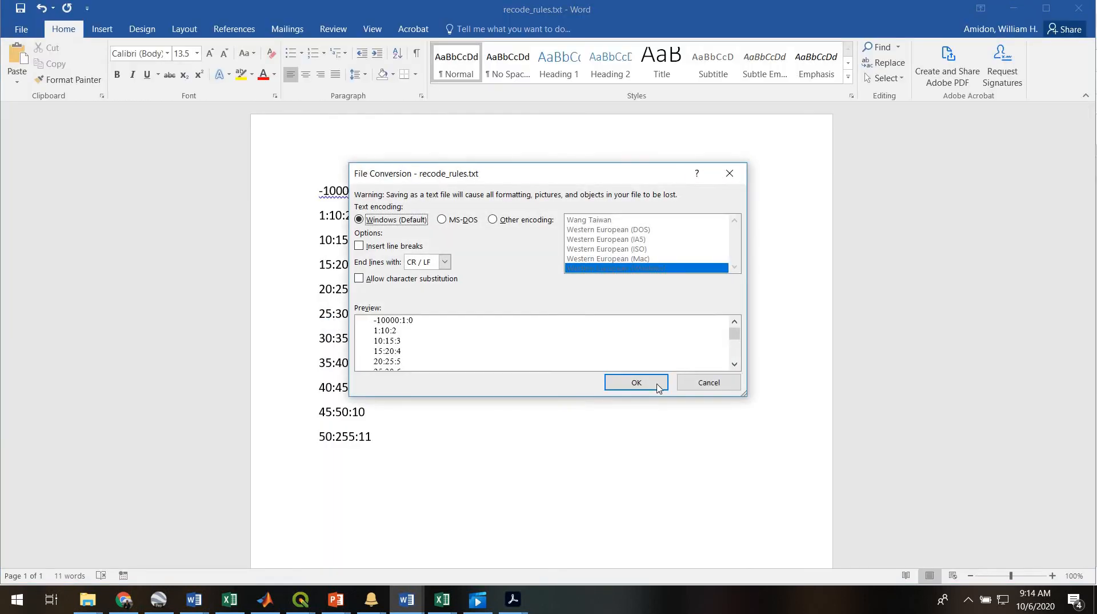
click(635, 383)
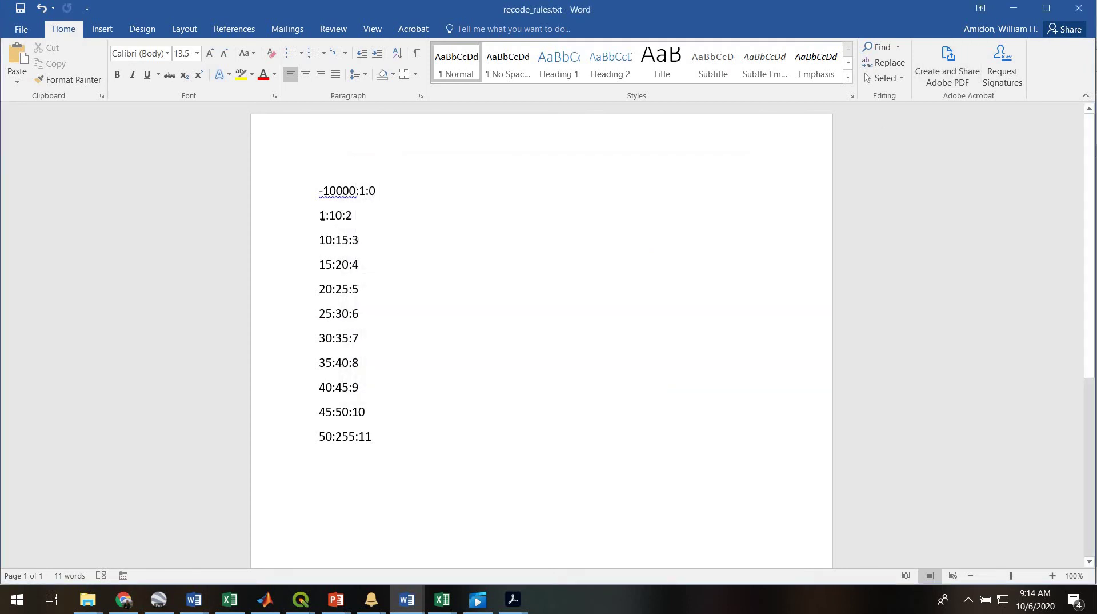
drag(320, 215, 358, 289)
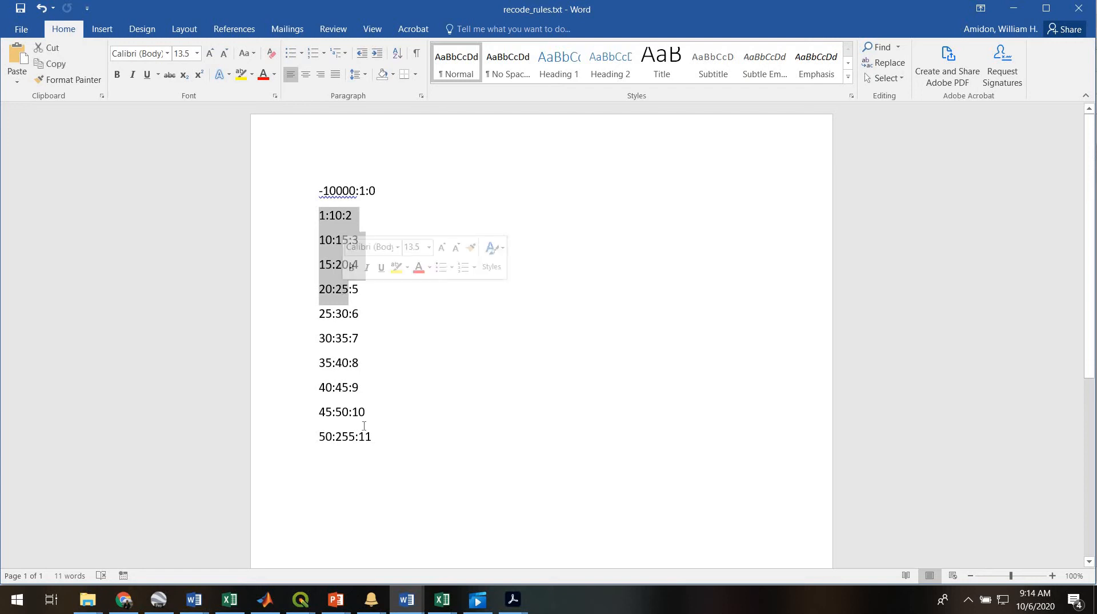
click(340, 411)
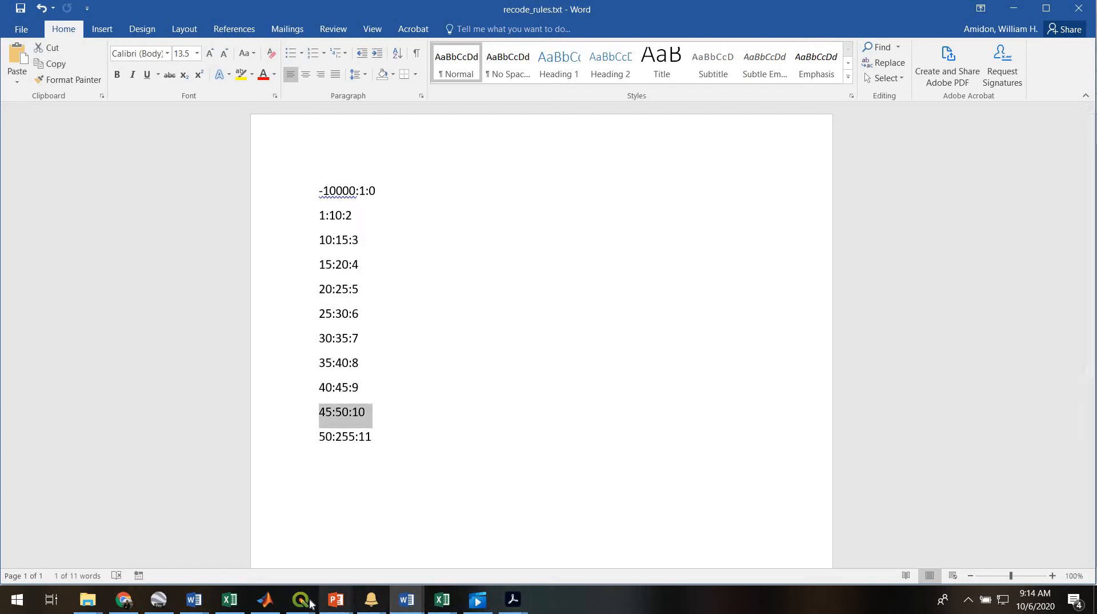
Display and select the YS_landsat_band2_rawDN_clipped layer in QGIS.
click(298, 600)
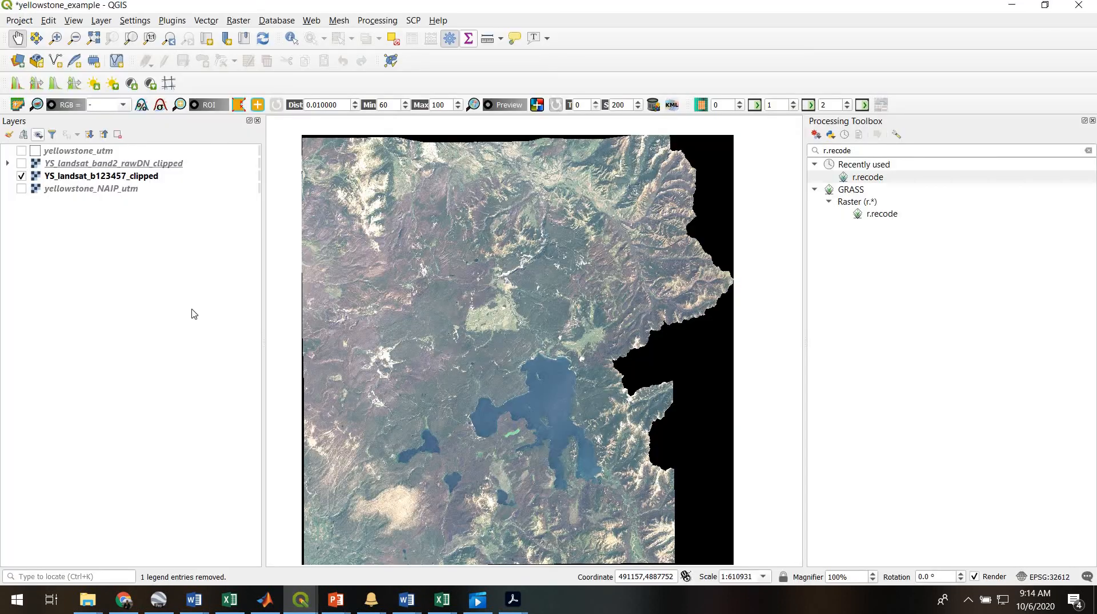
mouse_move(129, 184)
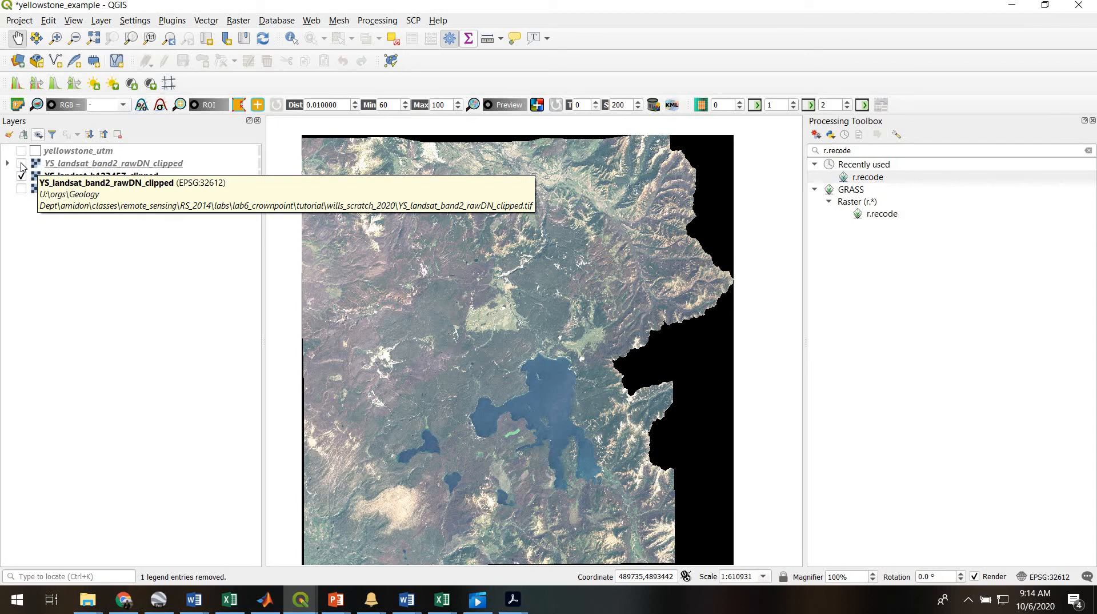
click(22, 163)
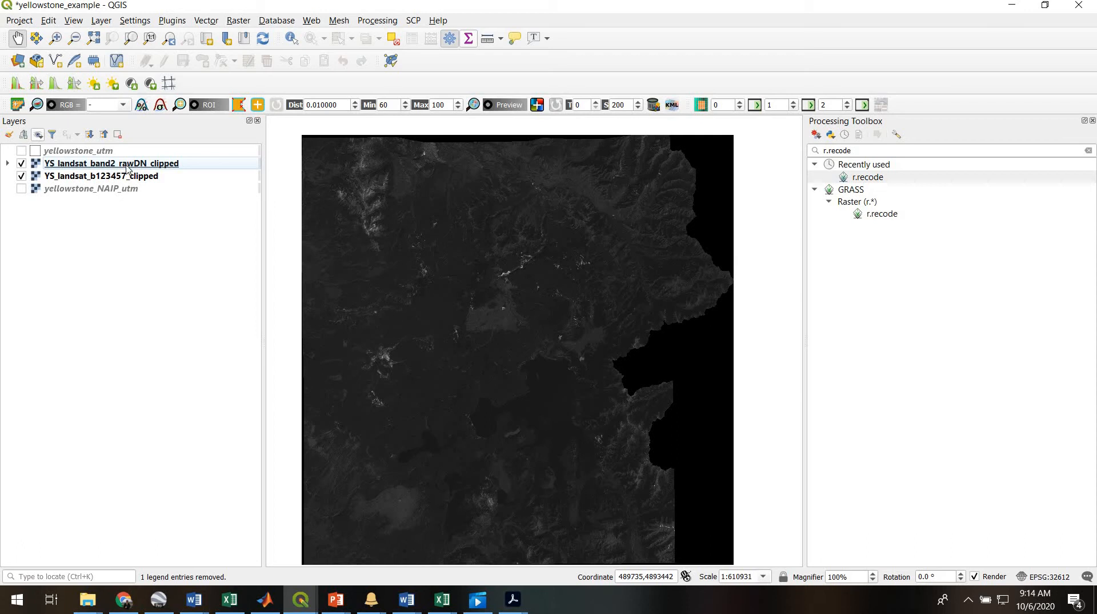
mouse_move(124, 167)
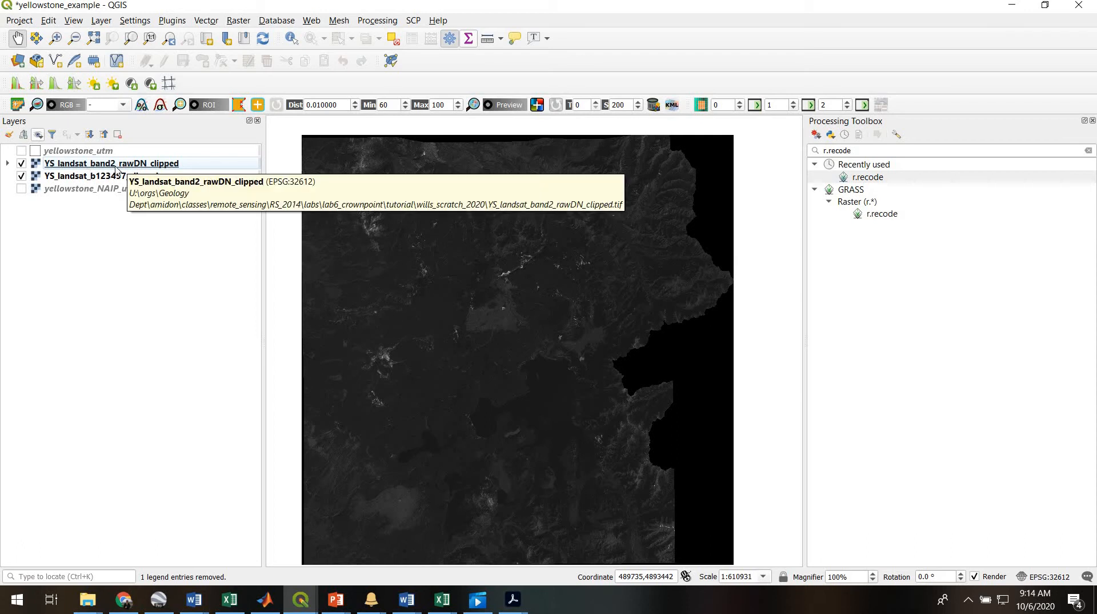
mouse_move(129, 169)
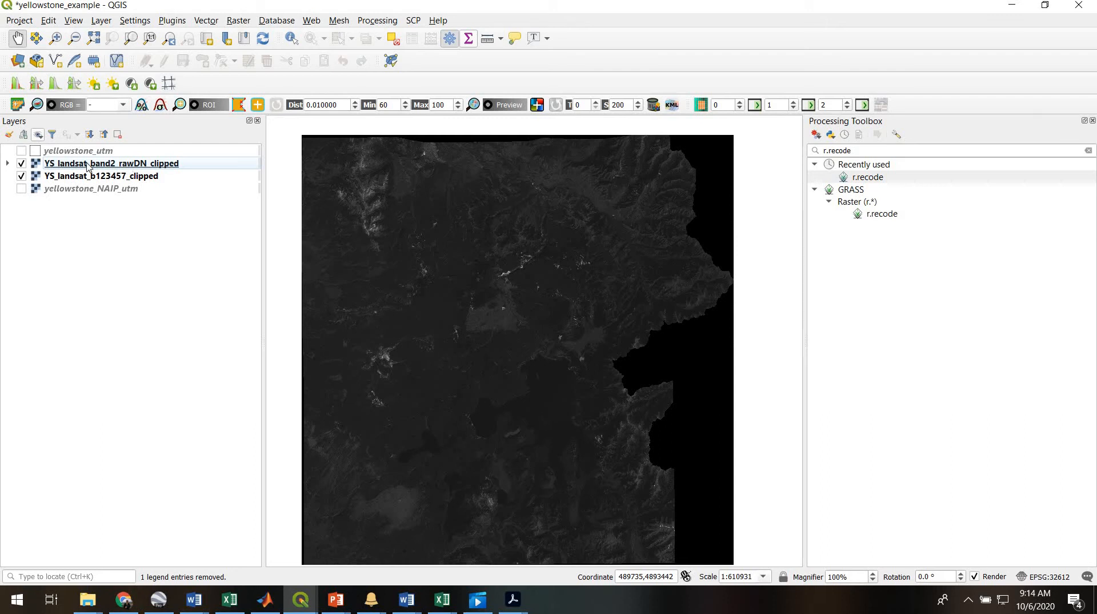
mouse_move(78, 176)
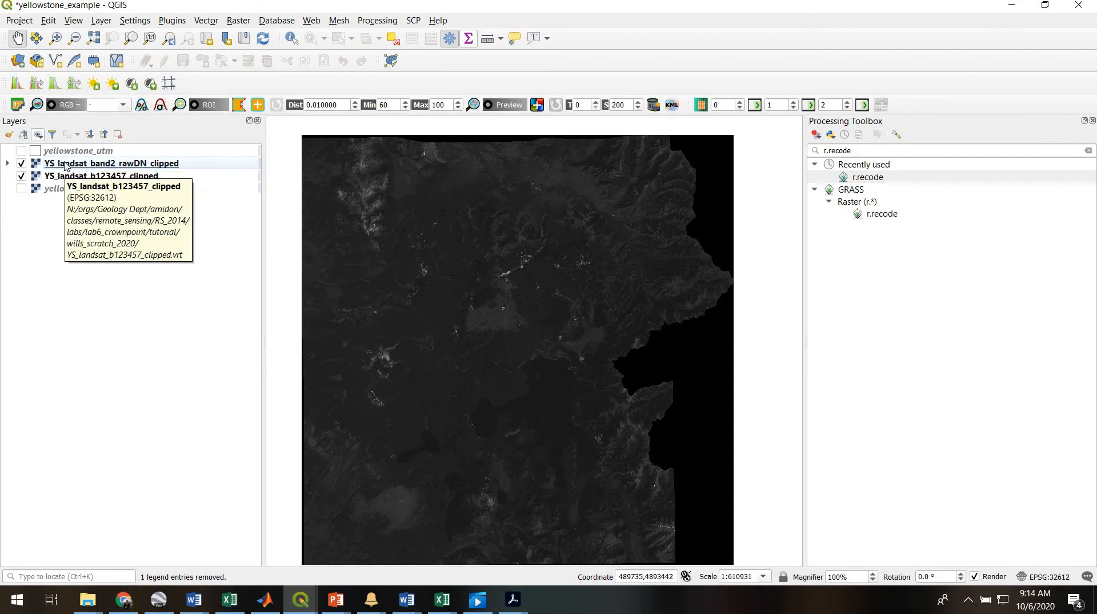
click(110, 163)
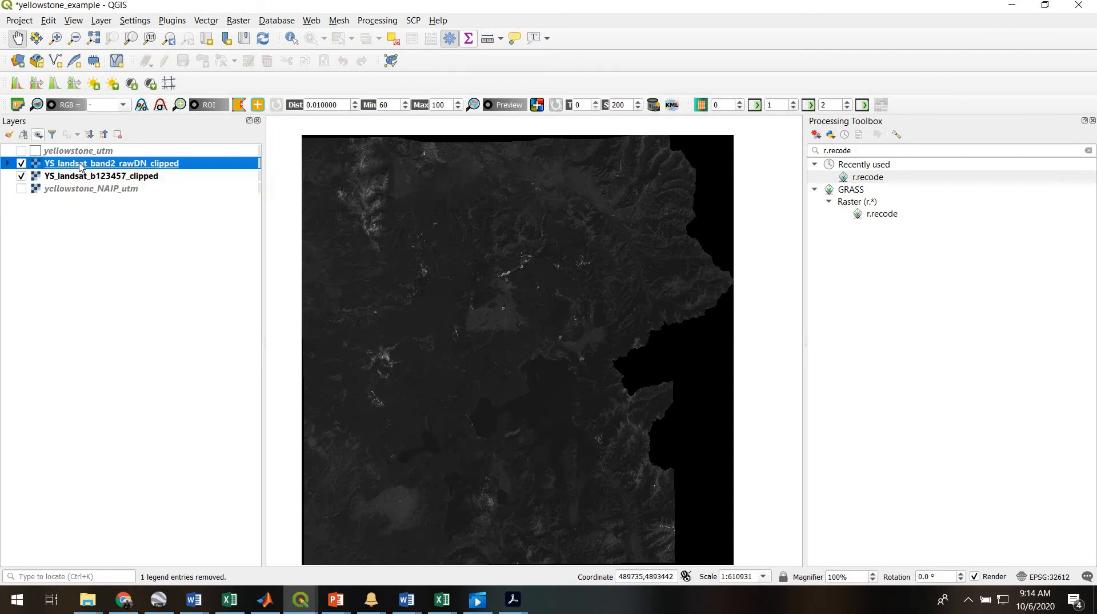
click(498, 328)
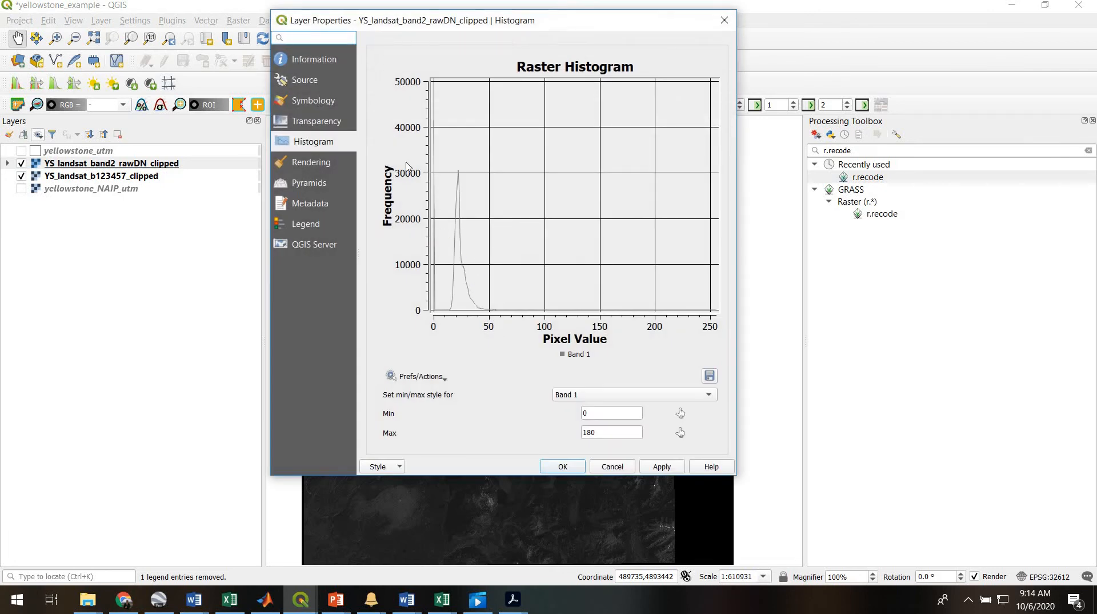
Check the band 2 layer's Information tab, then its histogram of values 0–180.
click(312, 59)
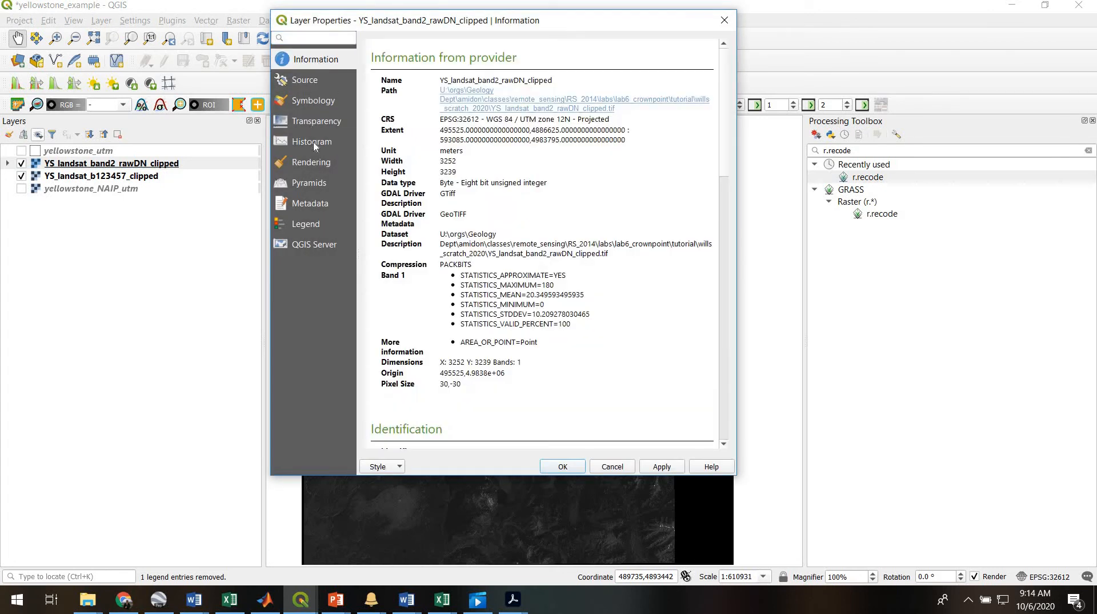
click(312, 141)
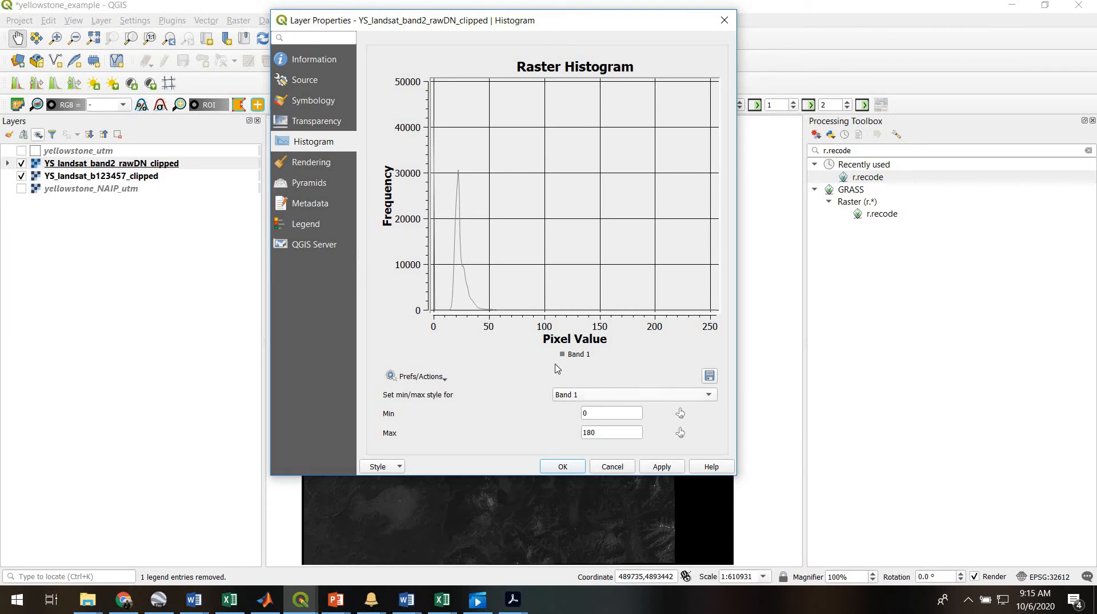
mouse_move(458, 282)
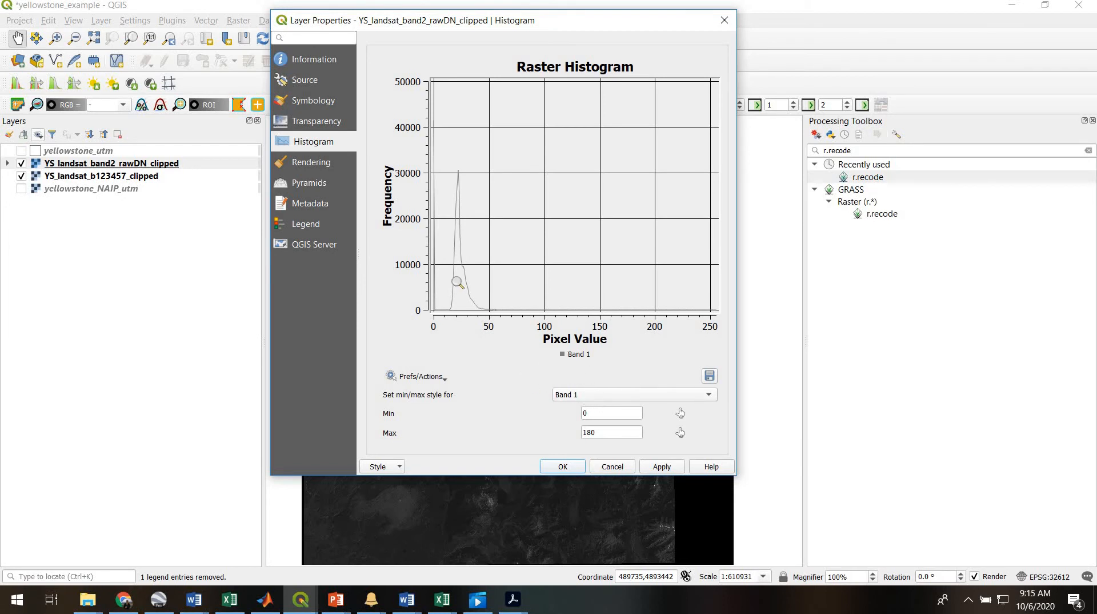
mouse_move(454, 196)
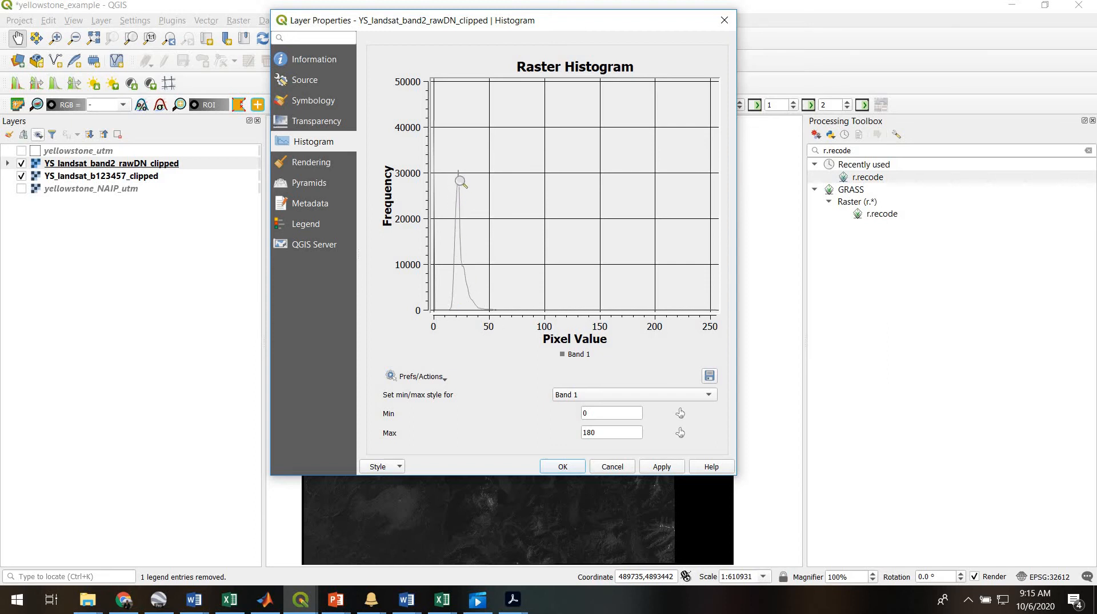
mouse_move(434, 327)
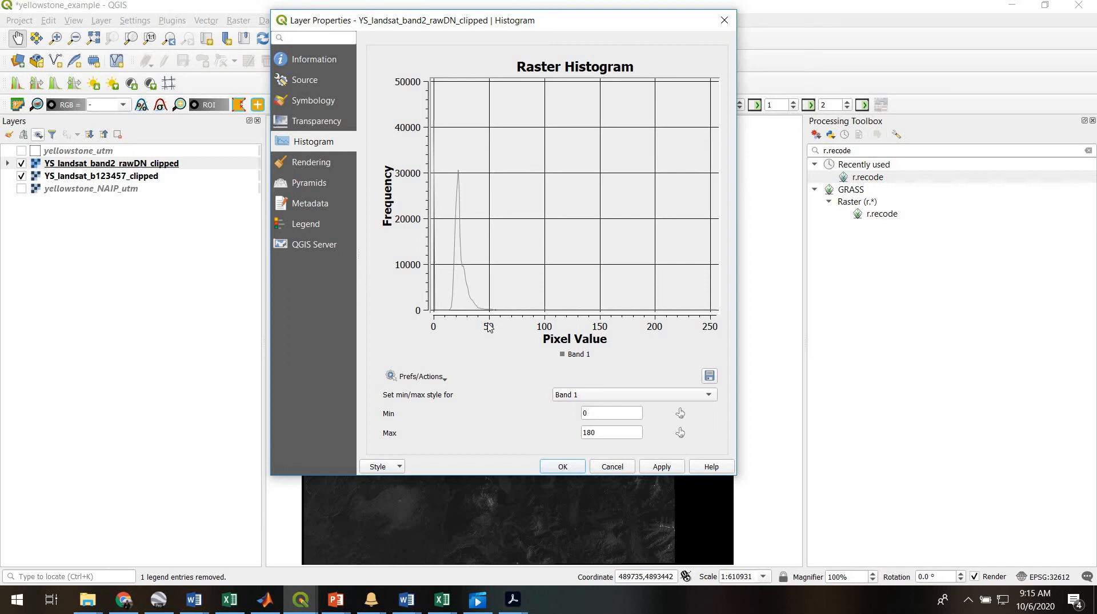
mouse_move(433, 318)
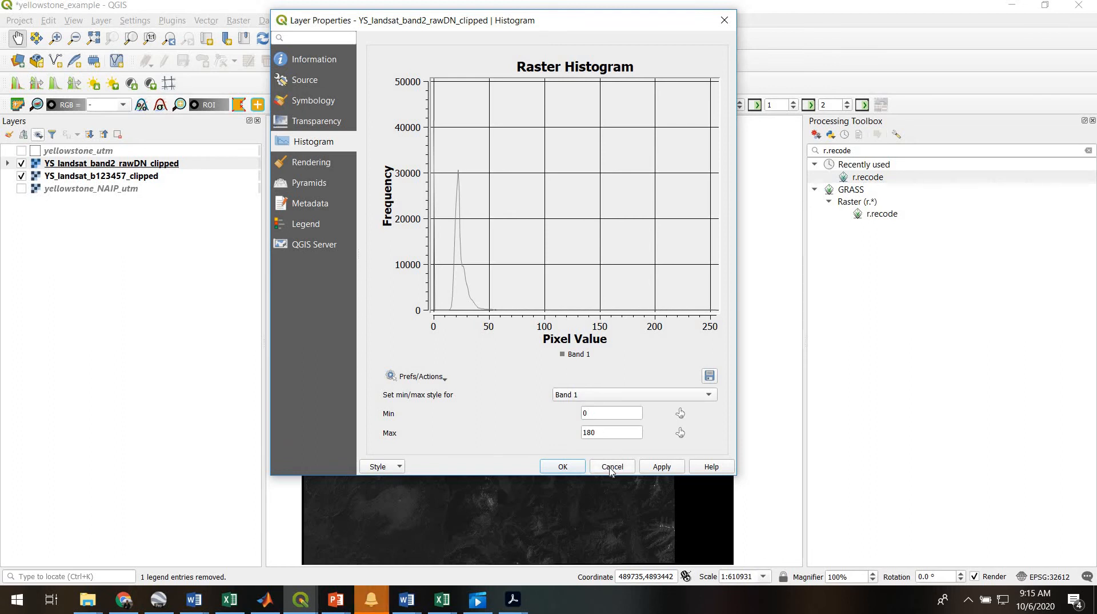
mouse_move(611, 467)
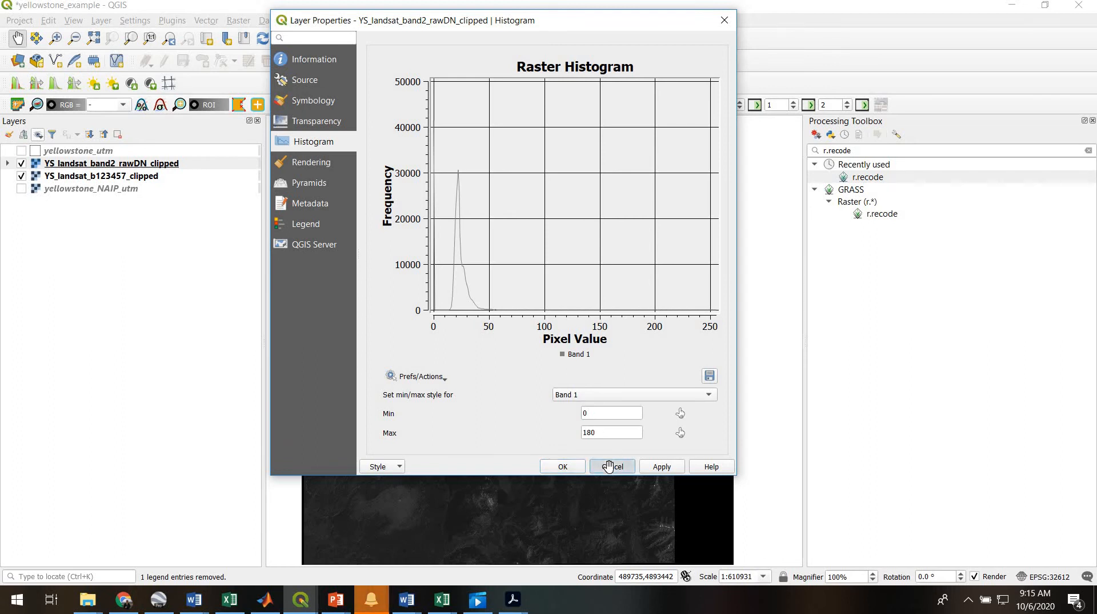
Close Layer Properties and launch r.recode with the band 2 raw-DN layer as input.
click(611, 467)
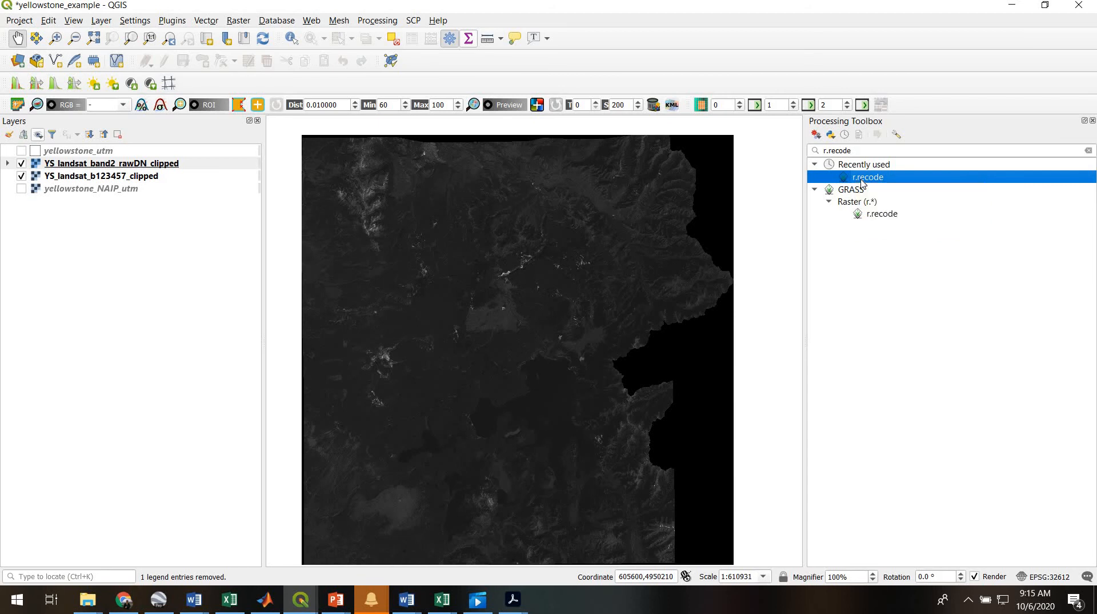
double_click(869, 176)
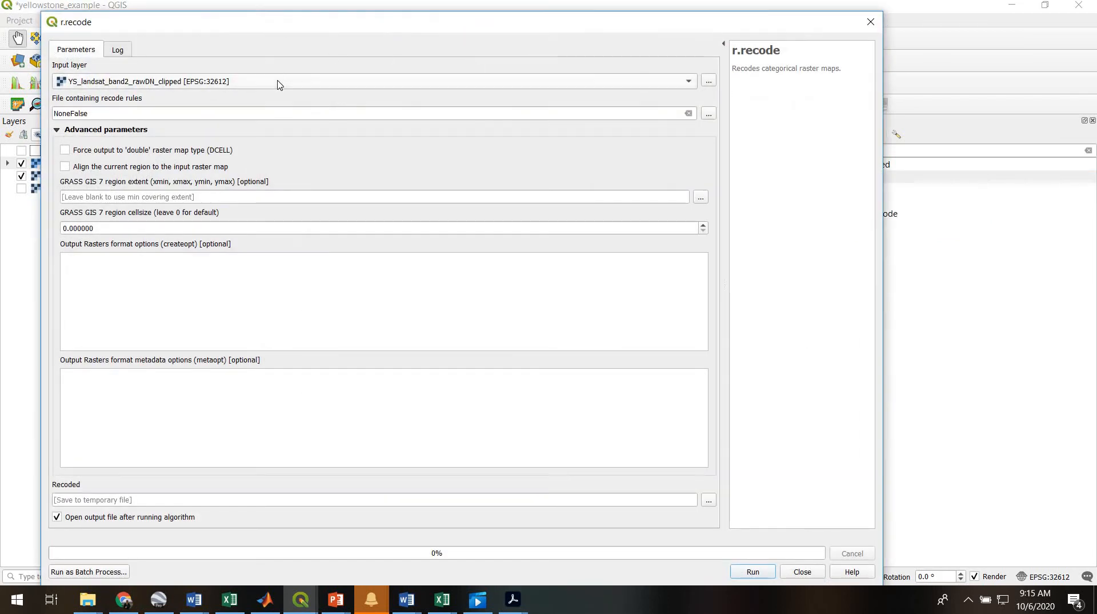
click(688, 81)
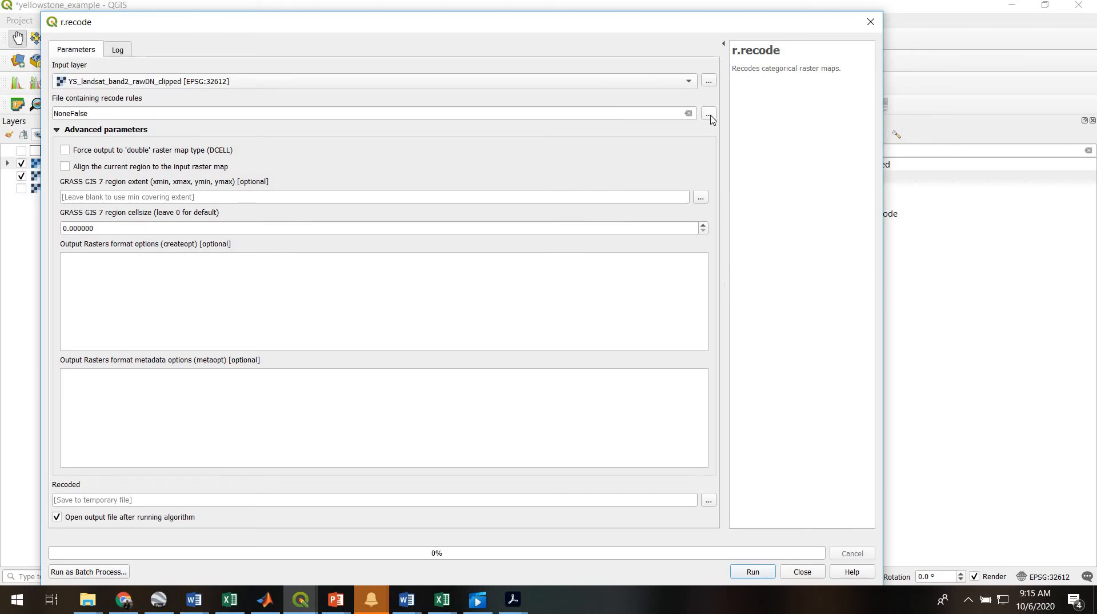
Pick recode_rules.txt from QGIS_test > landsat_b1234567_textures_2 as the rules file.
click(708, 114)
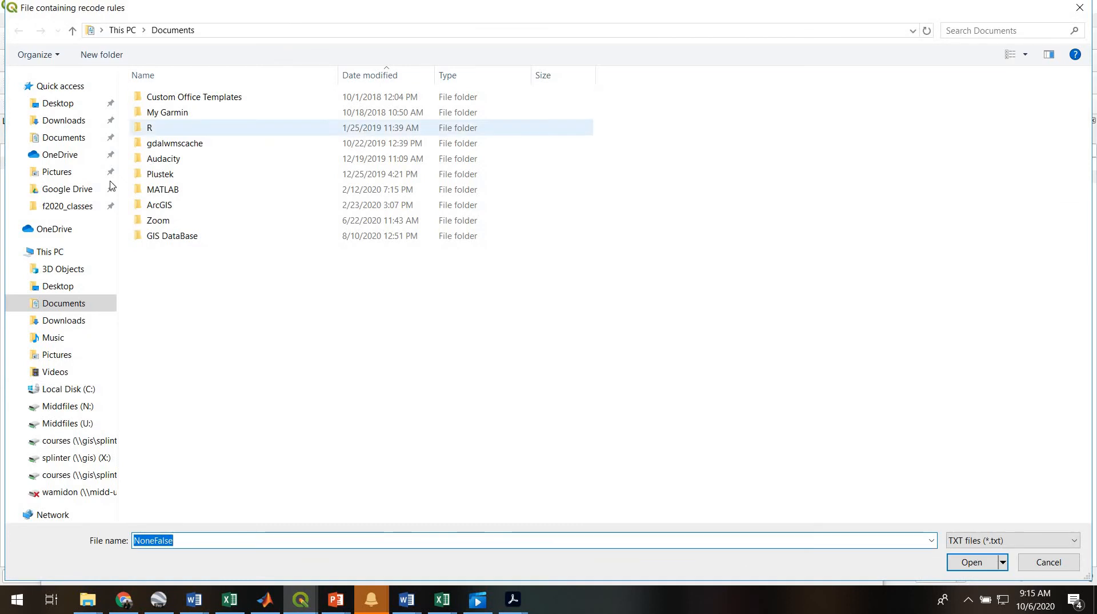
double_click(66, 206)
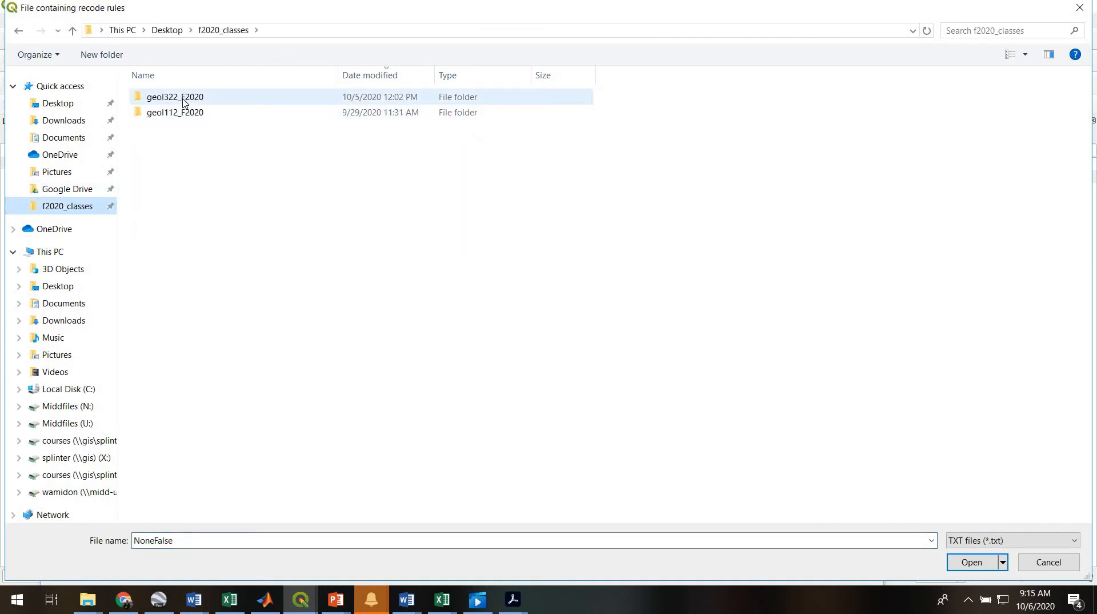
double_click(175, 97)
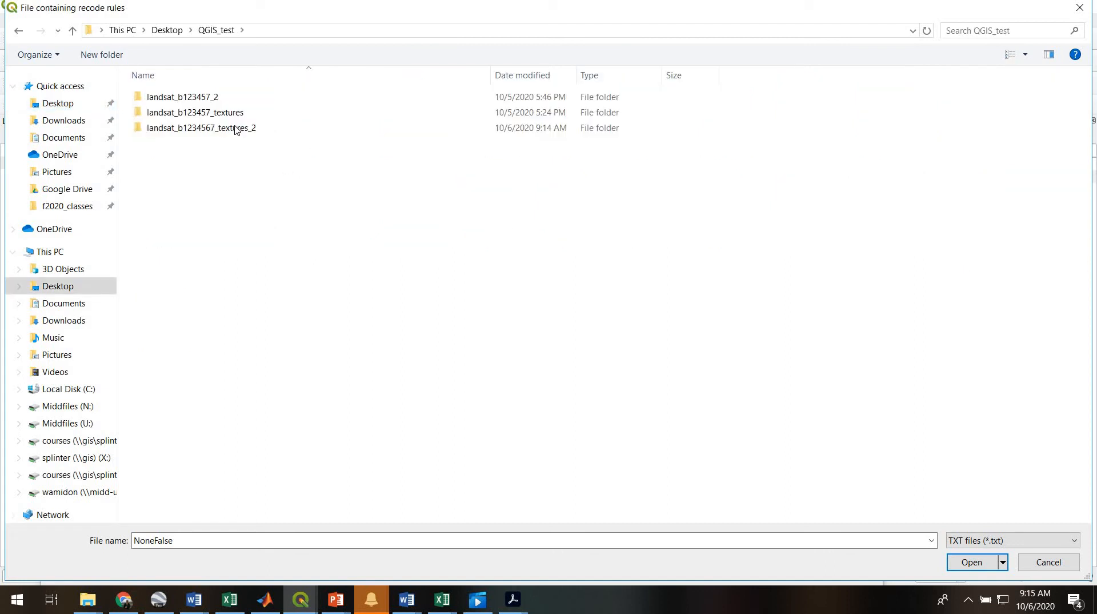
double_click(200, 128)
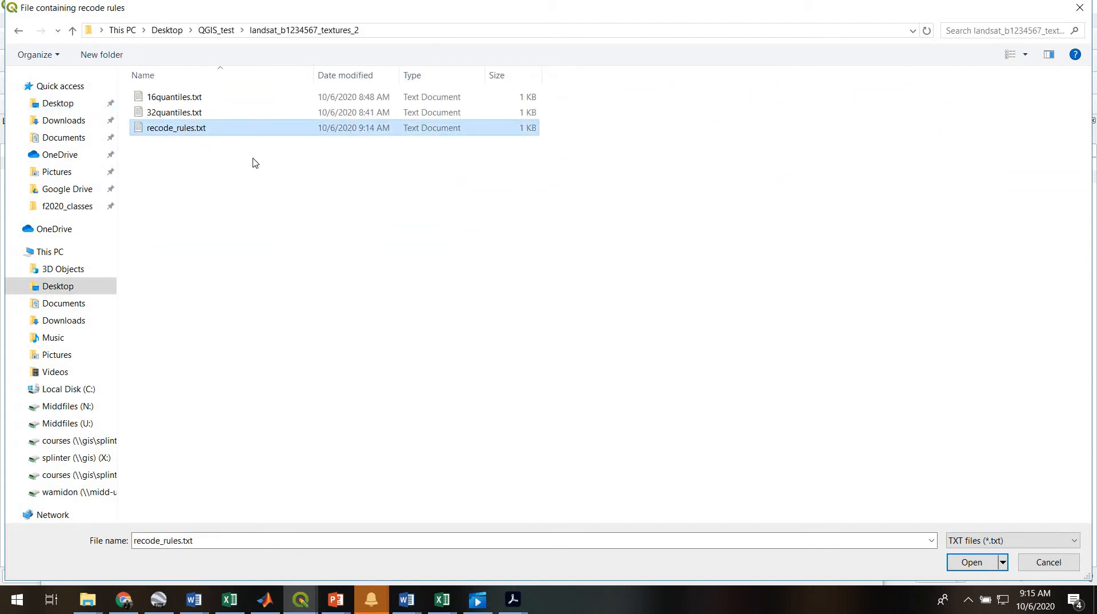
click(972, 561)
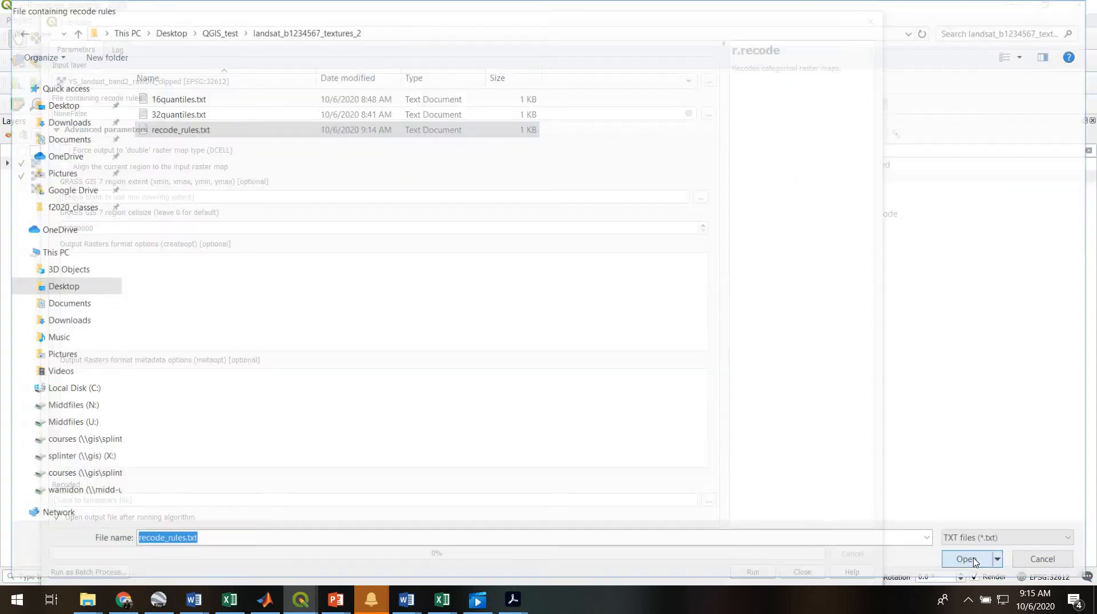
Load the rules file and run r.recode on the band 2 raster to completion.
click(967, 558)
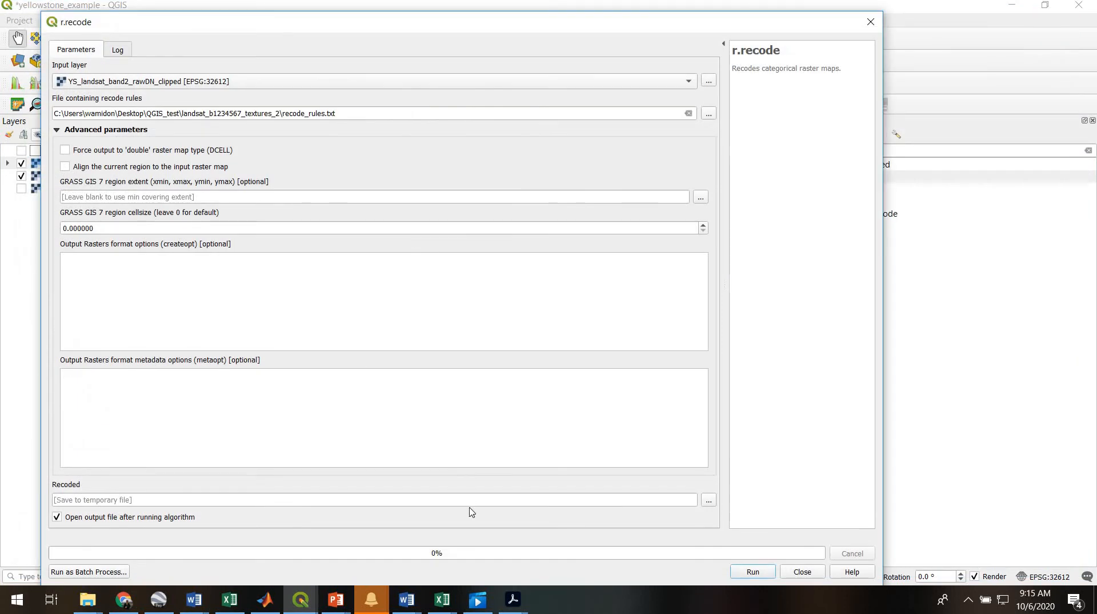
mouse_move(752, 572)
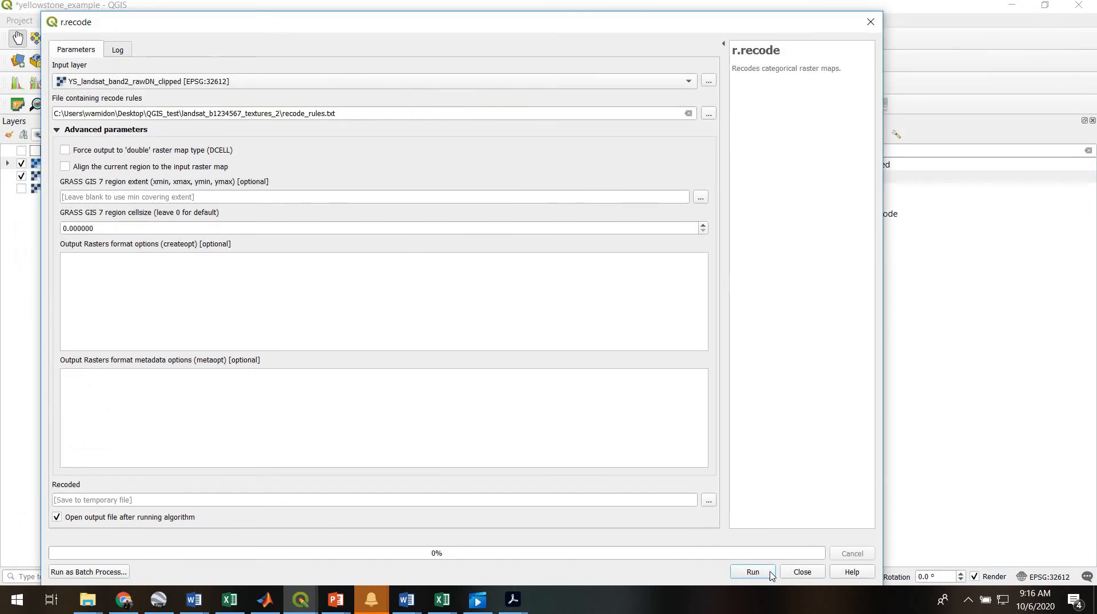
click(752, 572)
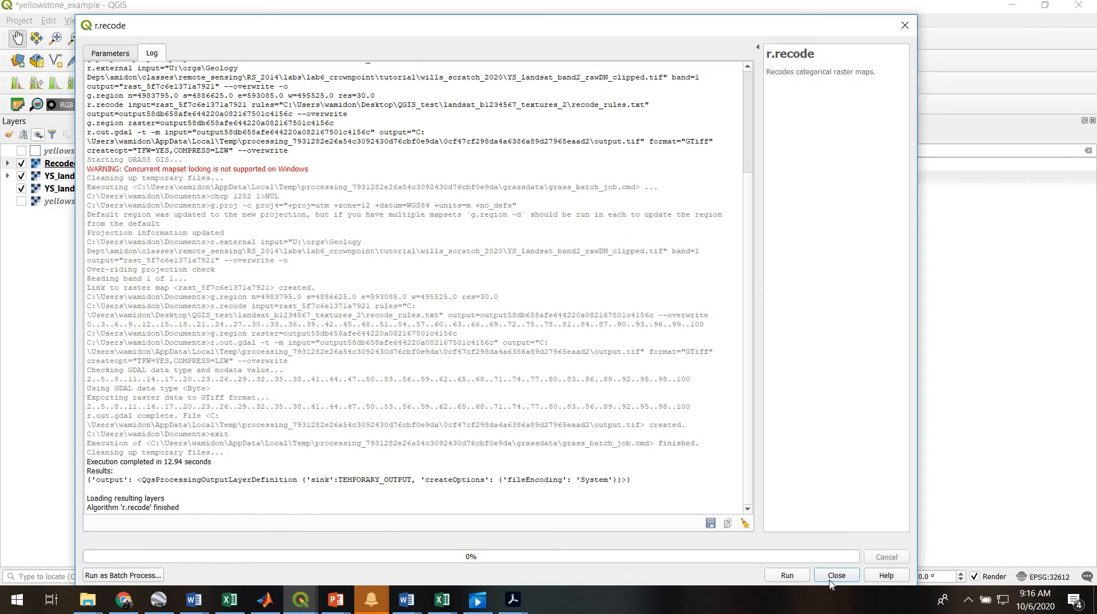
Close r.recode, expand the Recoded legend showing classes 0–11, and select the layer.
click(835, 574)
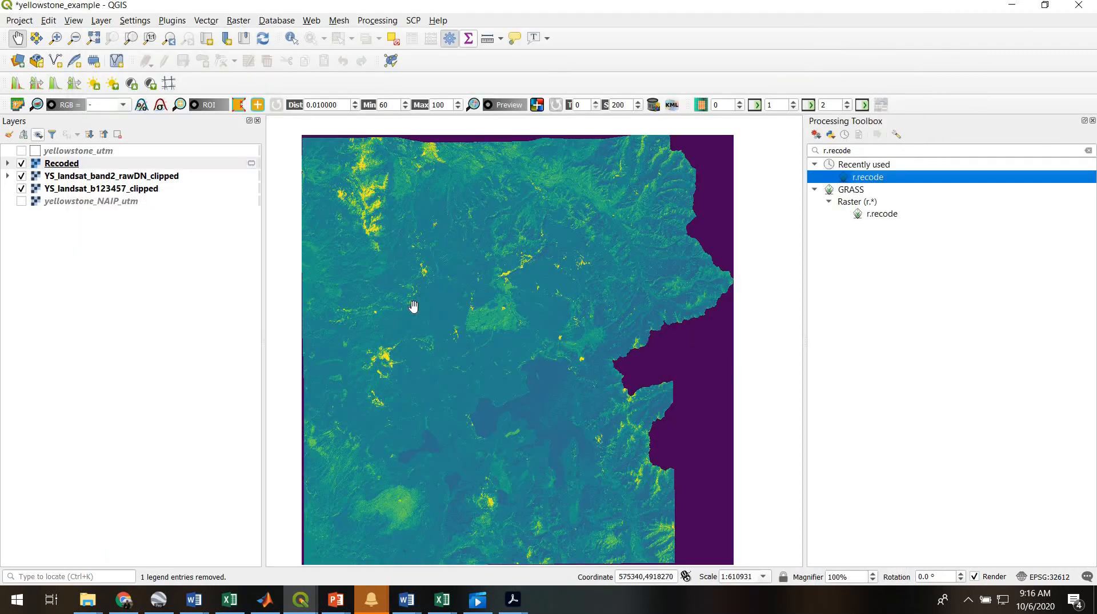
mouse_move(504, 264)
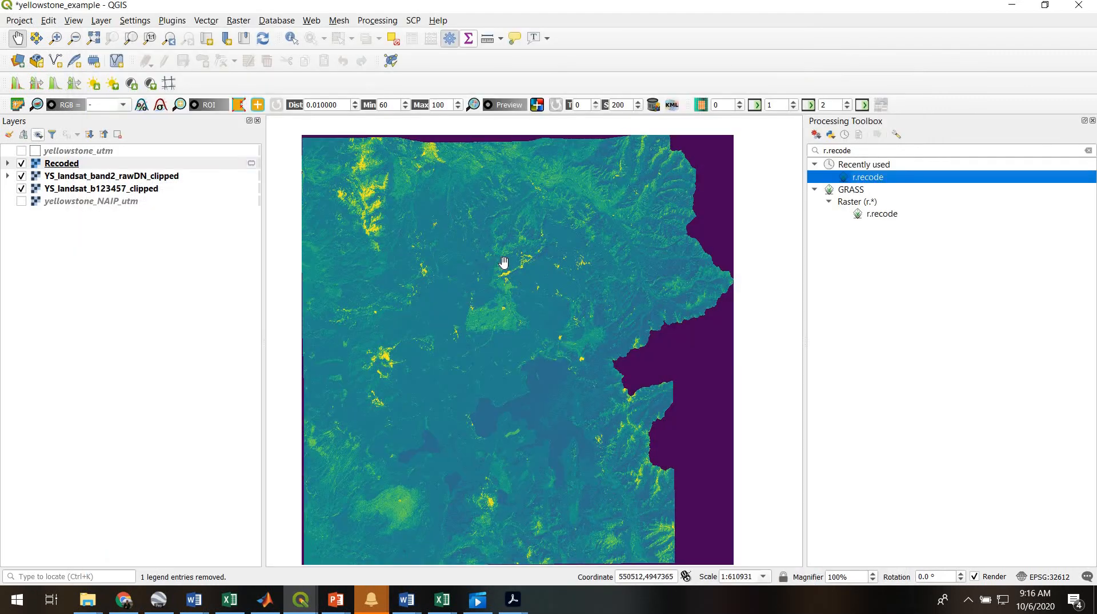
mouse_move(232, 218)
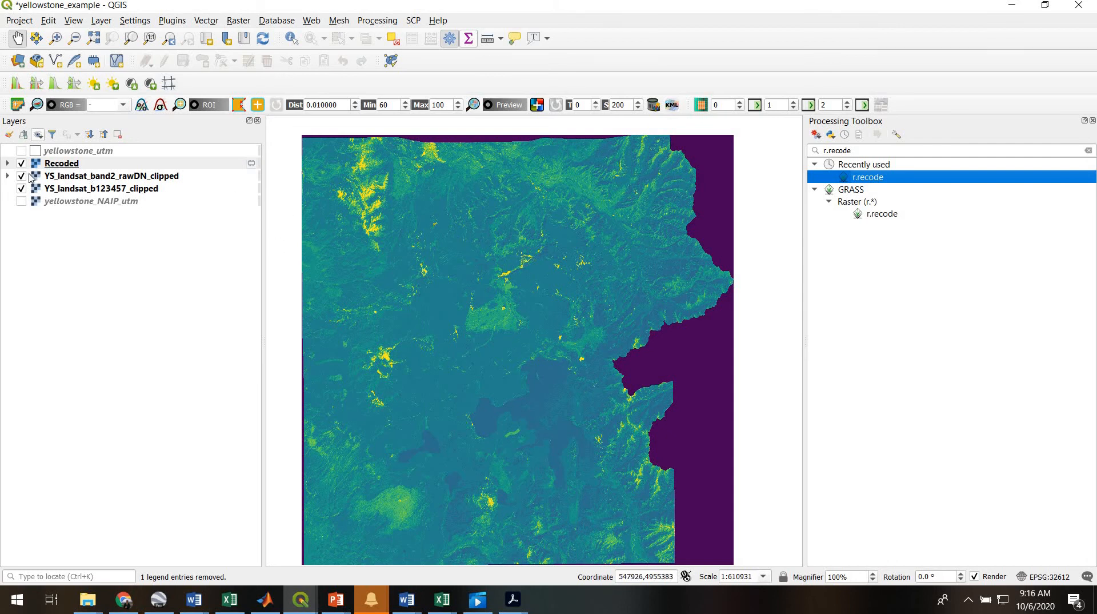
click(6, 162)
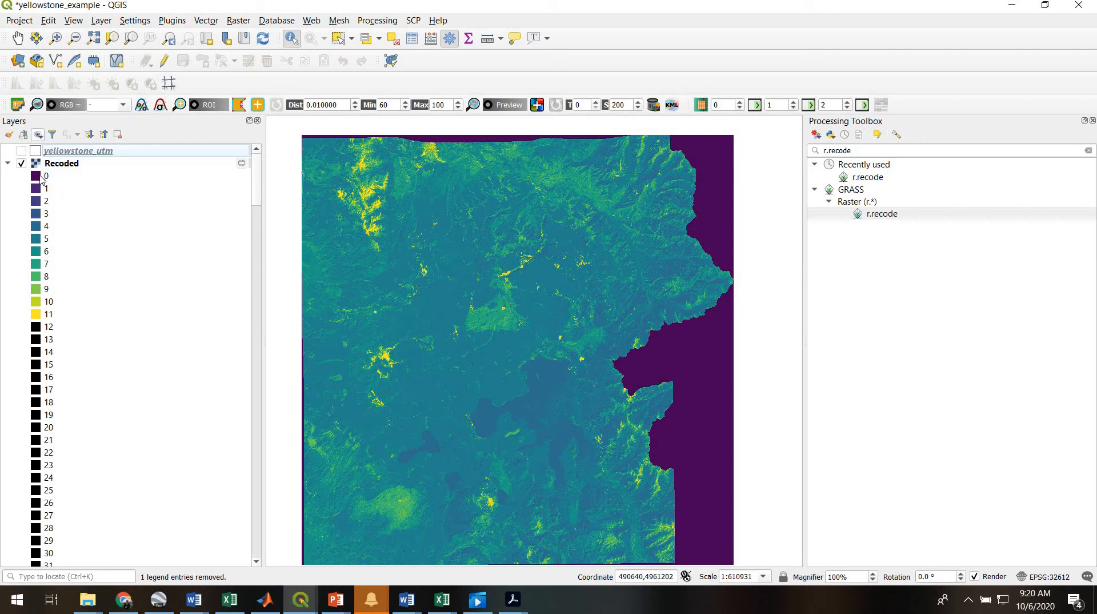
mouse_move(56, 292)
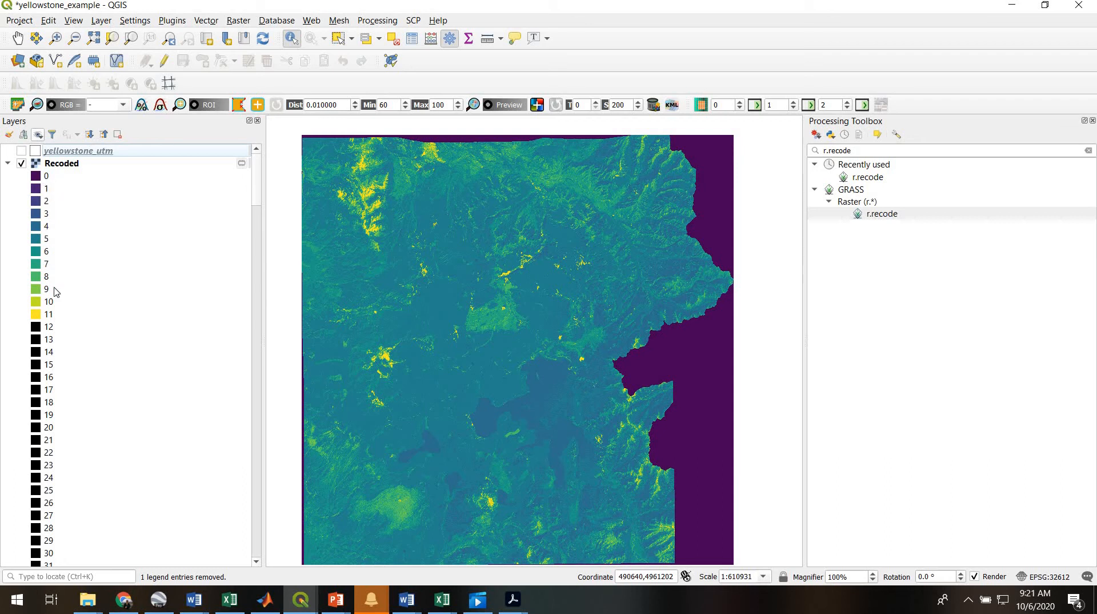
mouse_move(55, 334)
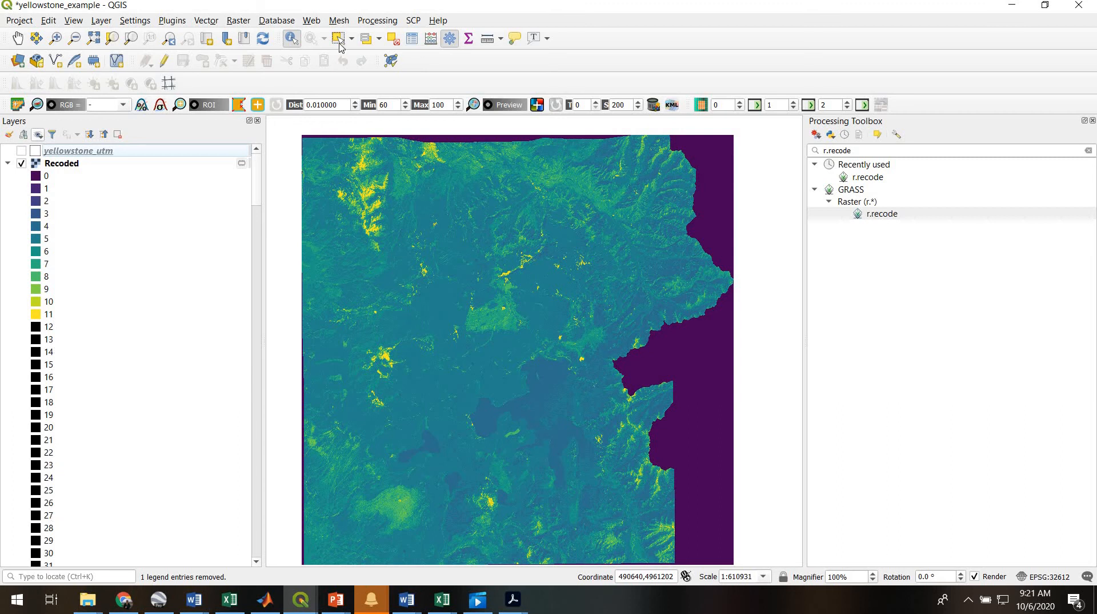
scroll(down, 3)
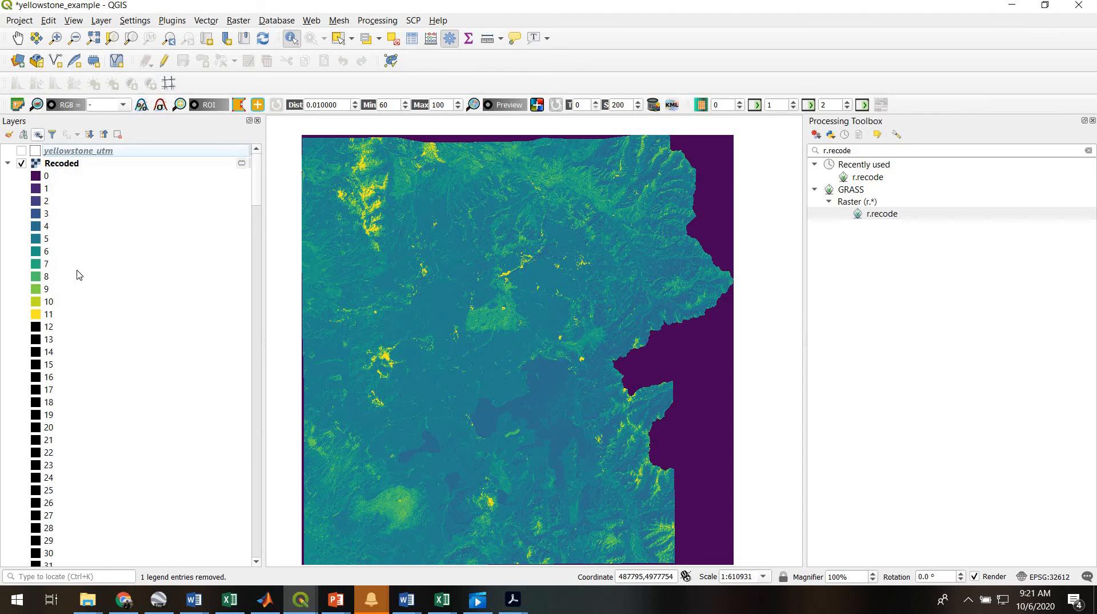
mouse_move(57, 358)
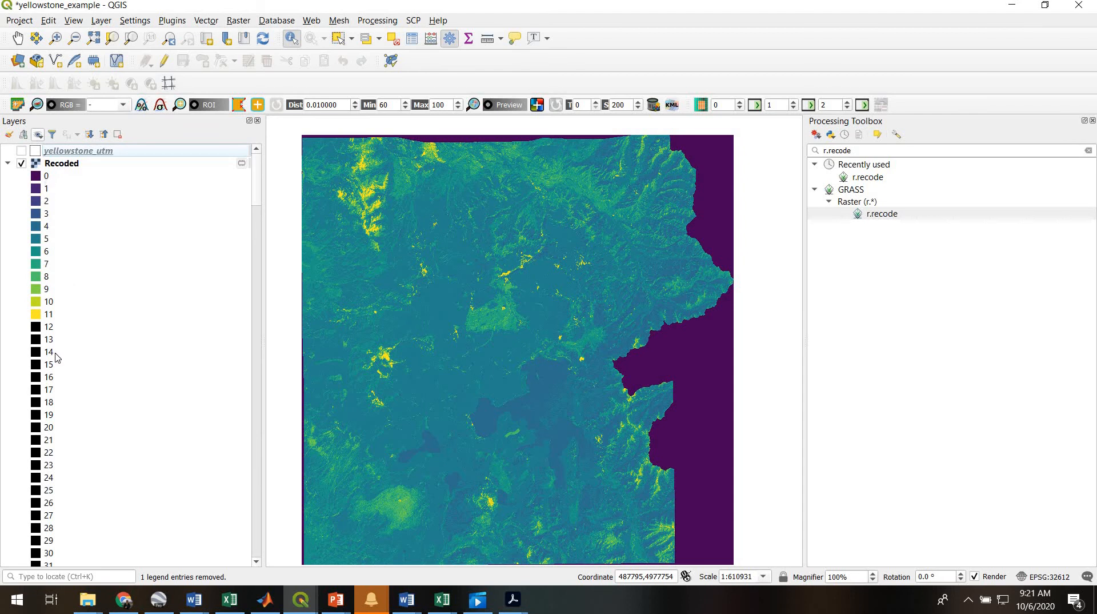
click(62, 163)
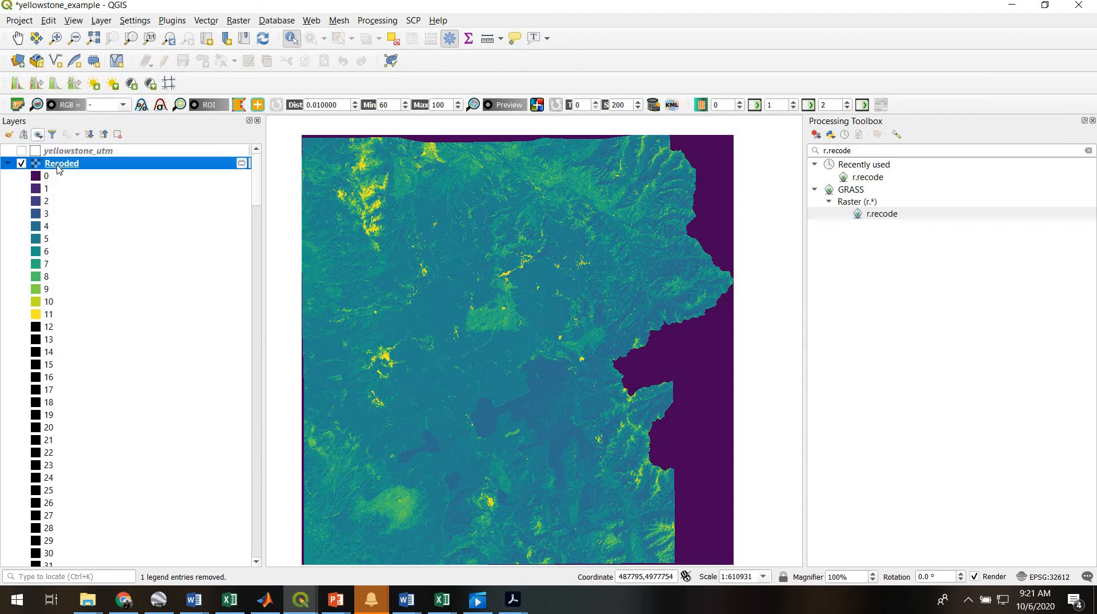
mouse_move(112, 202)
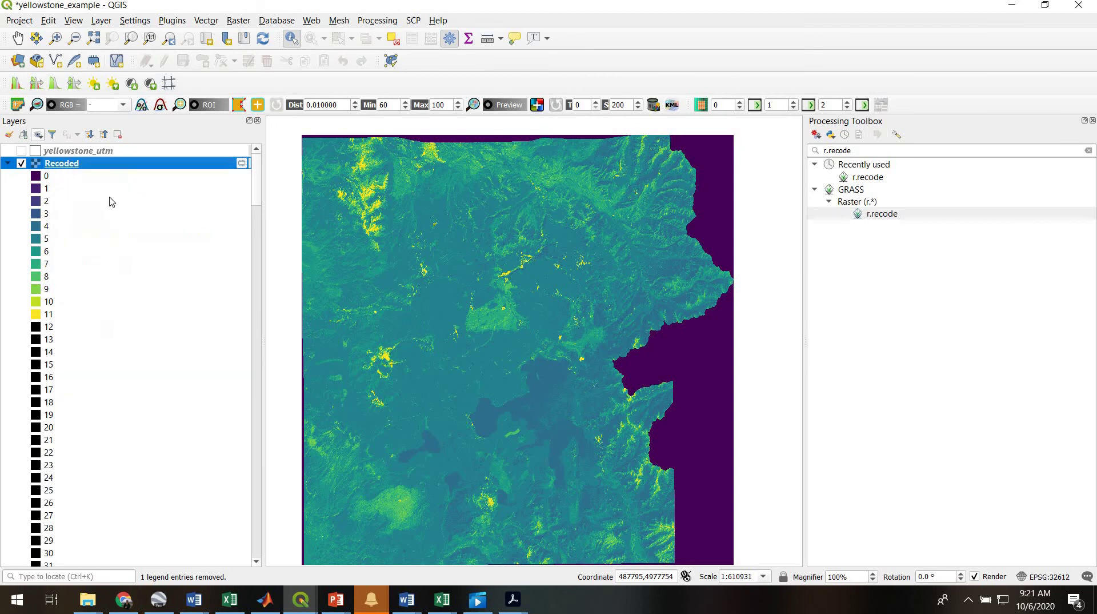
Compute the Recoded layer's histogram from its Layer Properties.
double_click(62, 163)
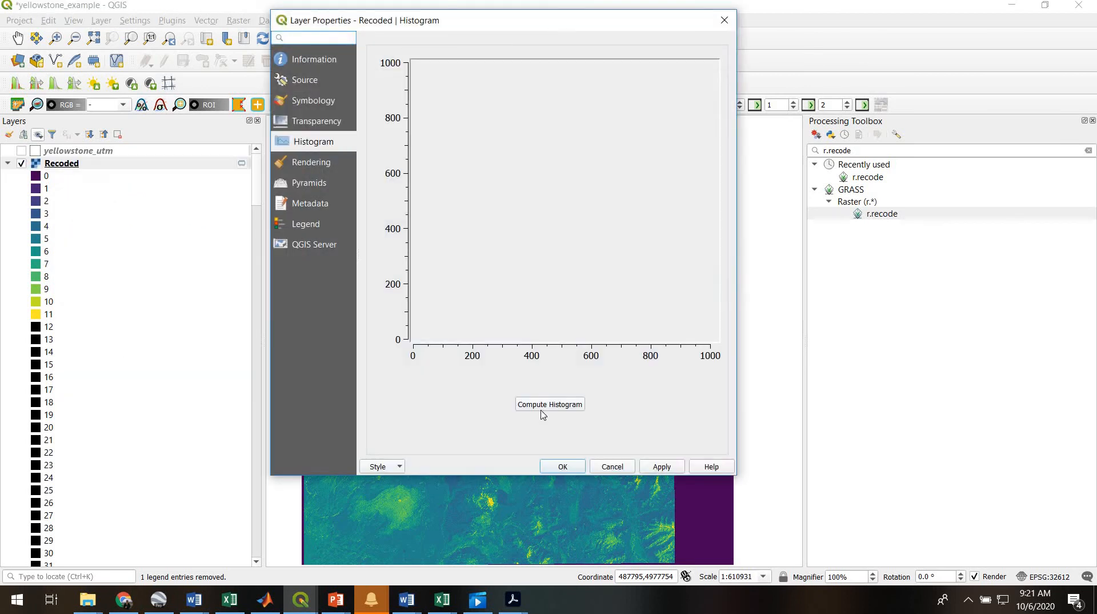
click(549, 404)
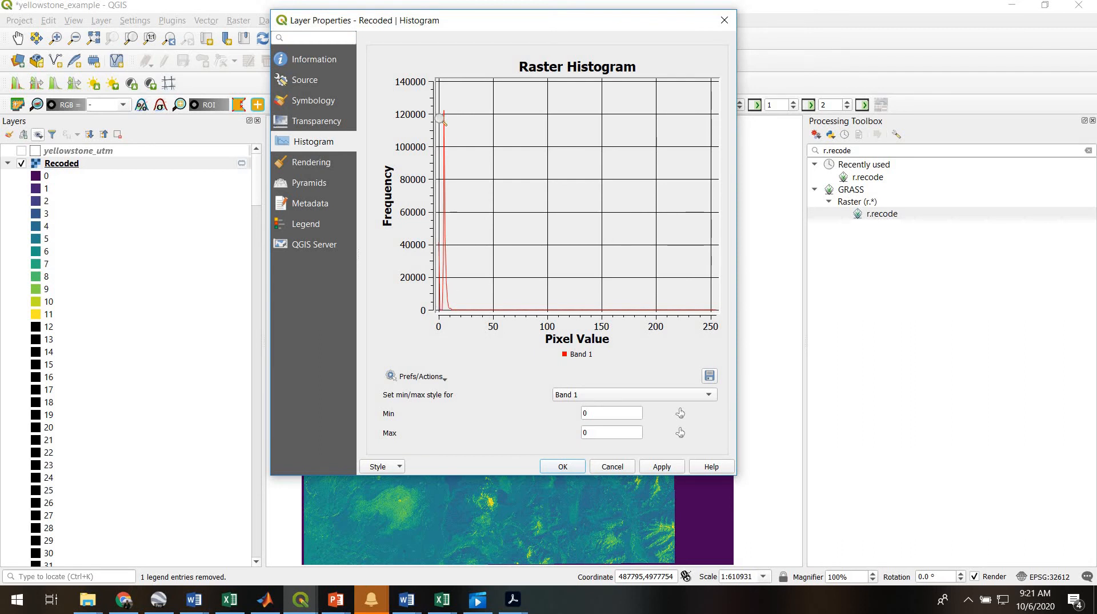
mouse_move(517, 337)
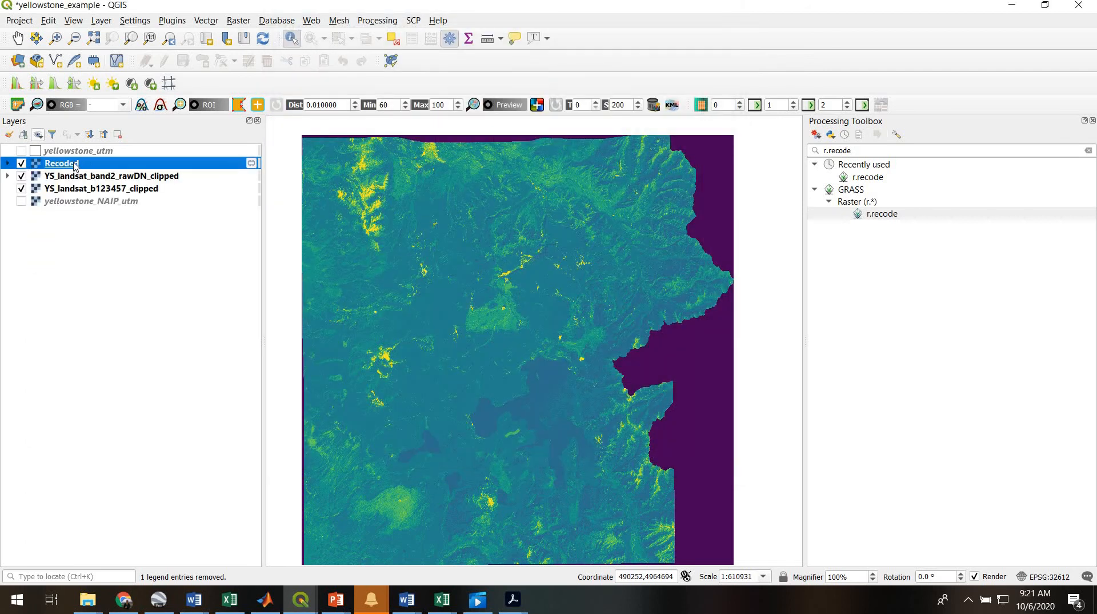
mouse_move(95, 168)
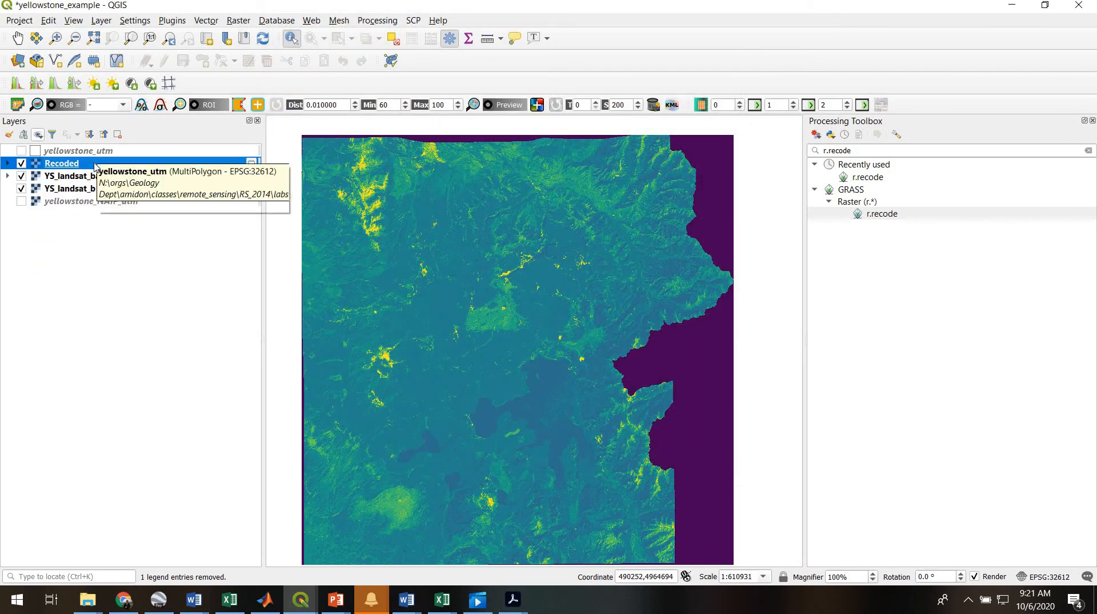
mouse_move(114, 166)
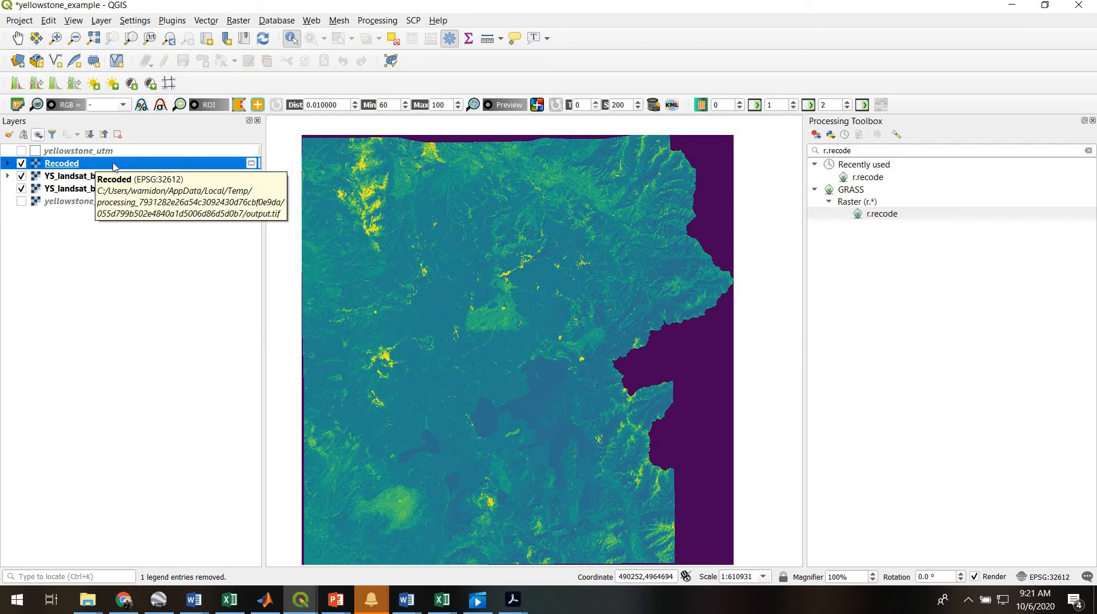
mouse_move(257, 206)
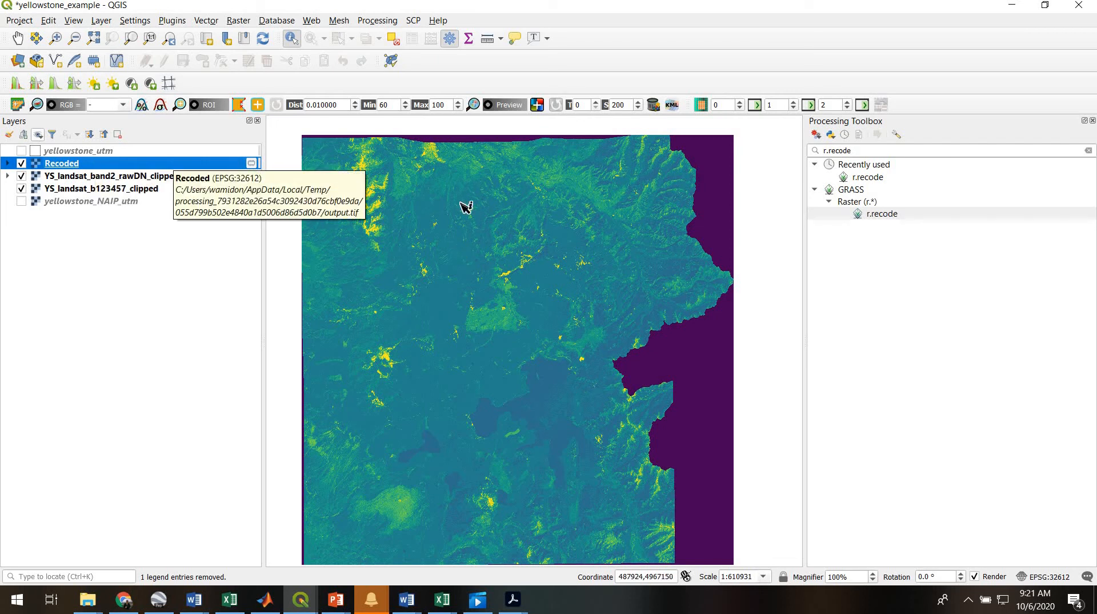
mouse_move(883, 214)
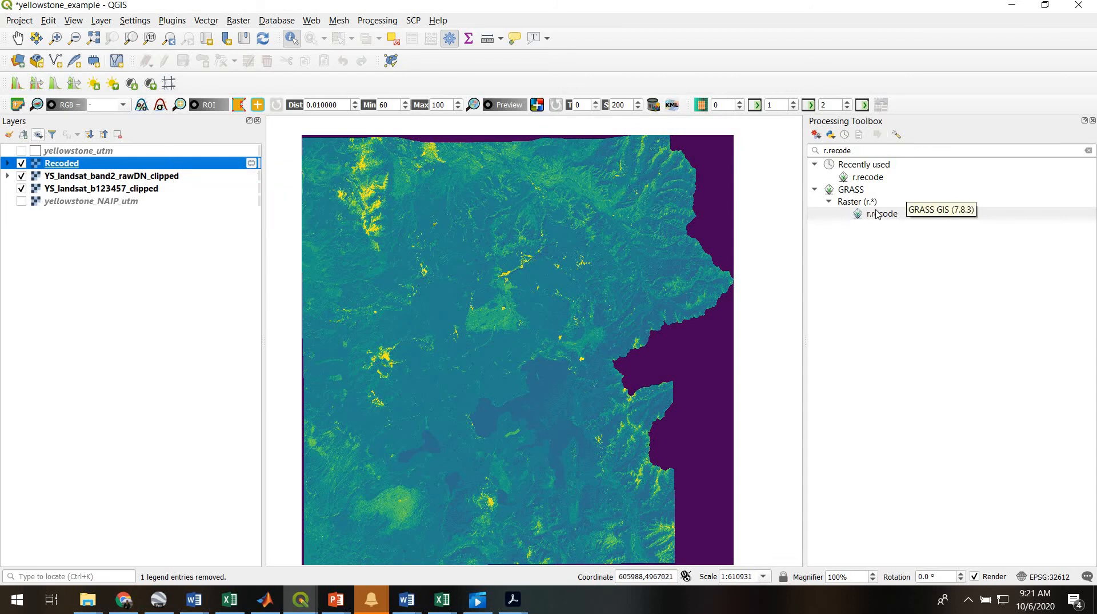
mouse_move(880, 214)
text(r.textur)
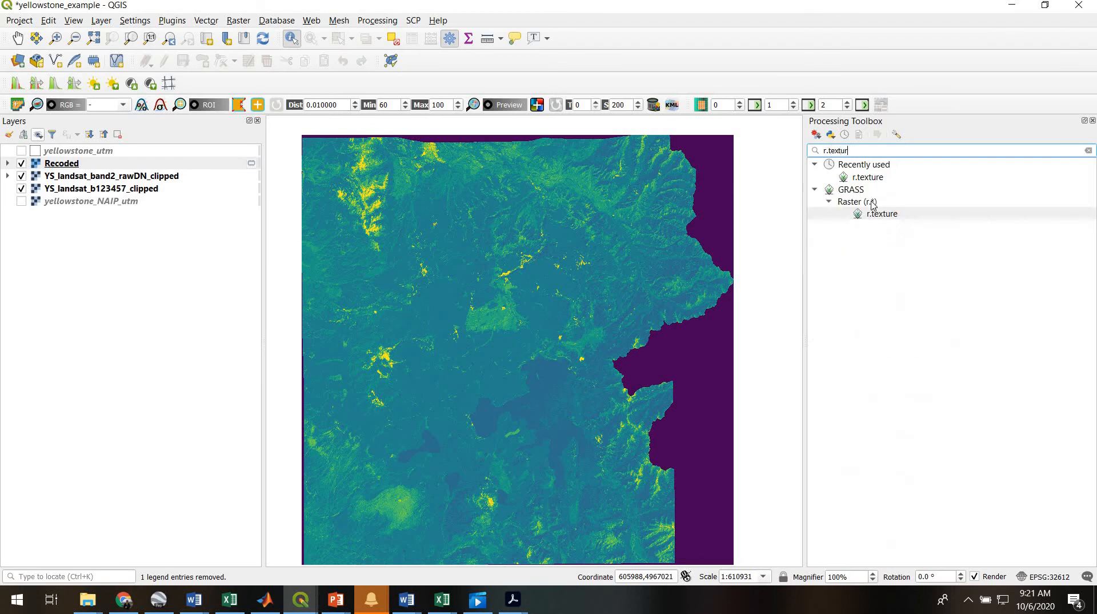
Open r.texture and select asm, contrast, corr, var, entr and moc1 texture measures.
double_click(882, 214)
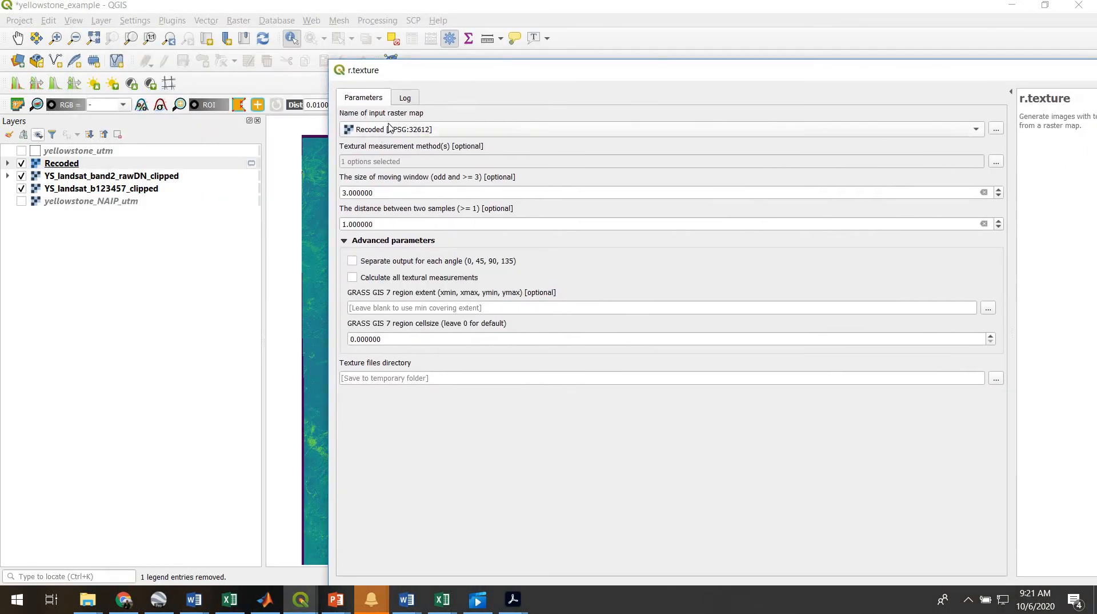
mouse_move(908, 147)
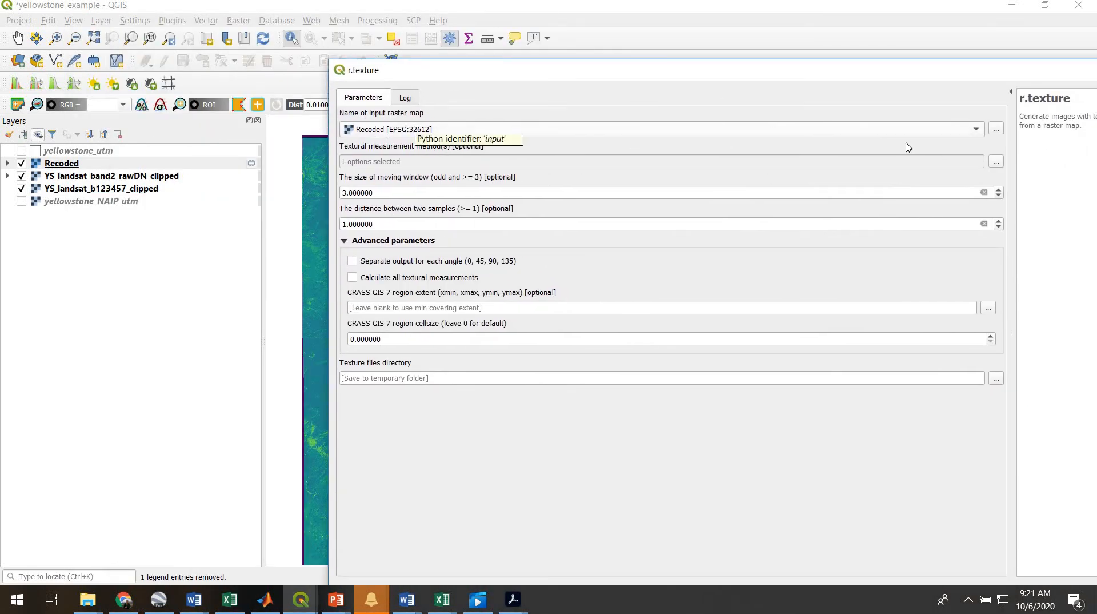
click(995, 161)
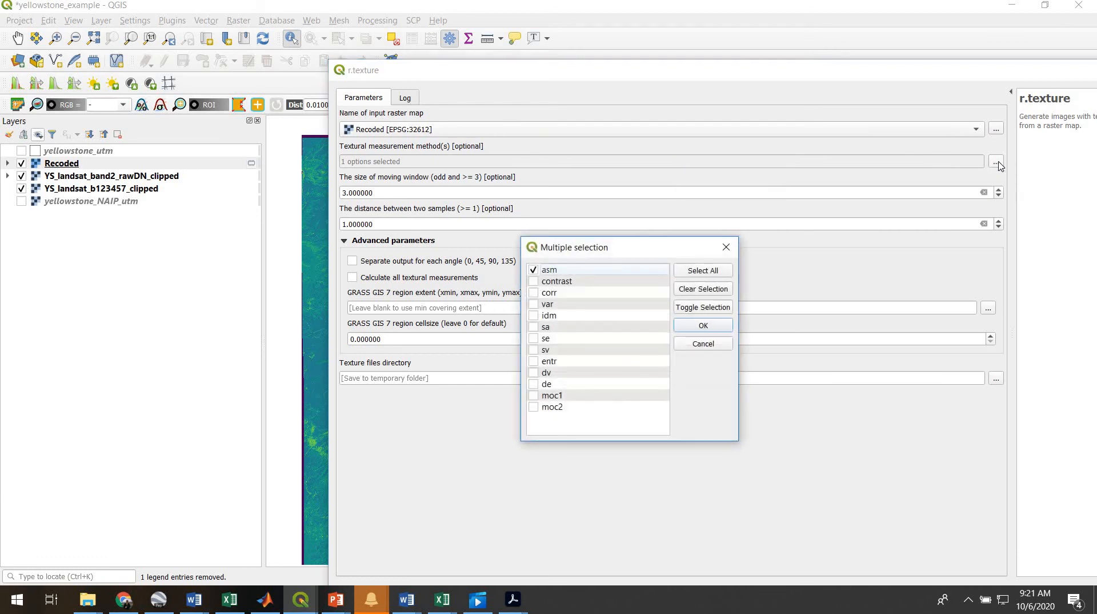
mouse_move(536, 292)
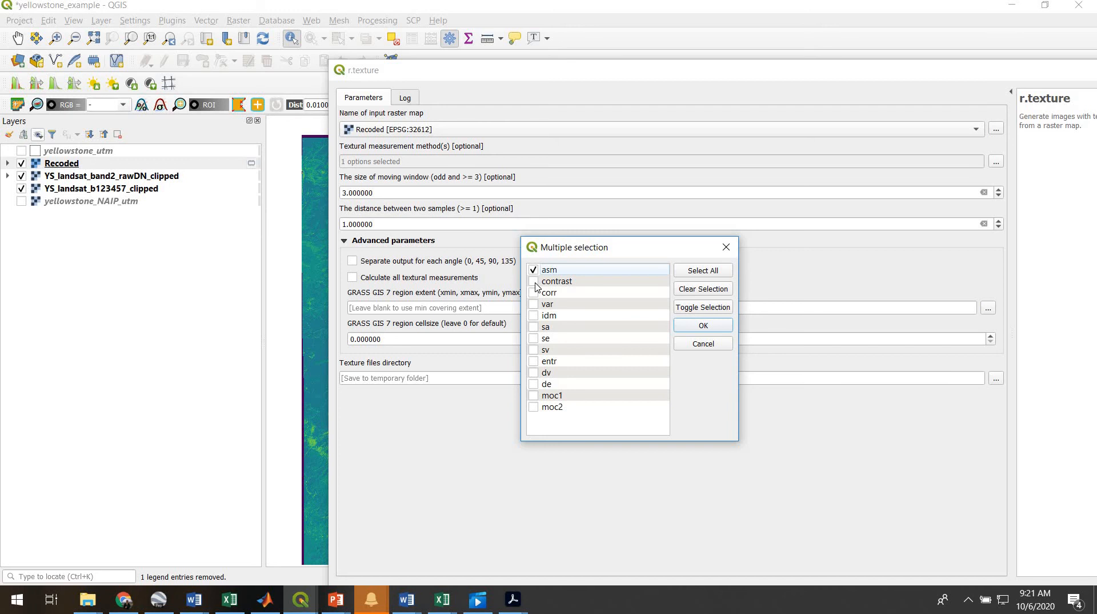
click(534, 292)
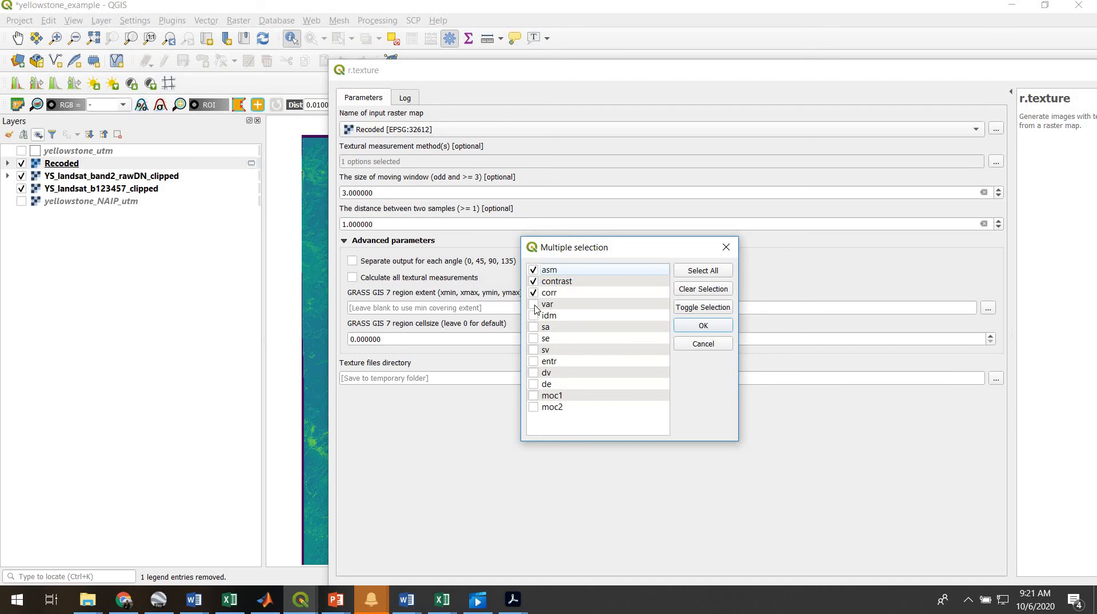
click(534, 303)
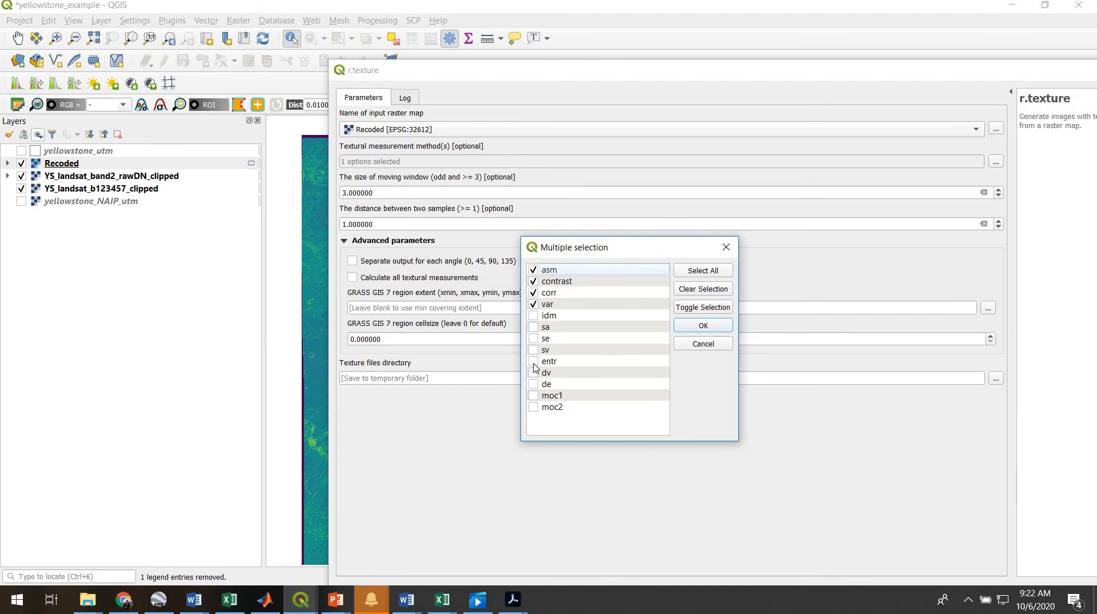
click(534, 361)
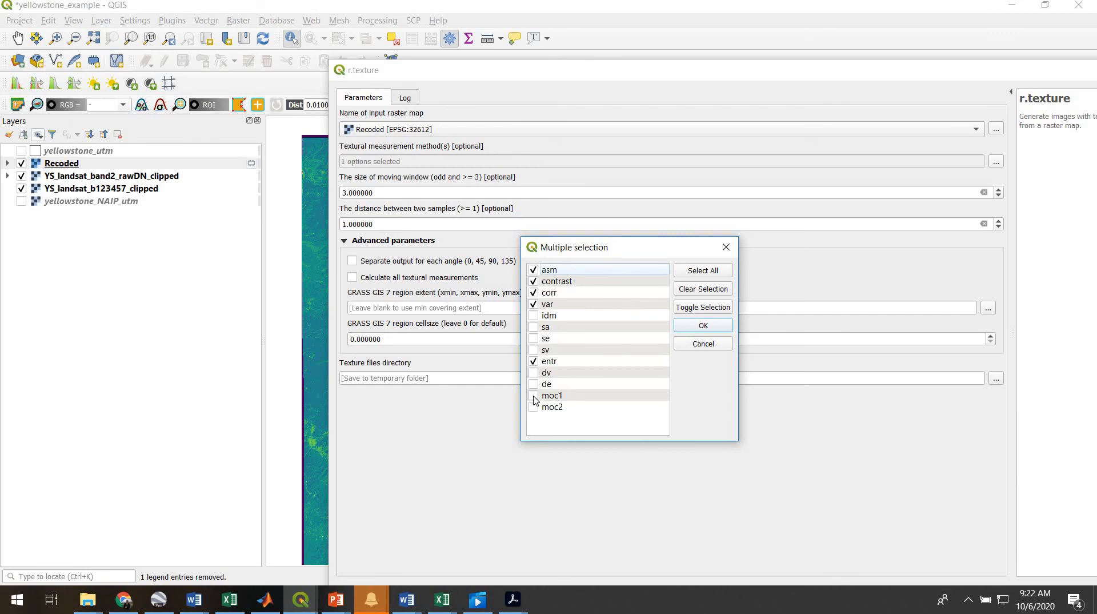
click(534, 396)
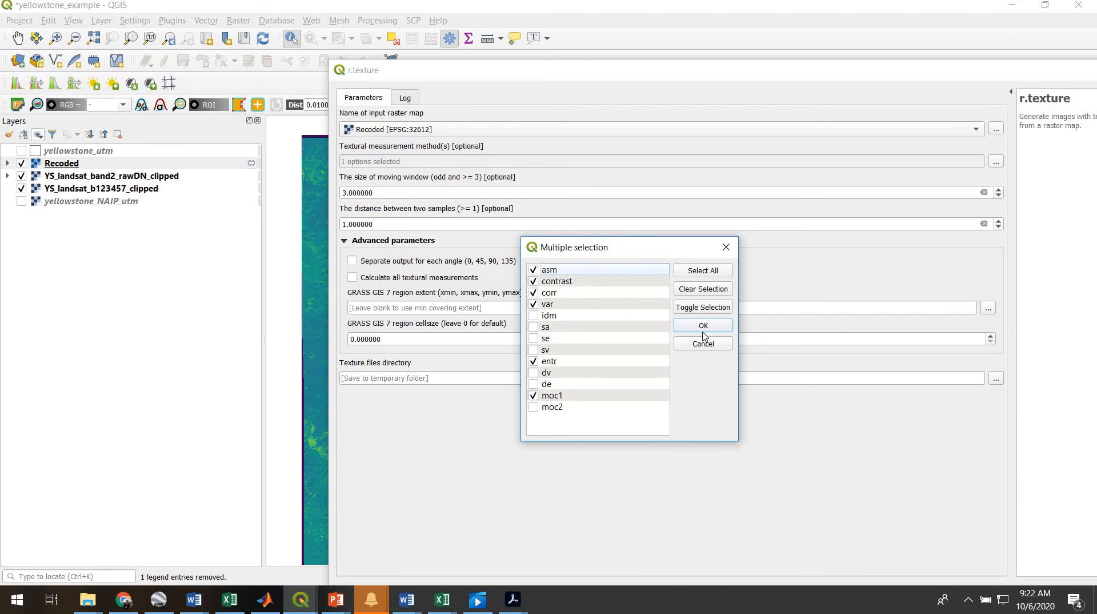
click(702, 325)
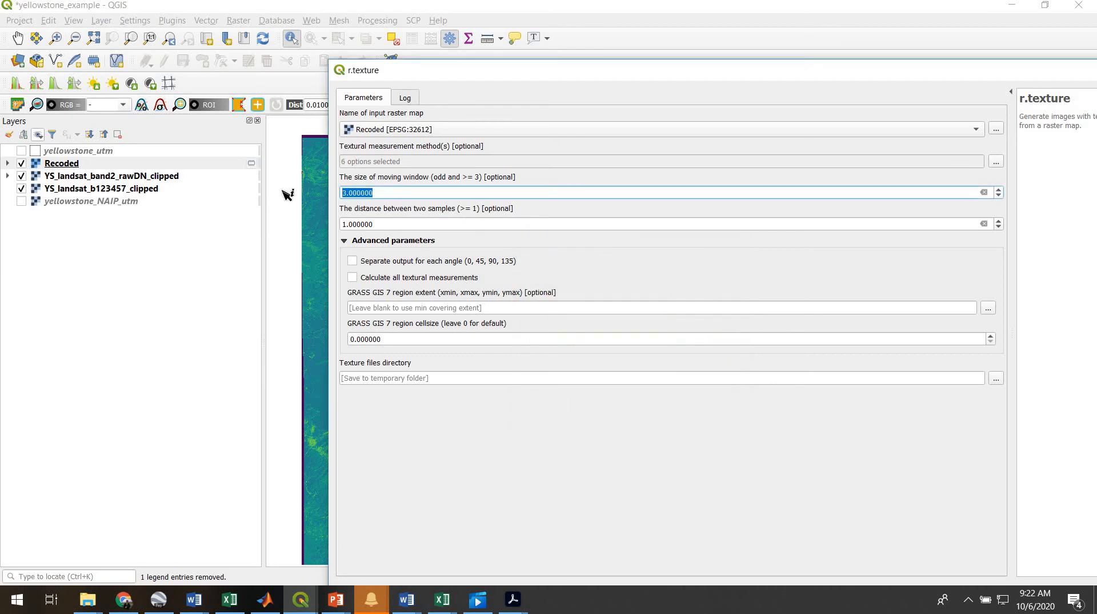
Enter 7 as the r.texture moving window size.
text(7)
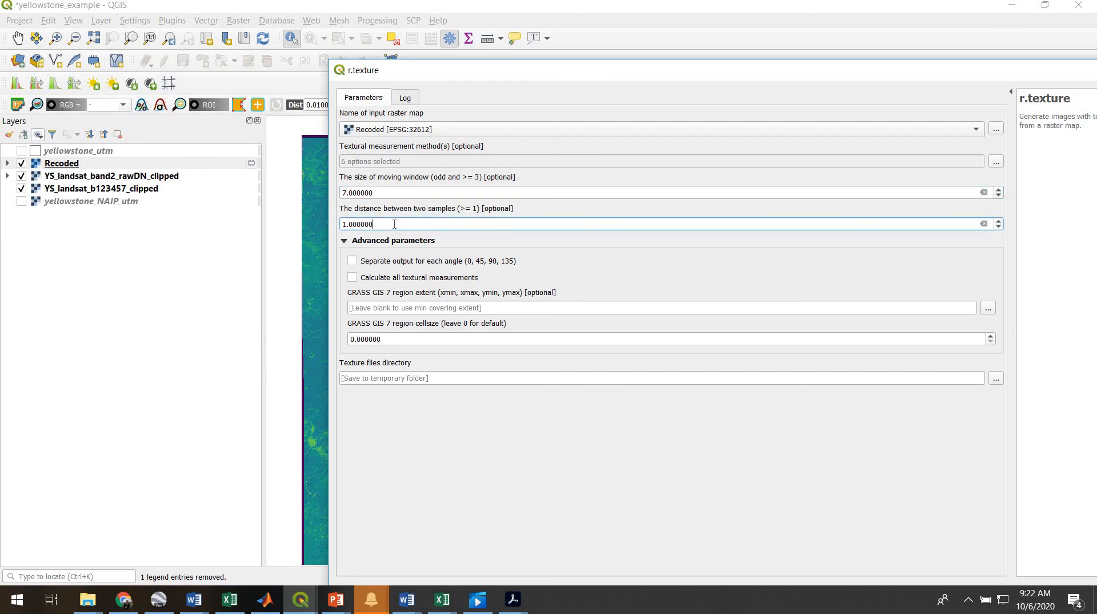
mouse_move(746, 222)
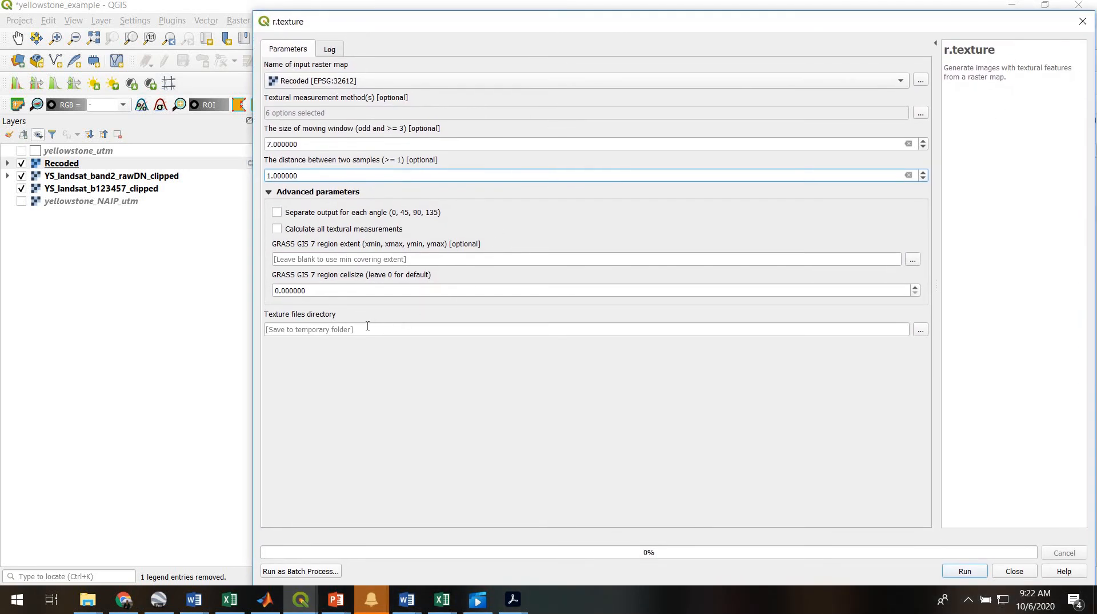
mouse_move(920, 329)
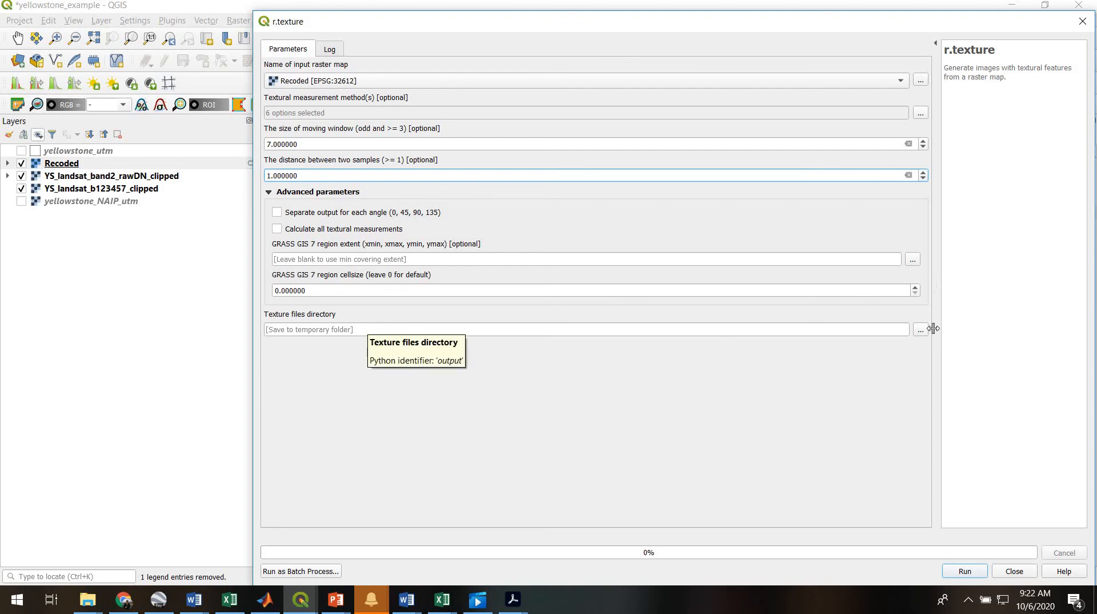
click(918, 329)
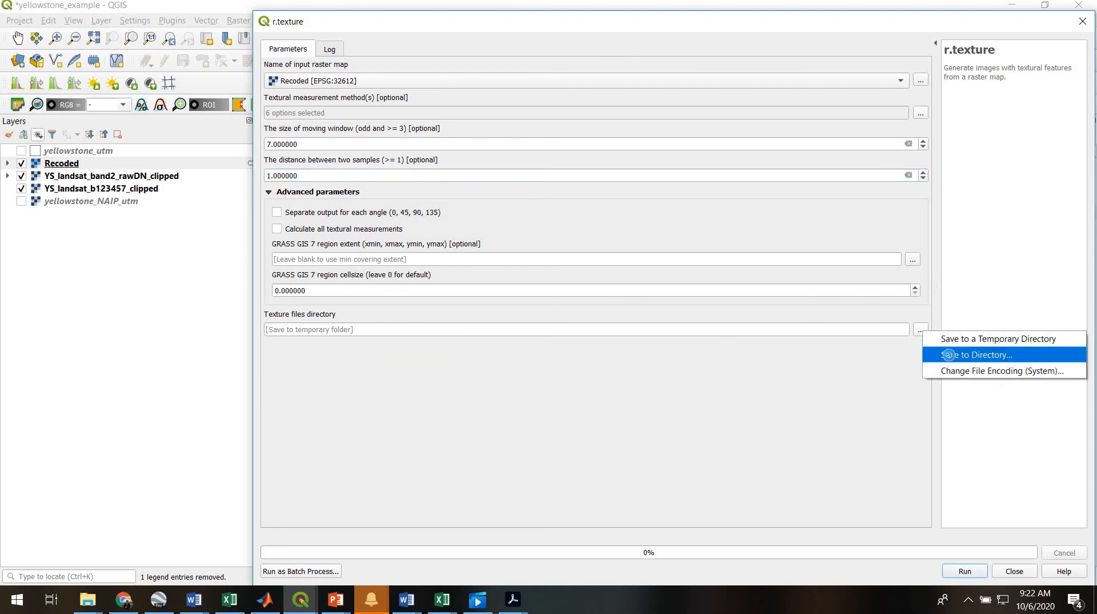
Save outputs to a new YS_landsat_b2_texture_output folder in QGIS_test and run r.texture.
click(976, 355)
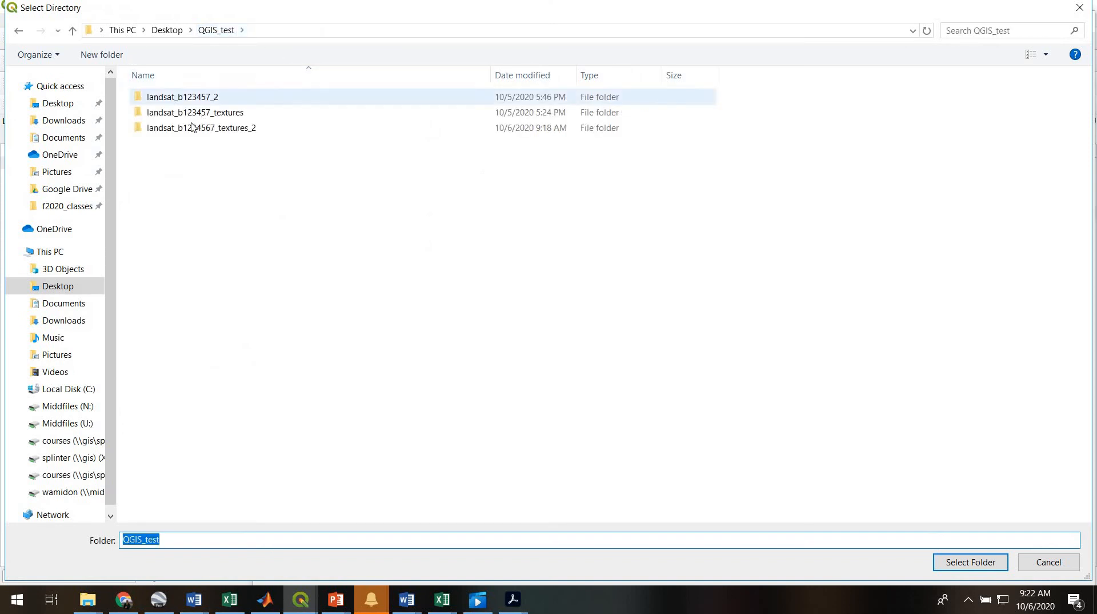
click(201, 128)
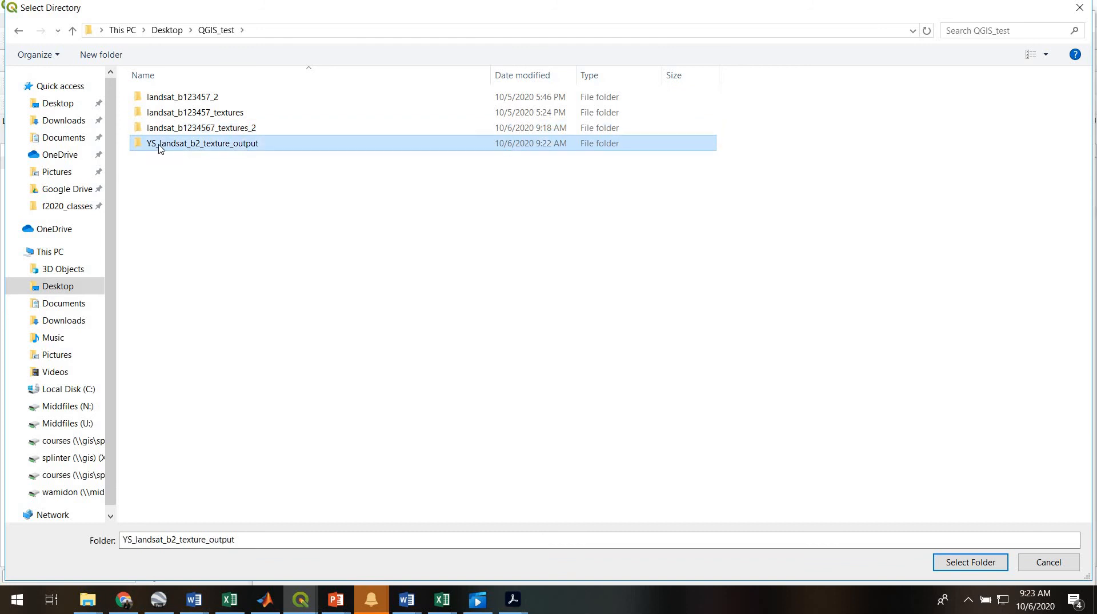
mouse_move(215, 152)
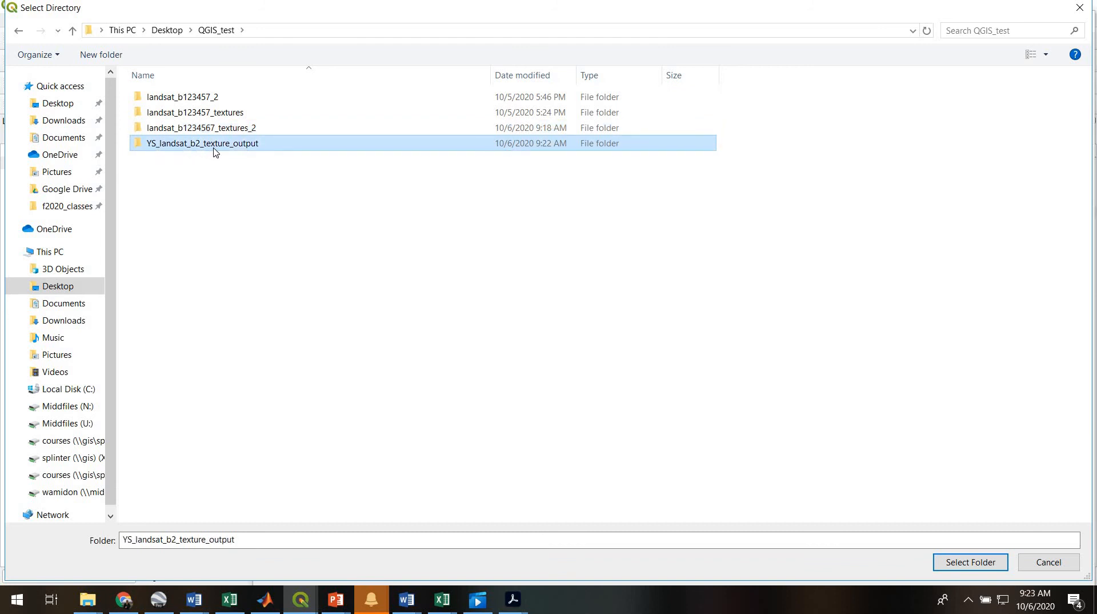
mouse_move(343, 166)
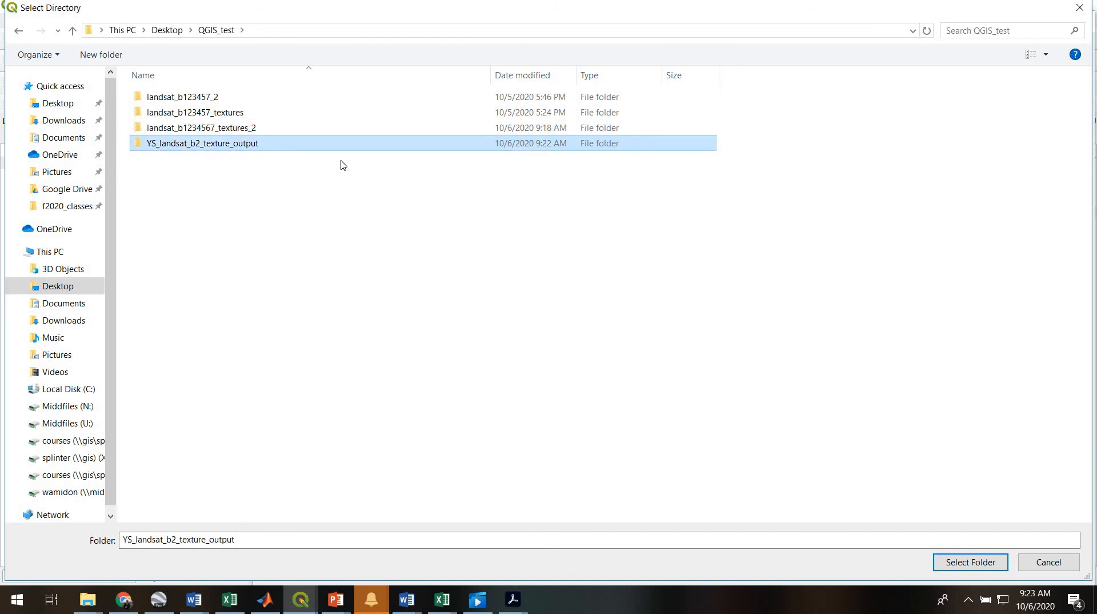
mouse_move(970, 562)
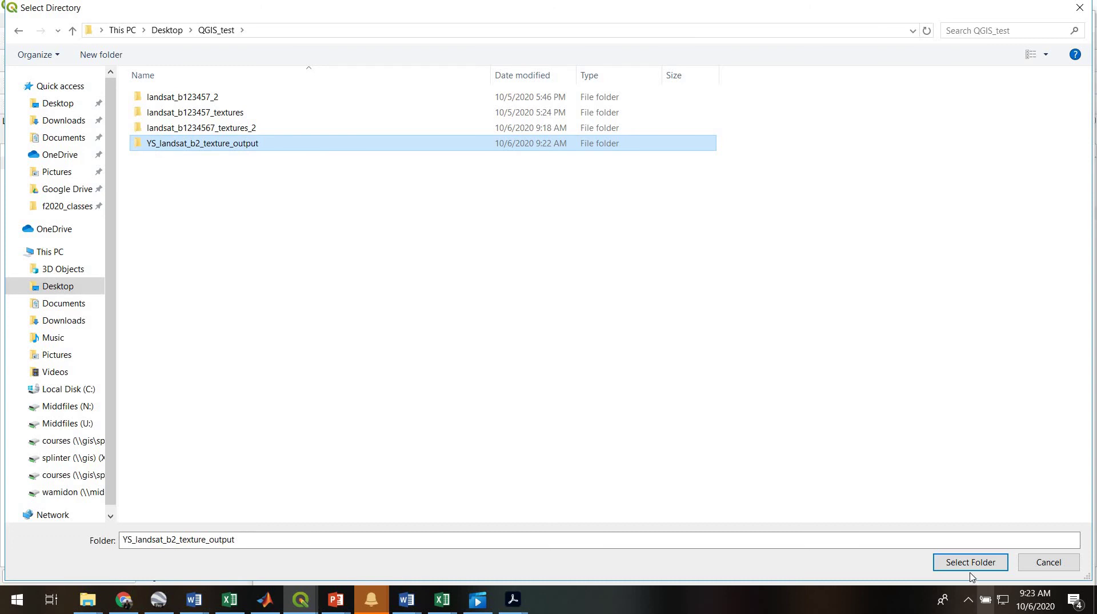
click(969, 562)
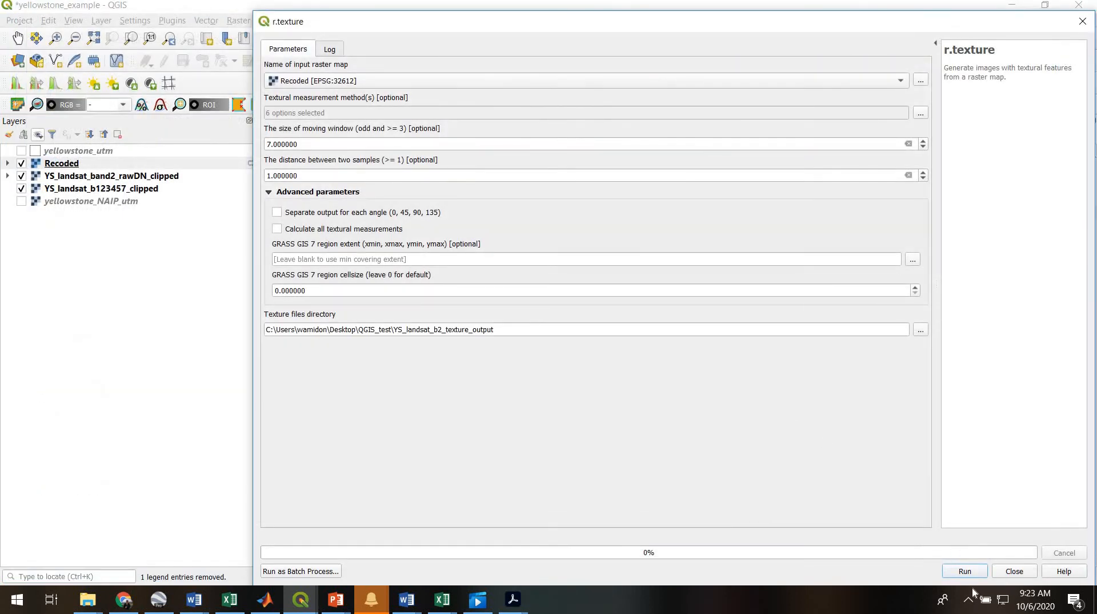
click(964, 570)
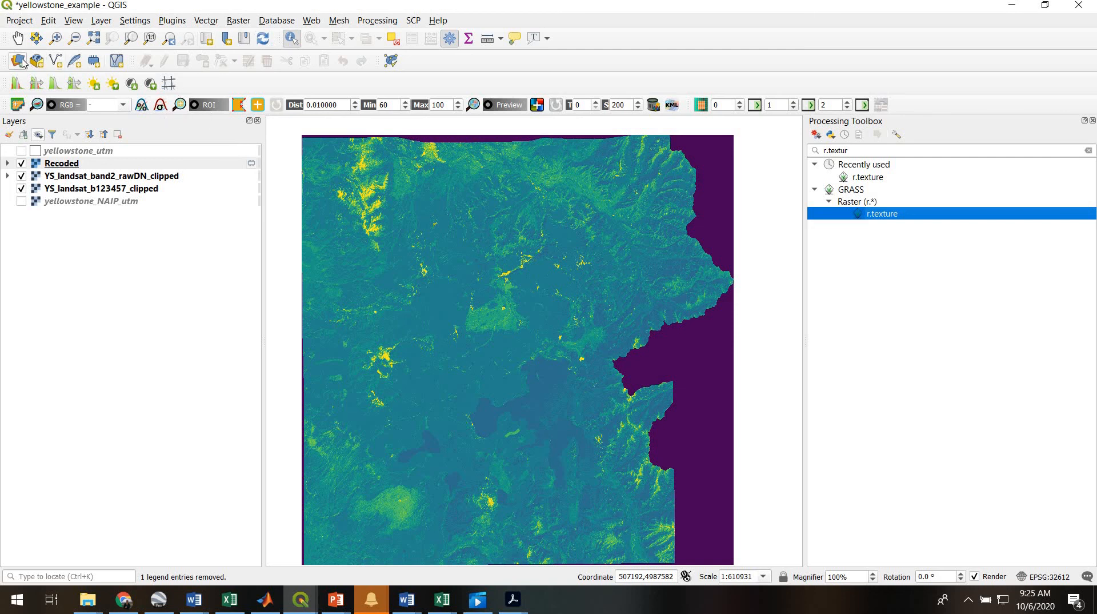
Load the ASM, Contr, Corr, Entr, MOC-1 and Var rasters from YS_landsat_b2_texture_output.
click(18, 60)
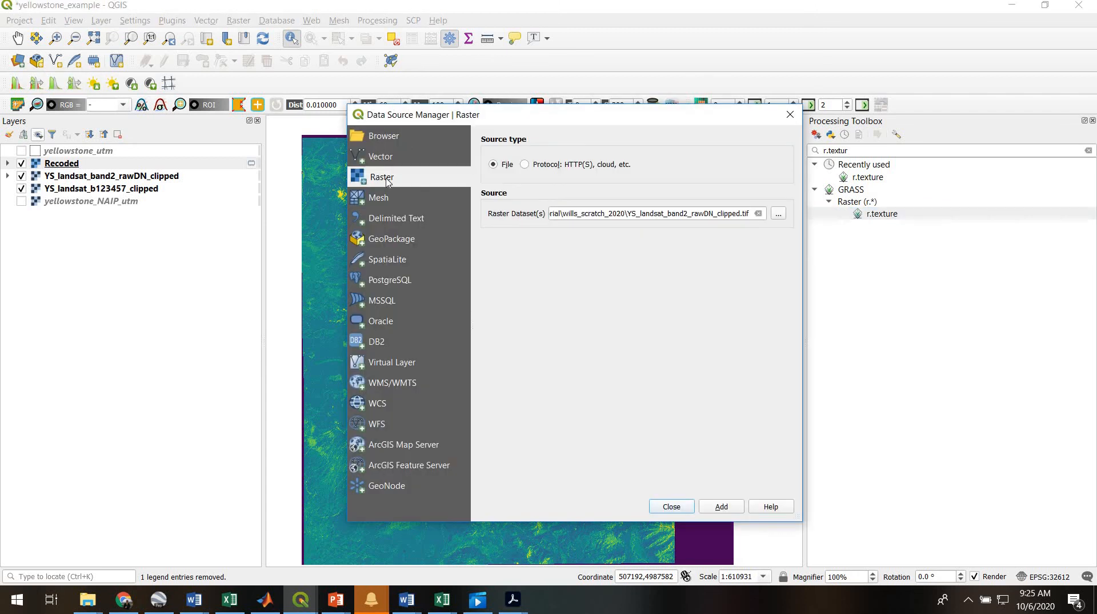
mouse_move(779, 218)
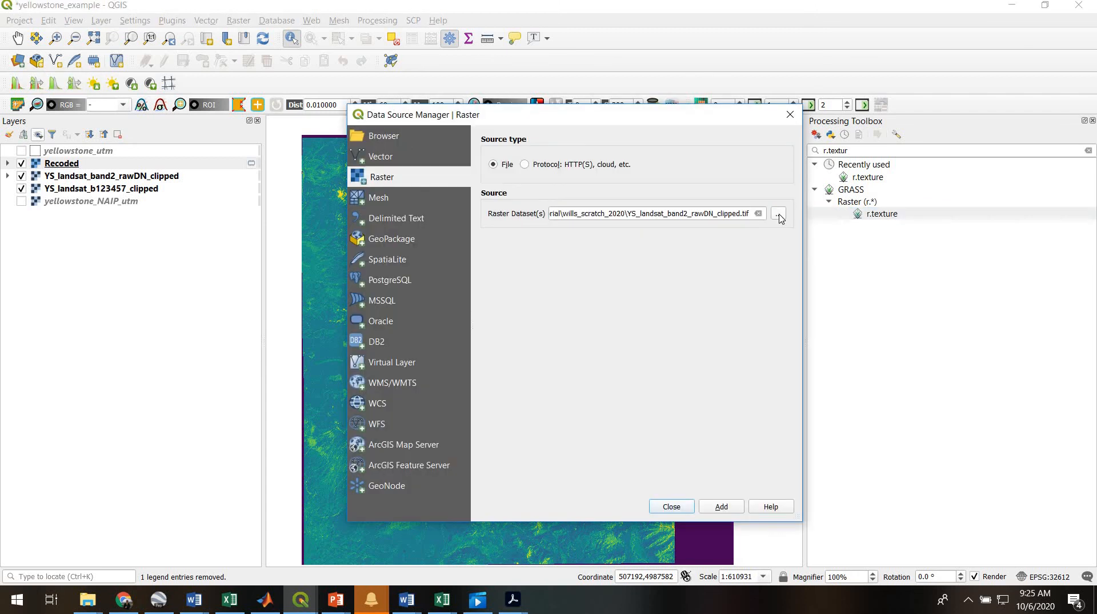
click(778, 213)
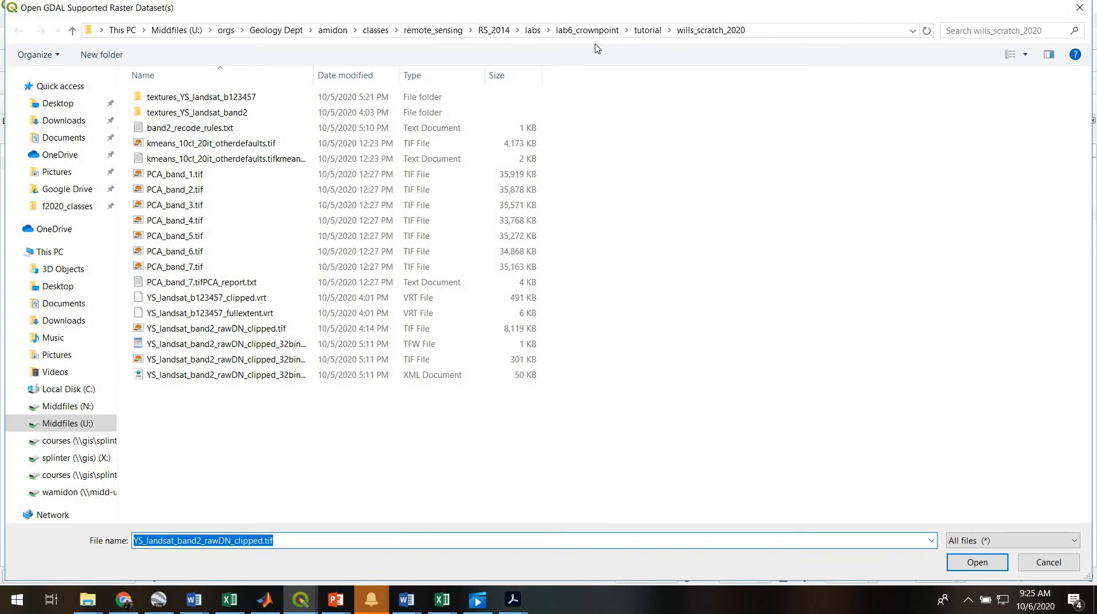
click(58, 102)
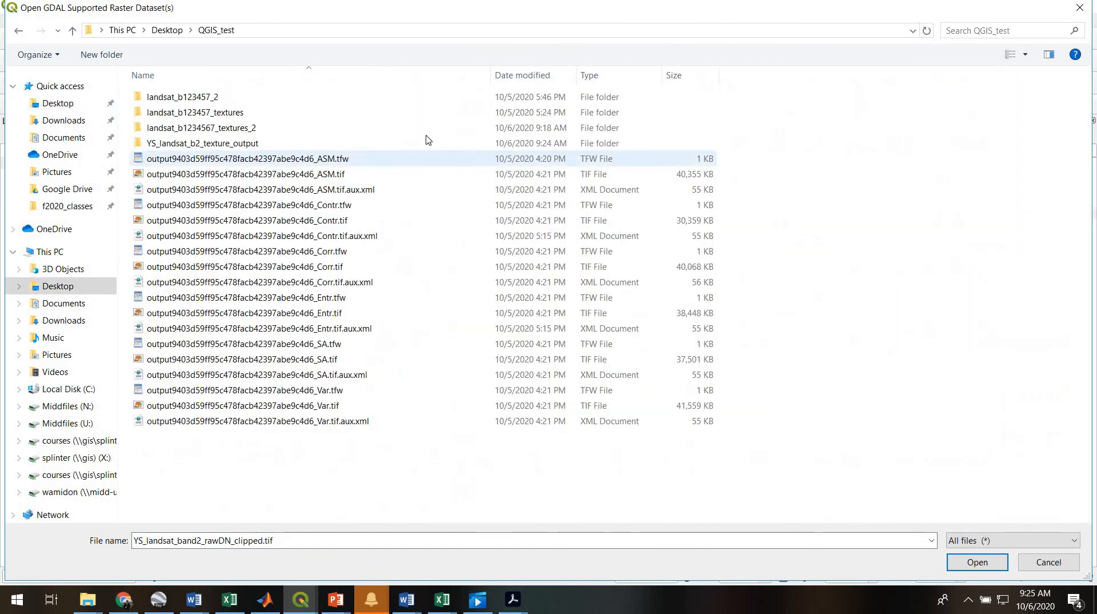
double_click(202, 142)
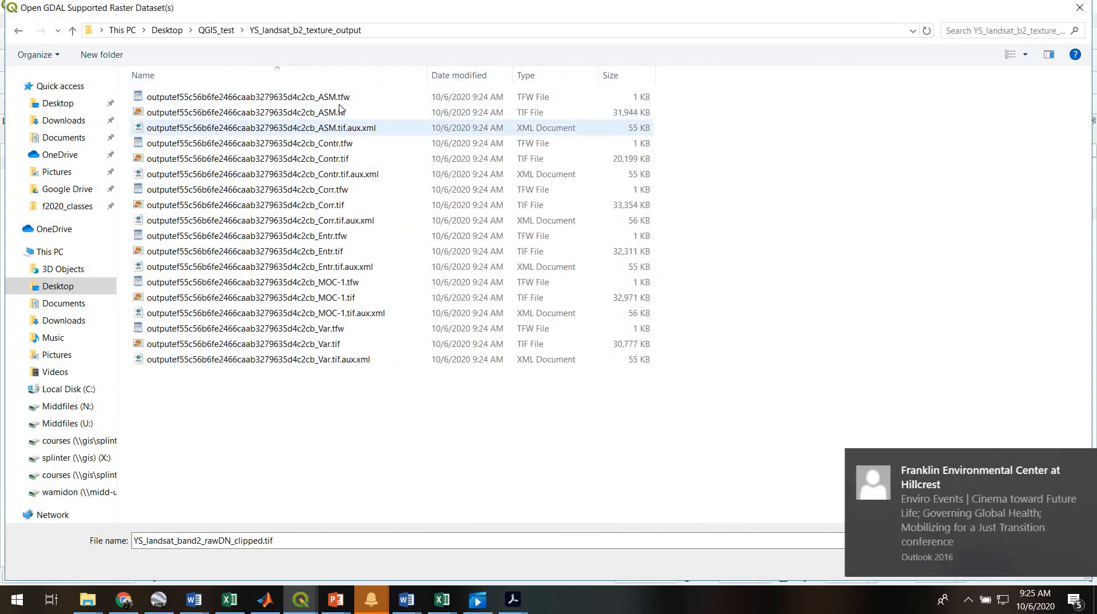
click(248, 112)
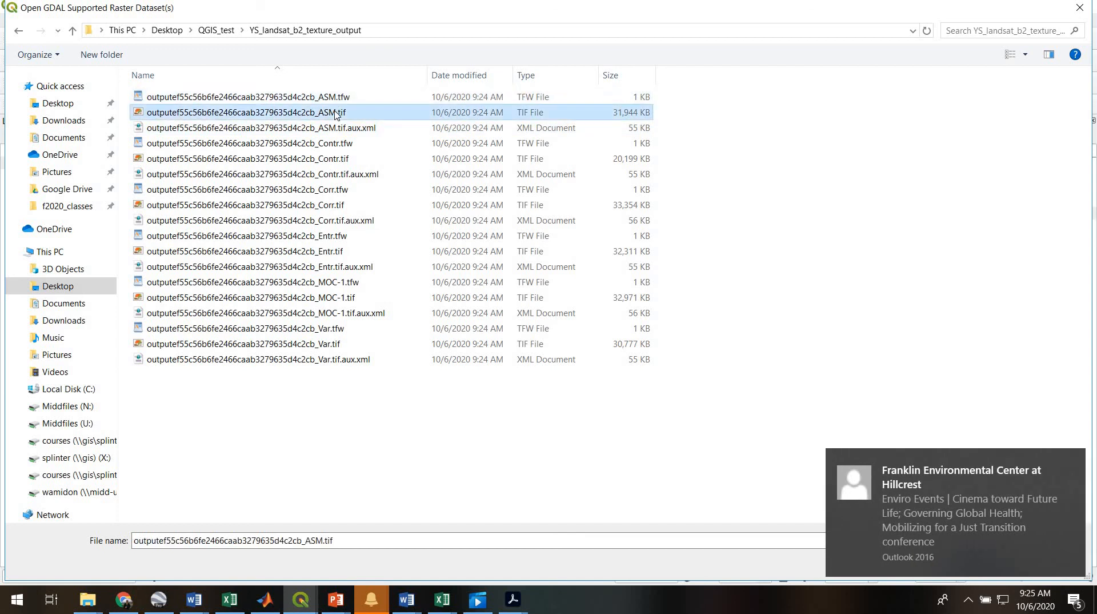
mouse_move(343, 144)
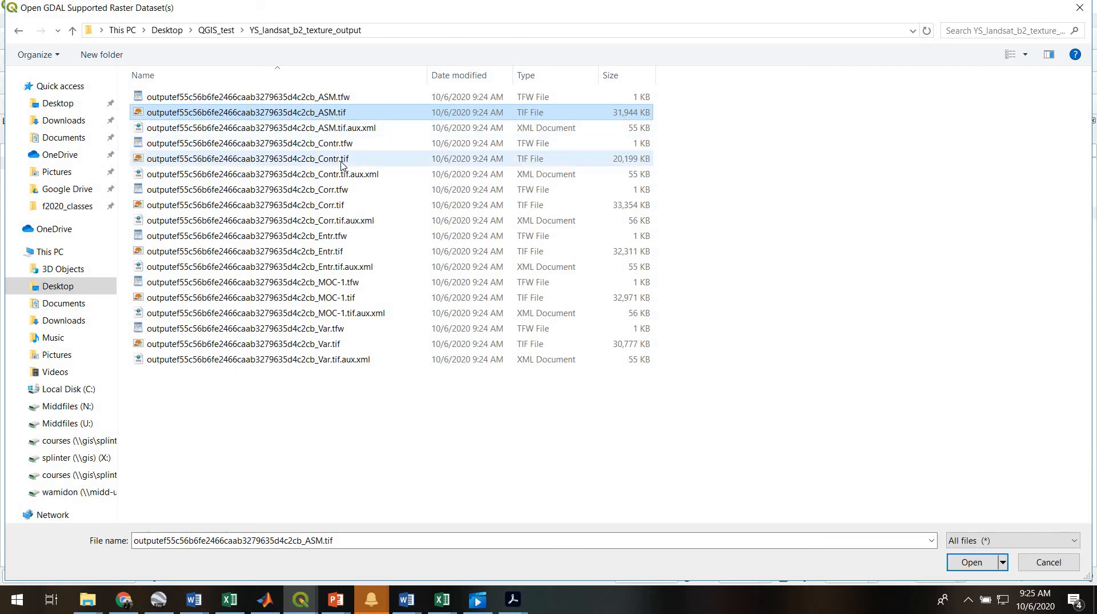
click(245, 205)
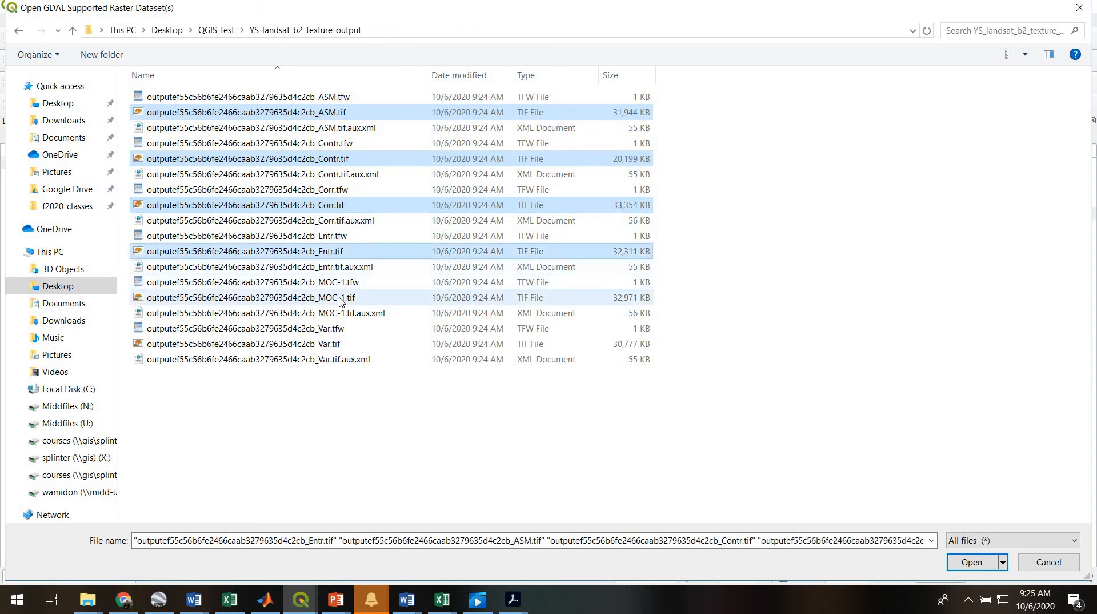
click(250, 297)
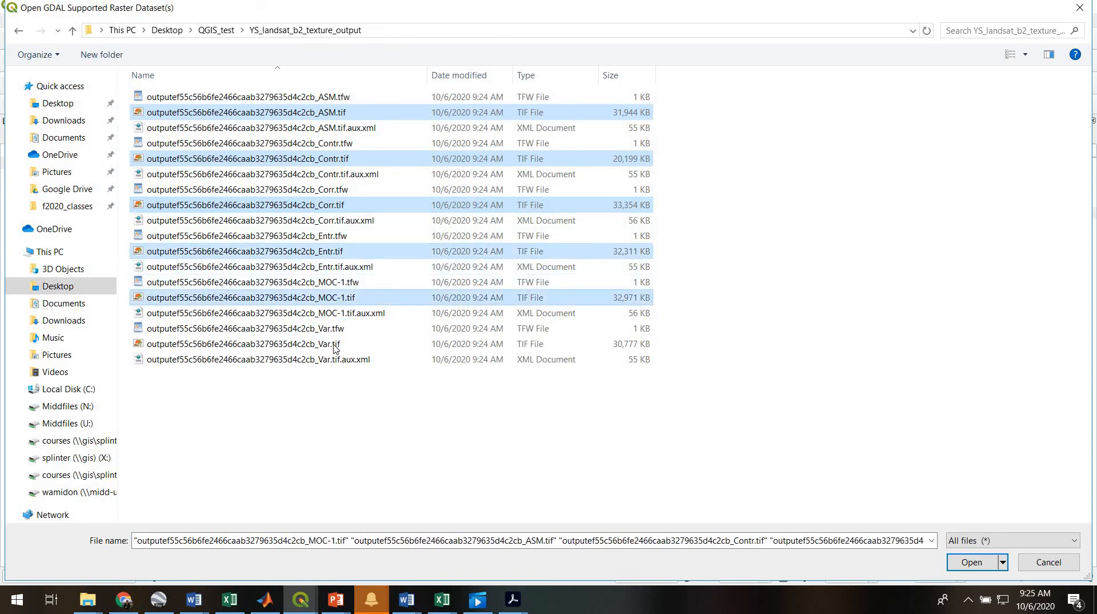
click(242, 343)
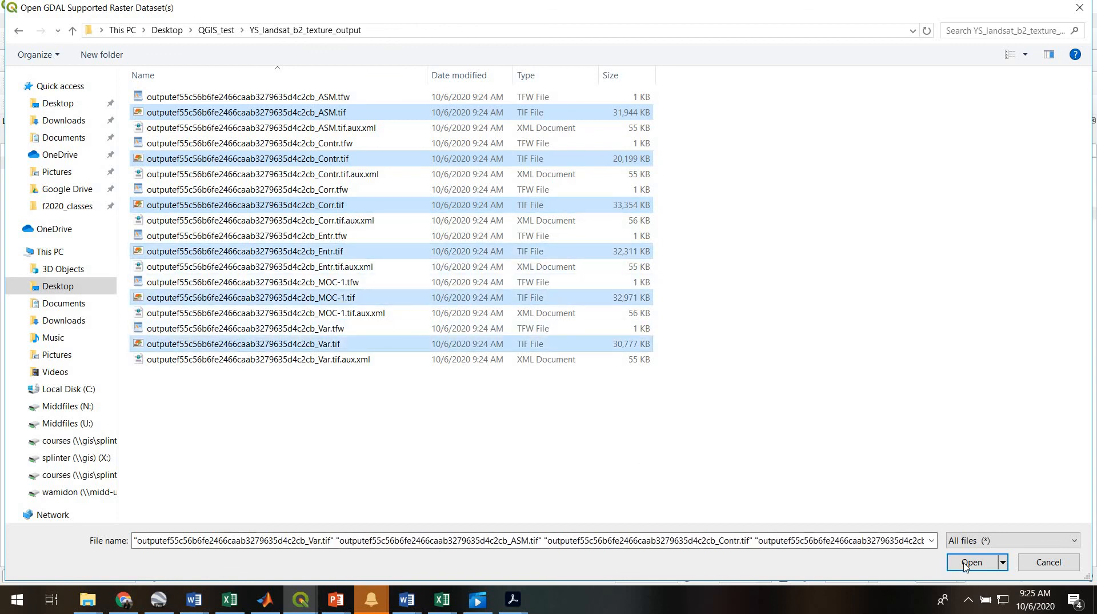
click(972, 562)
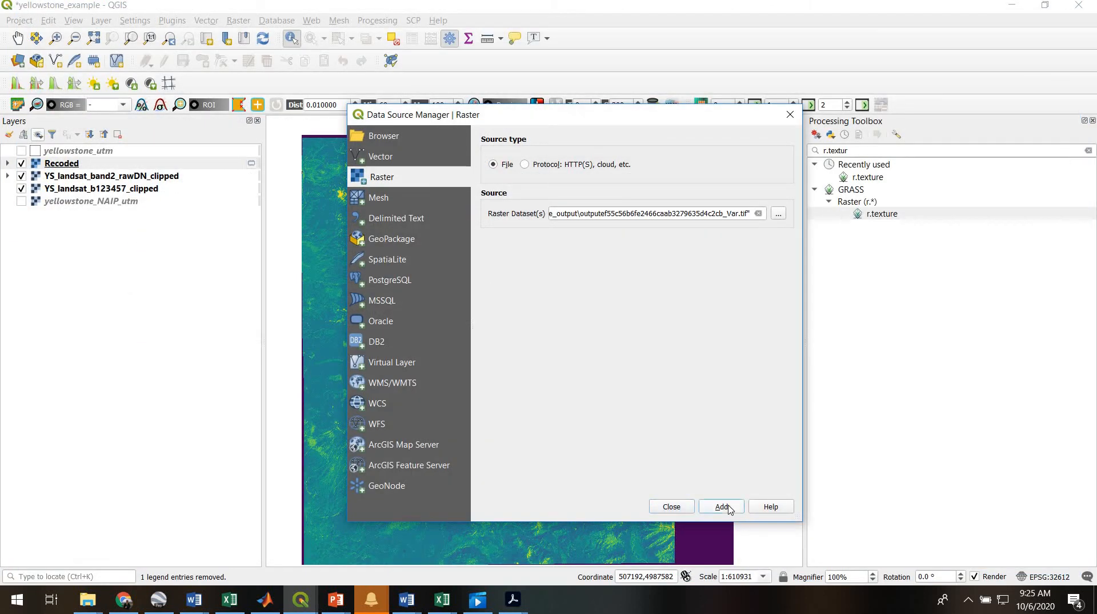
click(720, 506)
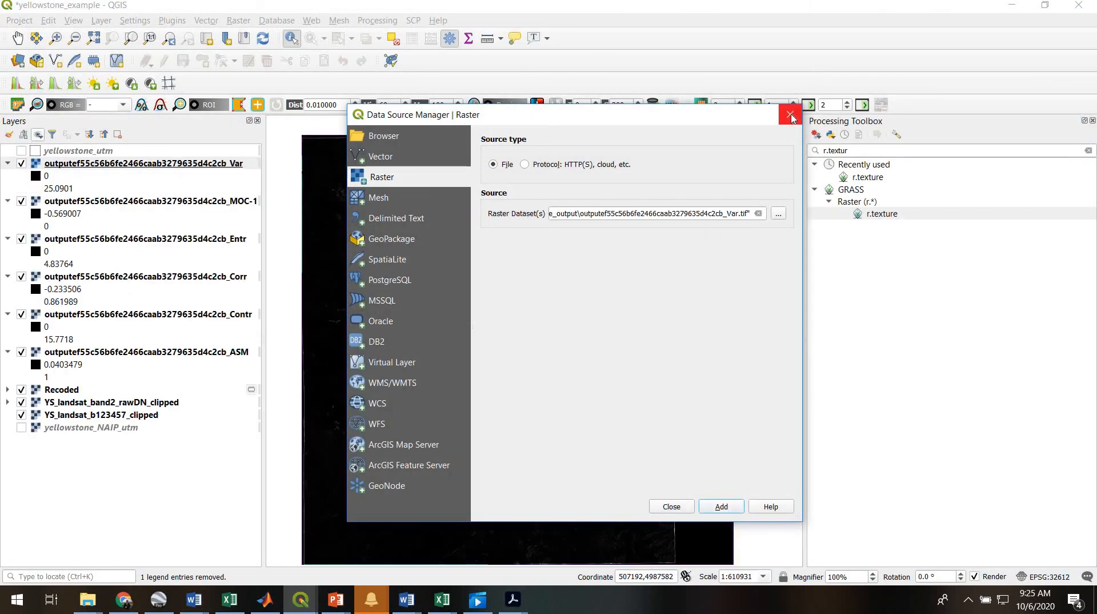
Close the Data Source Manager and toggle the Var layer off, on, then off to show MOC-1.
click(791, 115)
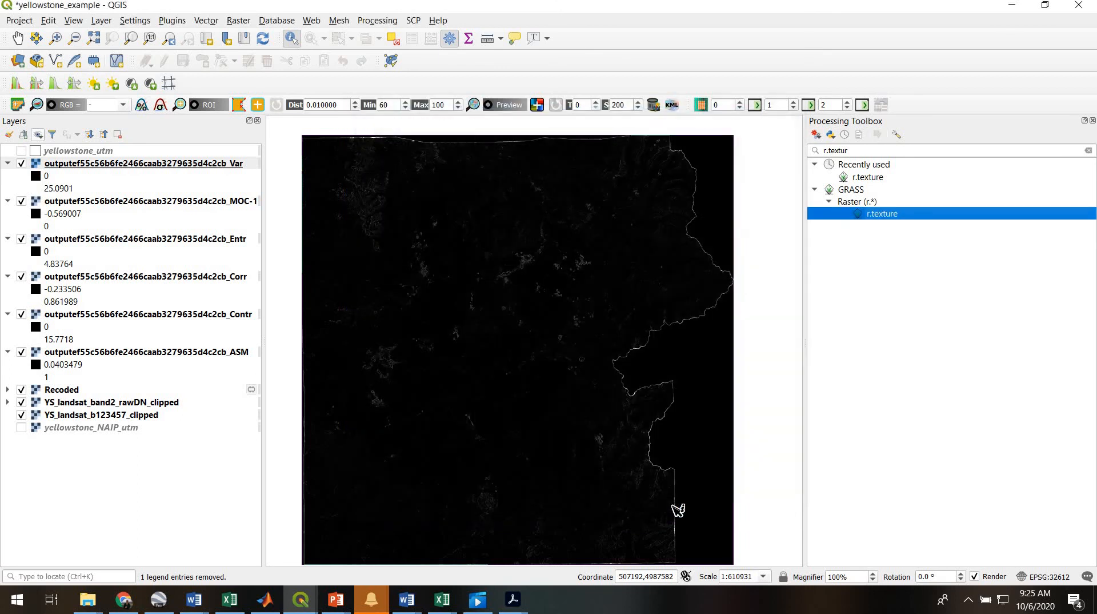
click(140, 163)
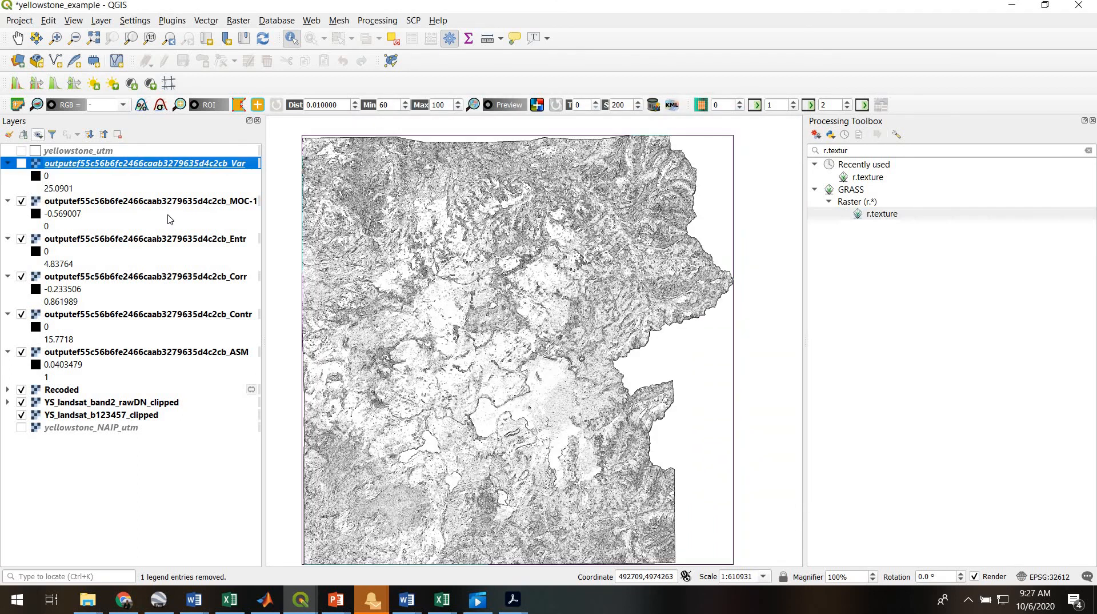
mouse_move(119, 163)
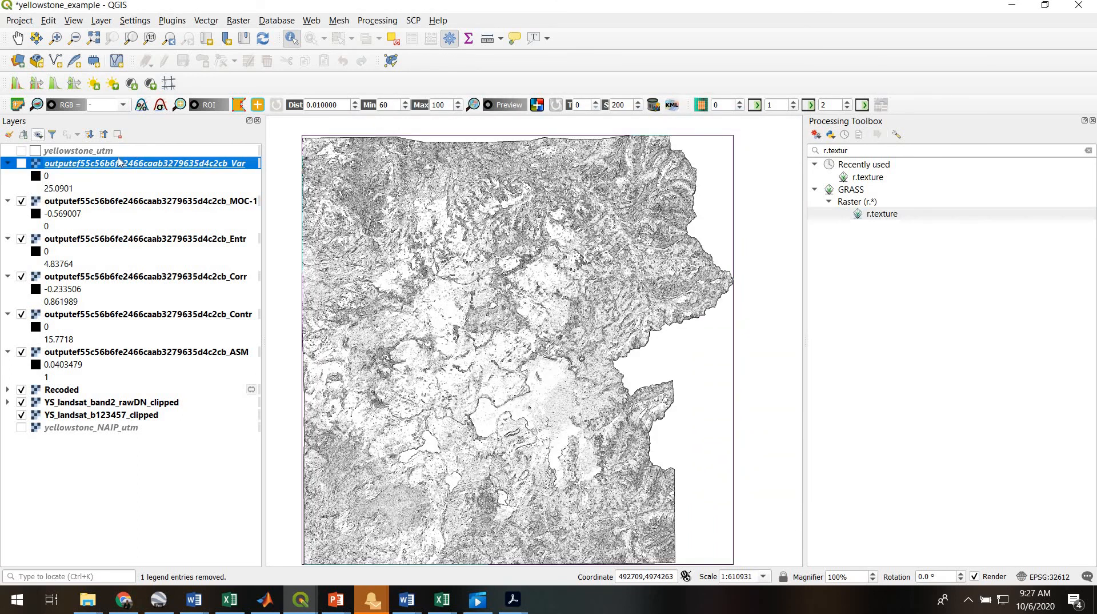
click(22, 163)
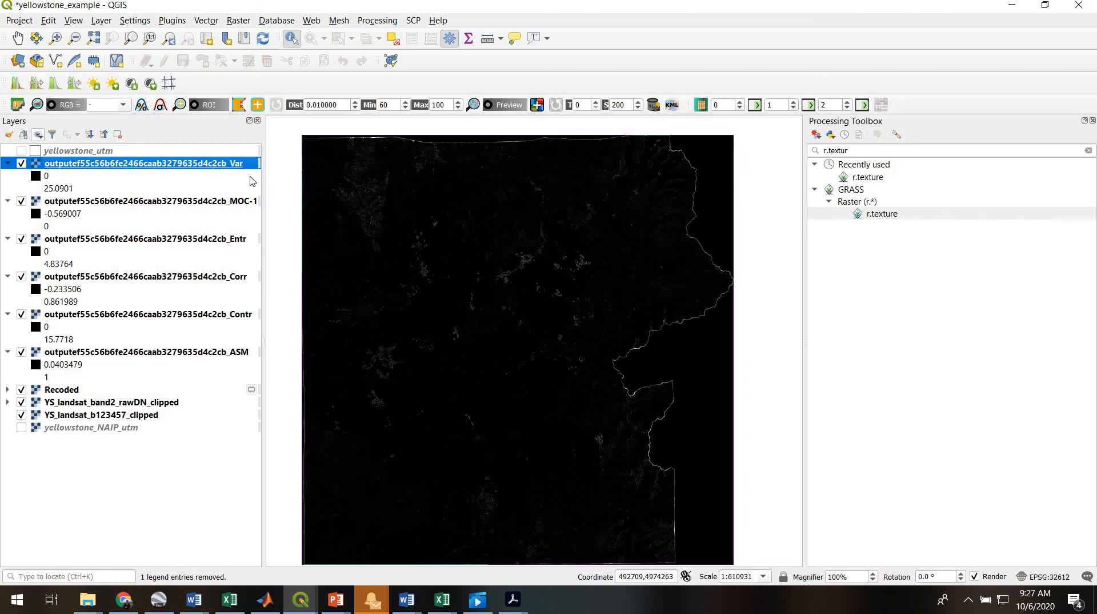
mouse_move(491, 280)
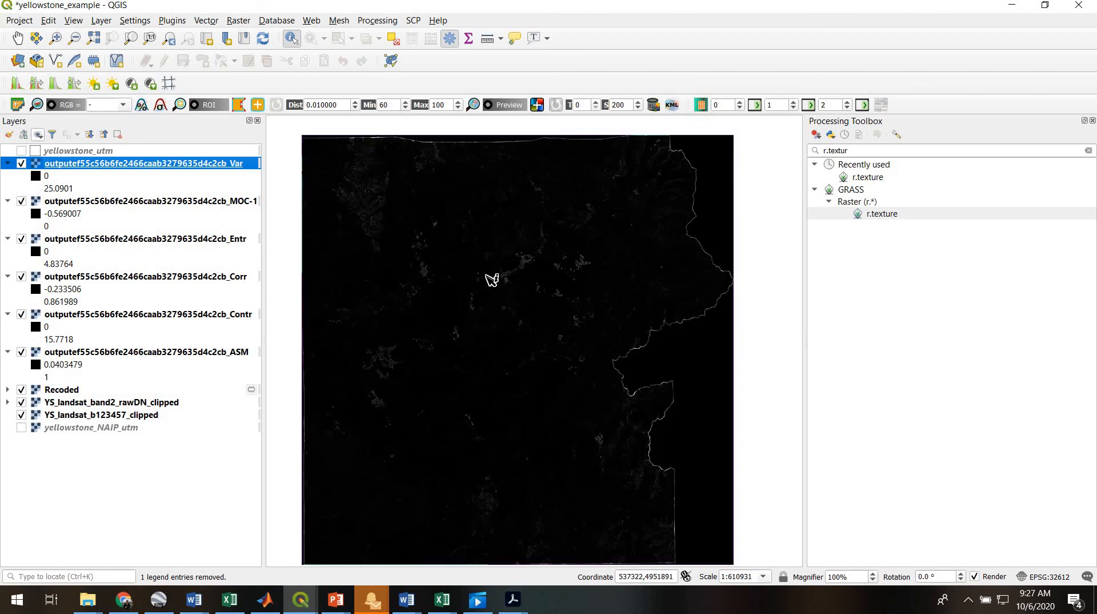
mouse_move(539, 268)
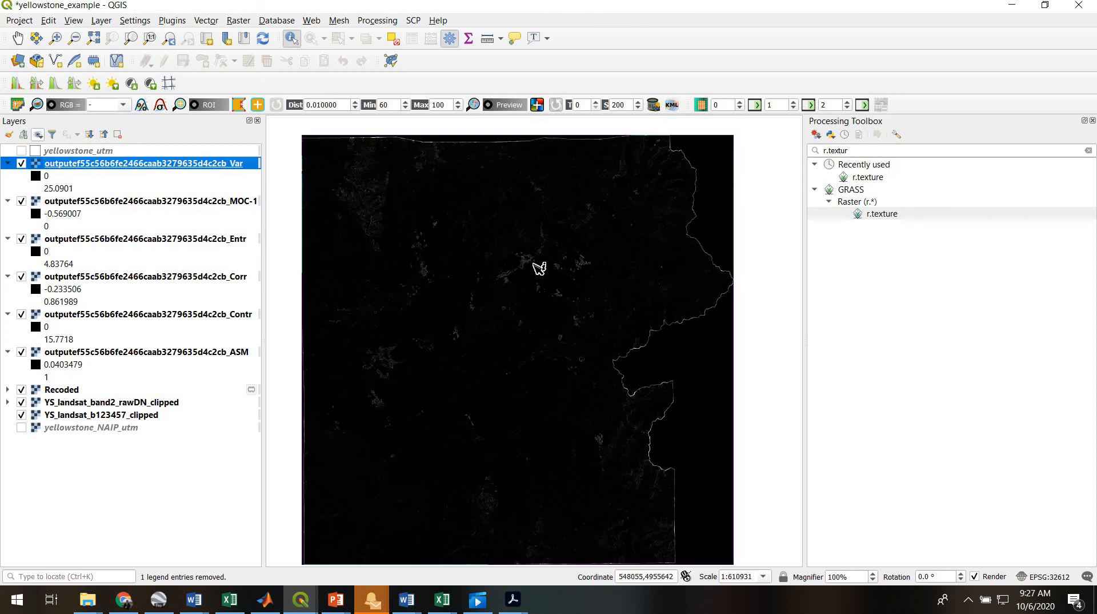
mouse_move(499, 289)
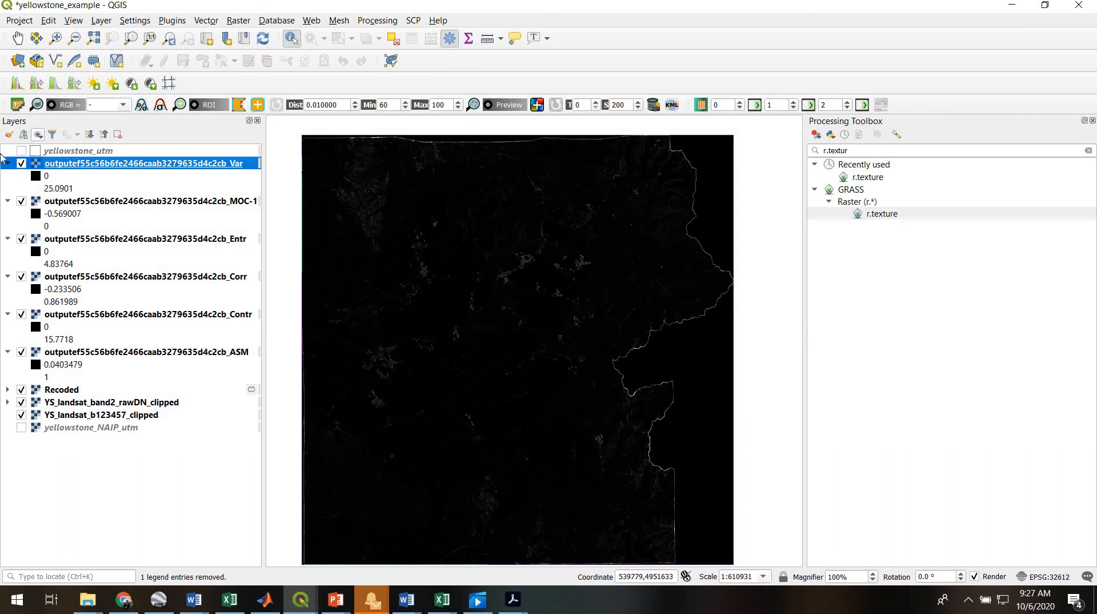
click(21, 163)
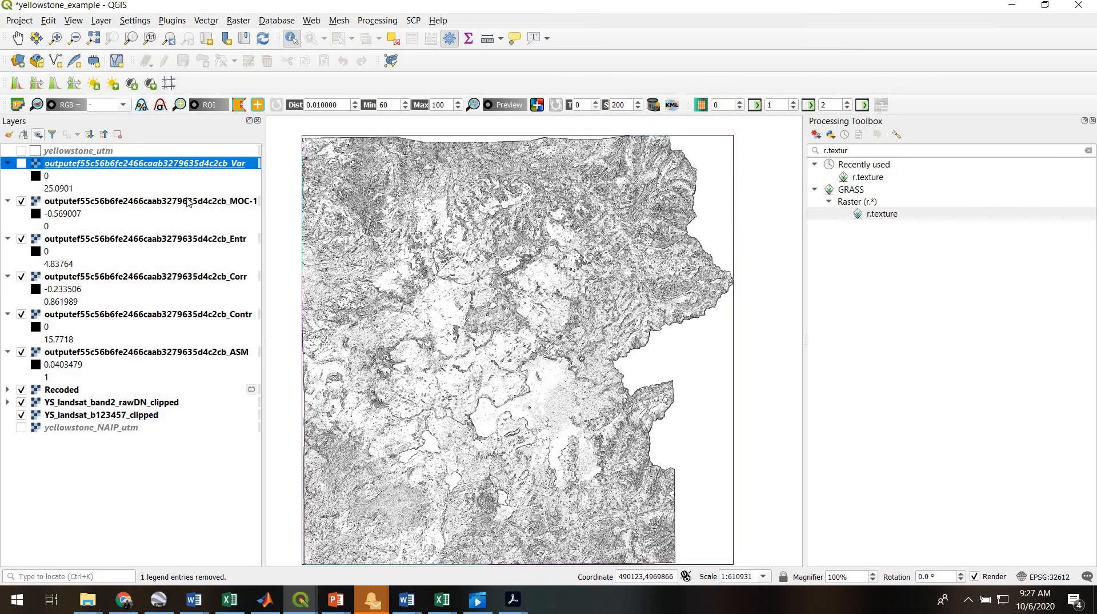
mouse_move(499, 431)
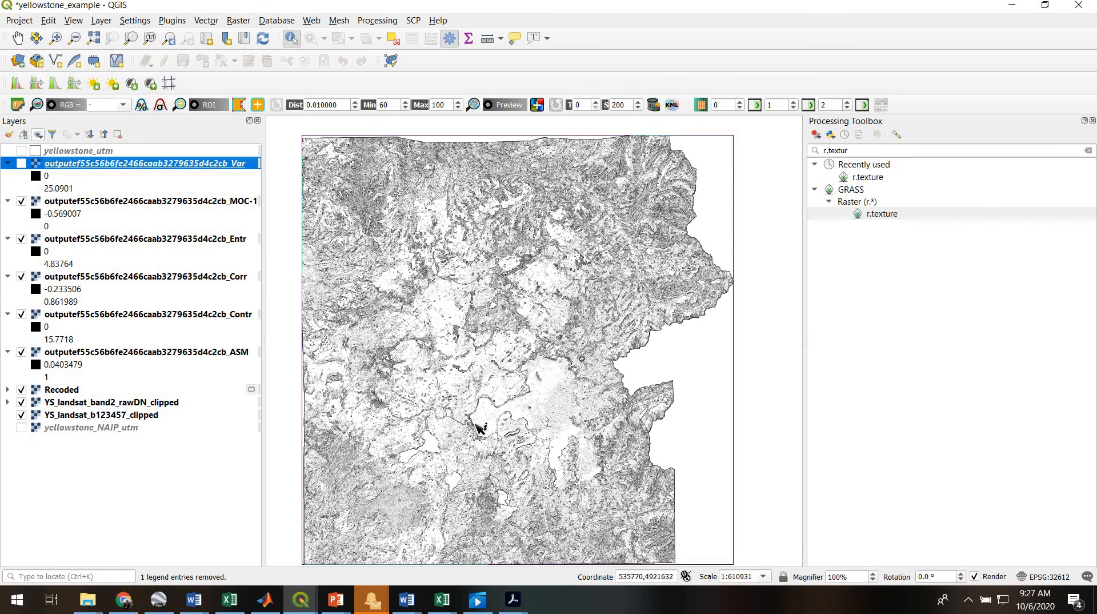
mouse_move(470, 425)
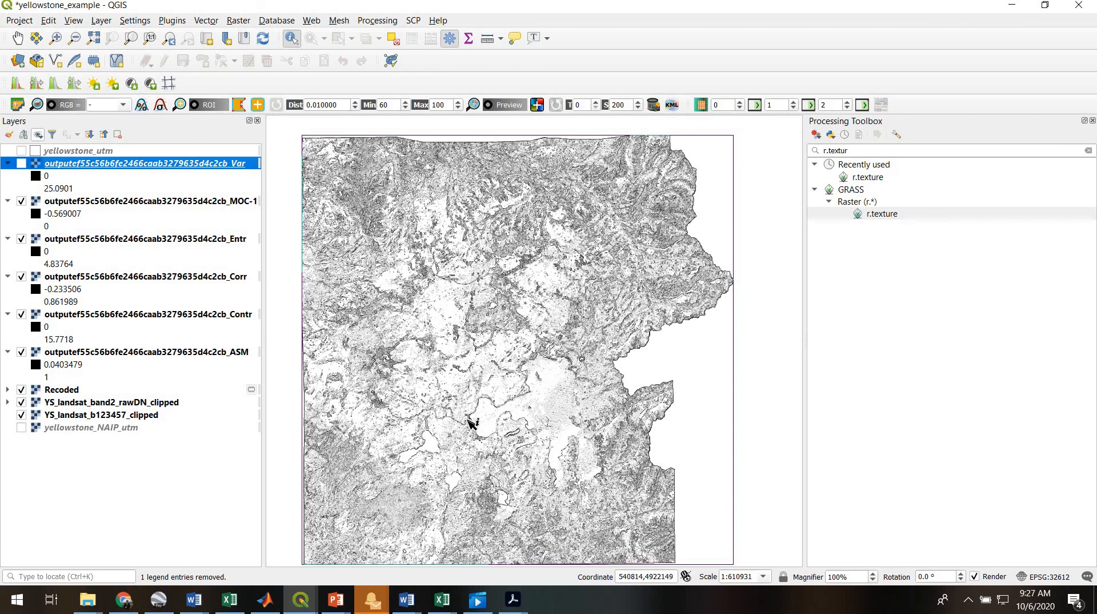
mouse_move(395, 504)
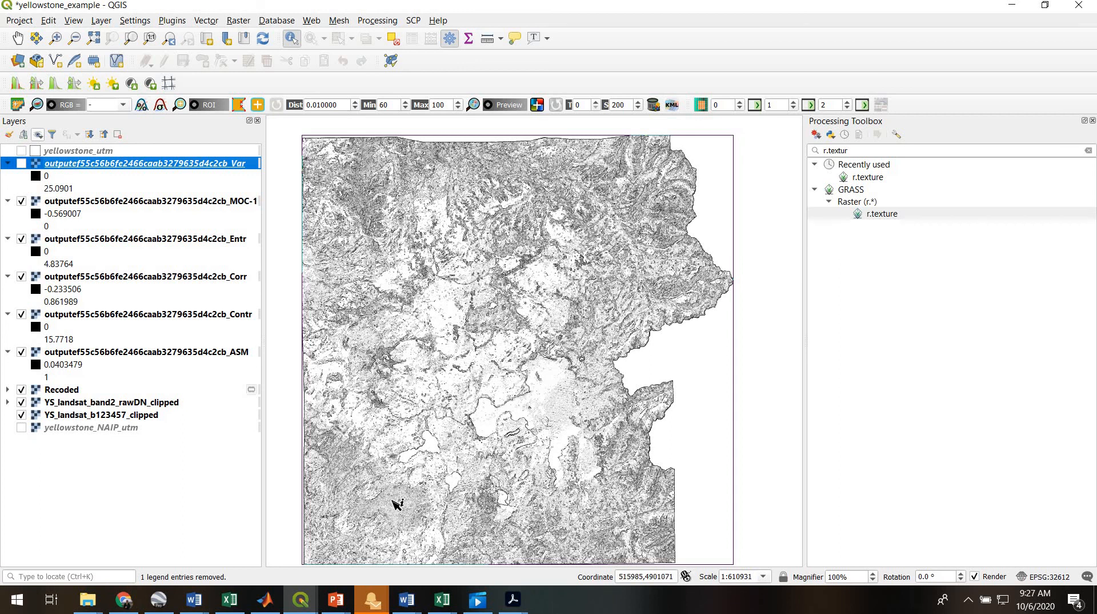
click(22, 201)
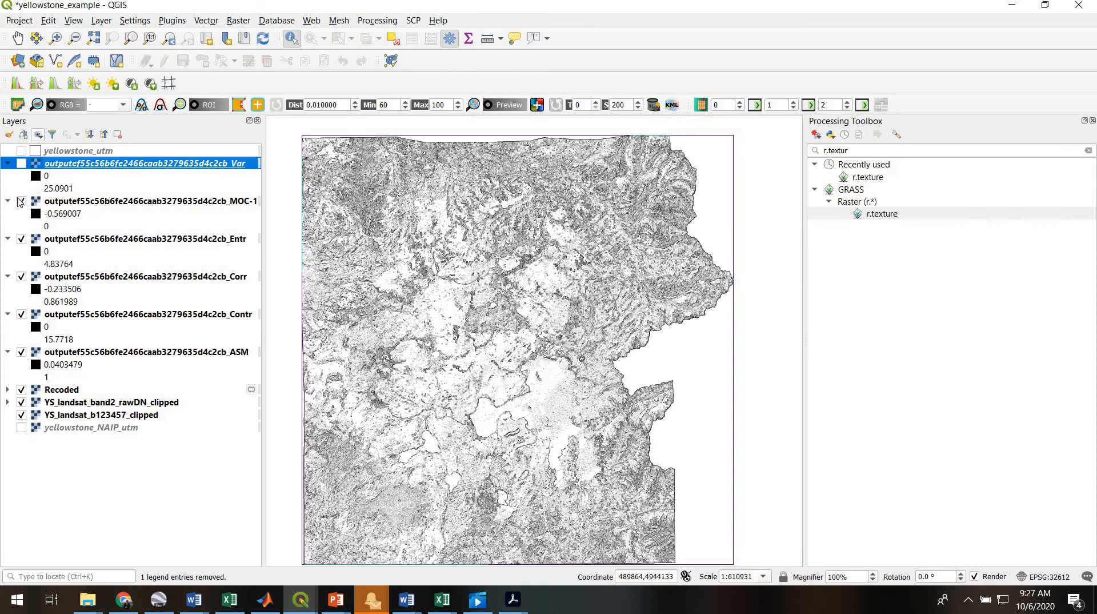
Untick the MOC-1 layer so the Entr texture raster is visible.
click(22, 202)
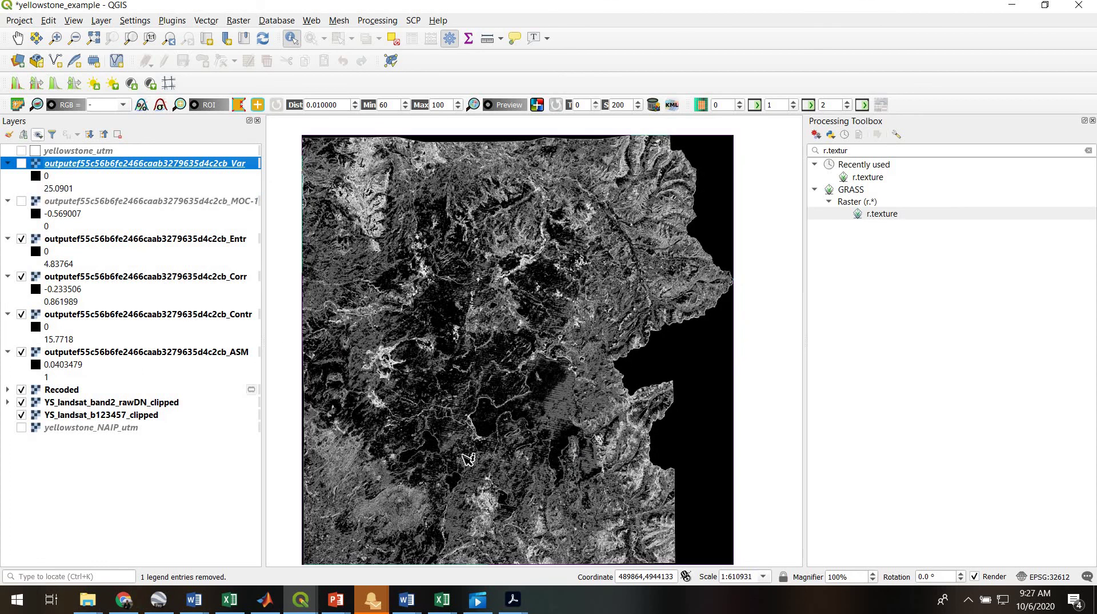
mouse_move(524, 400)
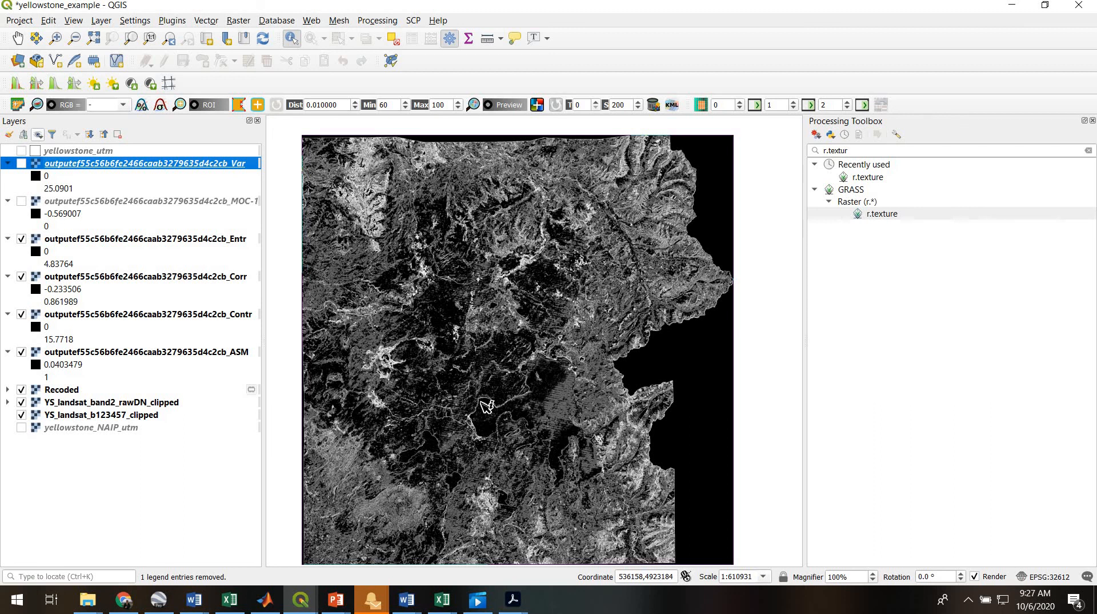
mouse_move(499, 418)
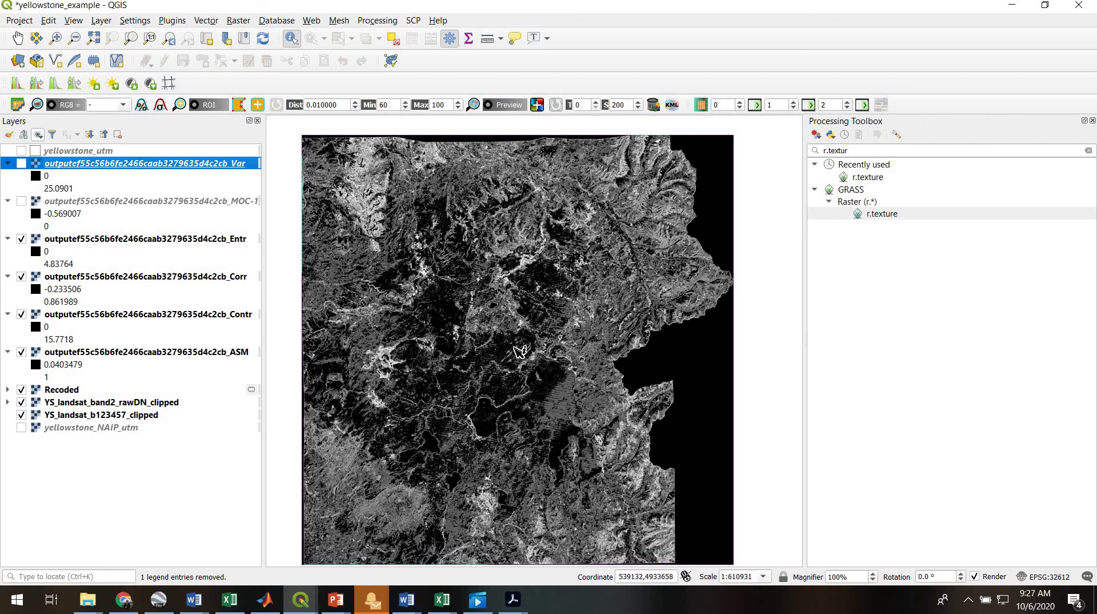
mouse_move(454, 309)
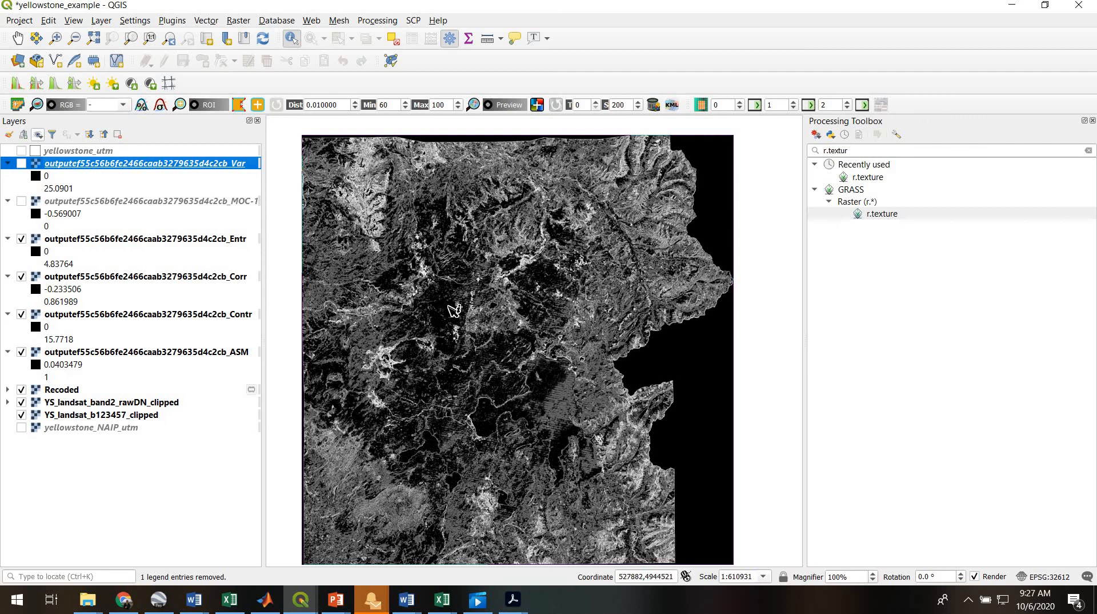
mouse_move(380, 268)
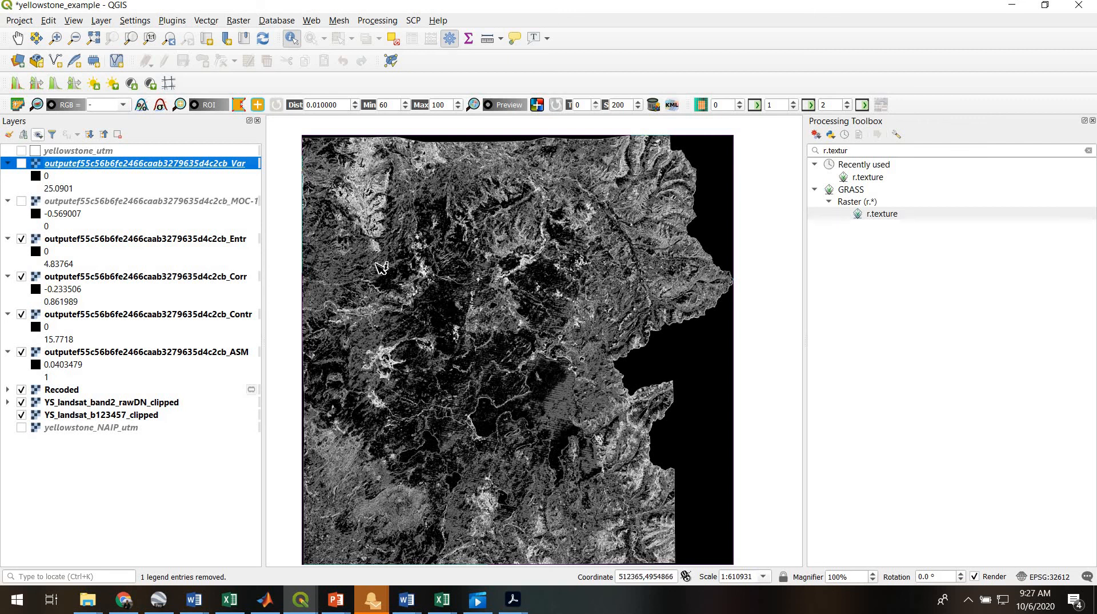
mouse_move(416, 507)
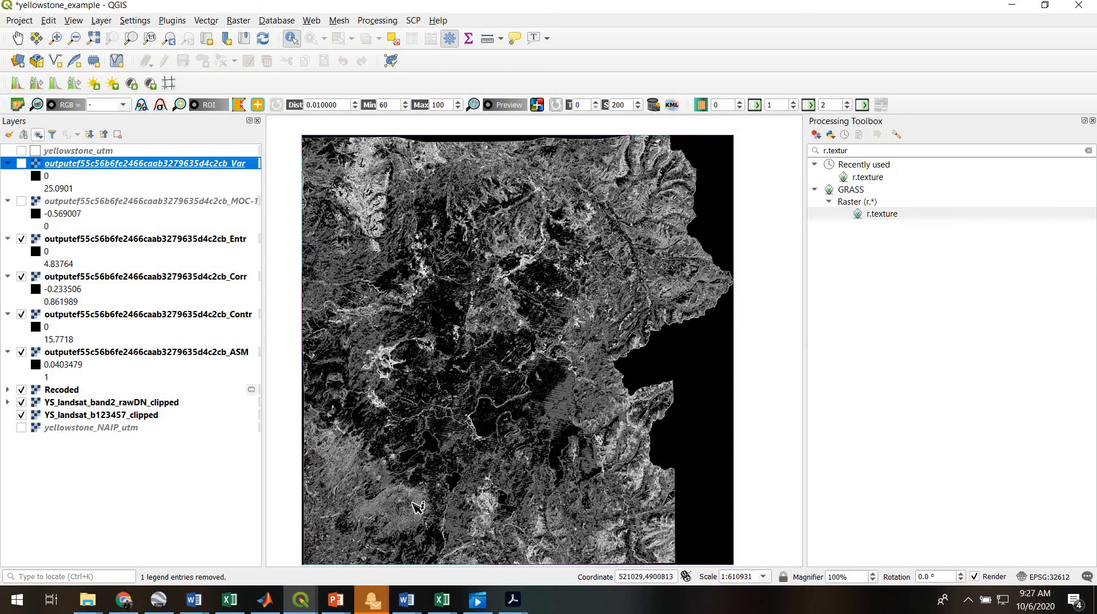
mouse_move(409, 516)
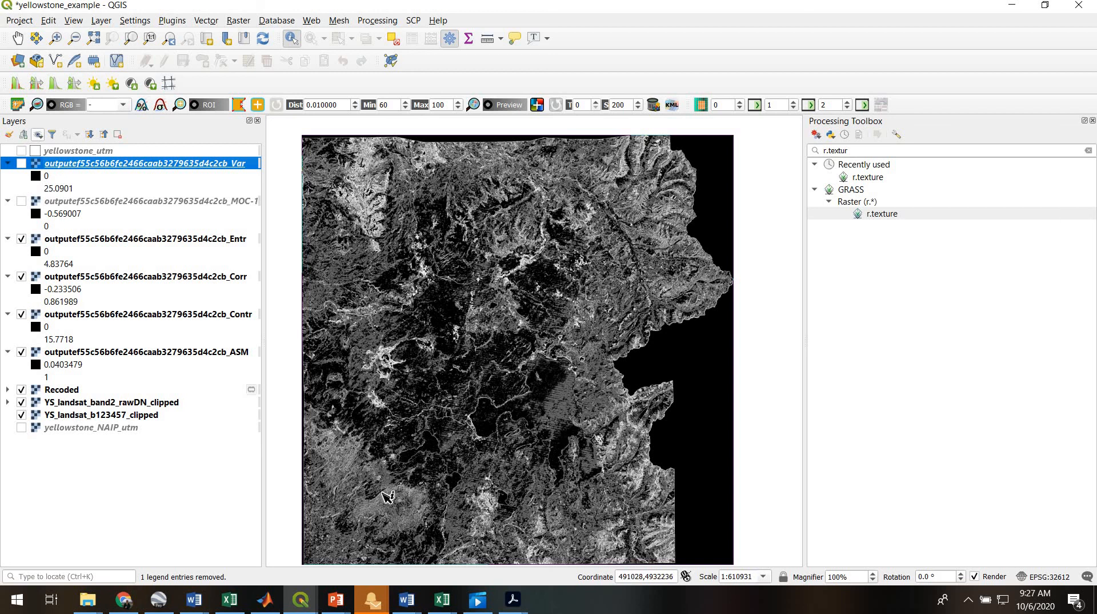
click(21, 239)
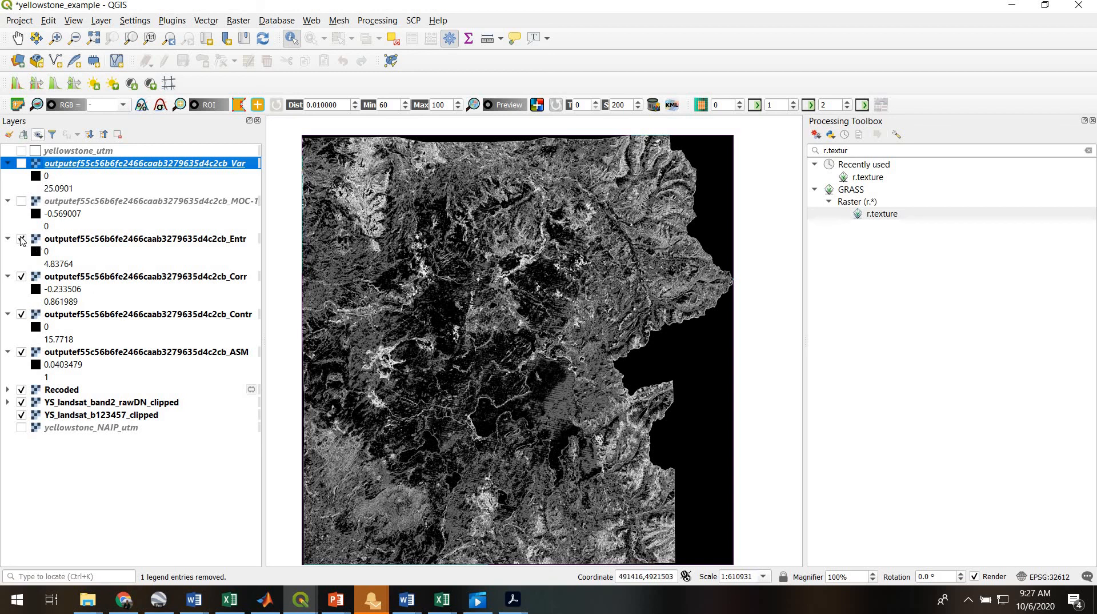
Untick the Entr, Corr and Contr layers in turn, leaving ASM visible.
click(22, 277)
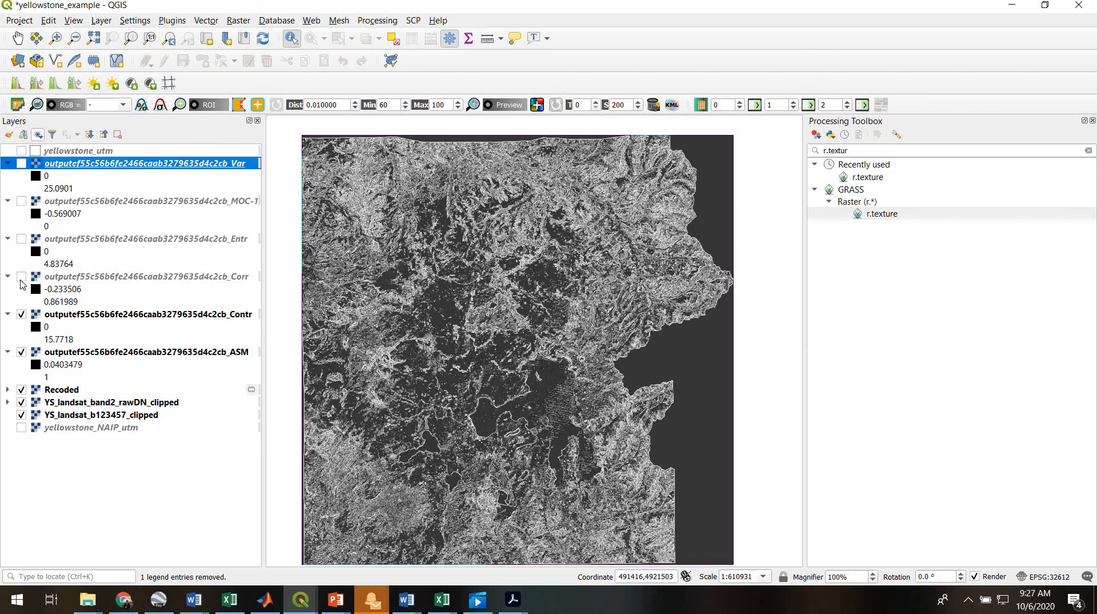
click(21, 314)
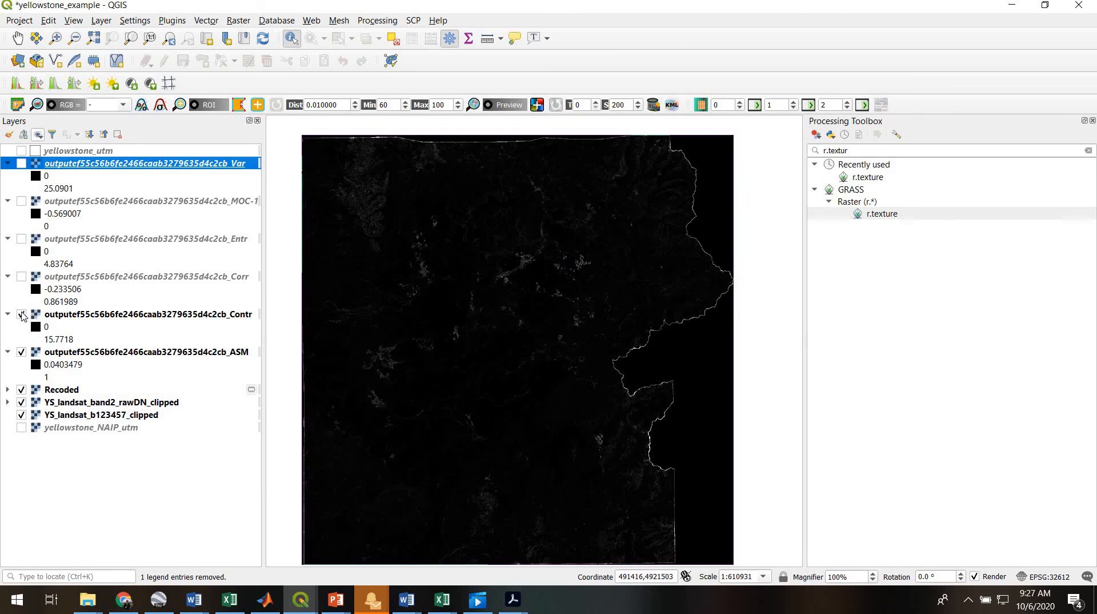
mouse_move(147, 314)
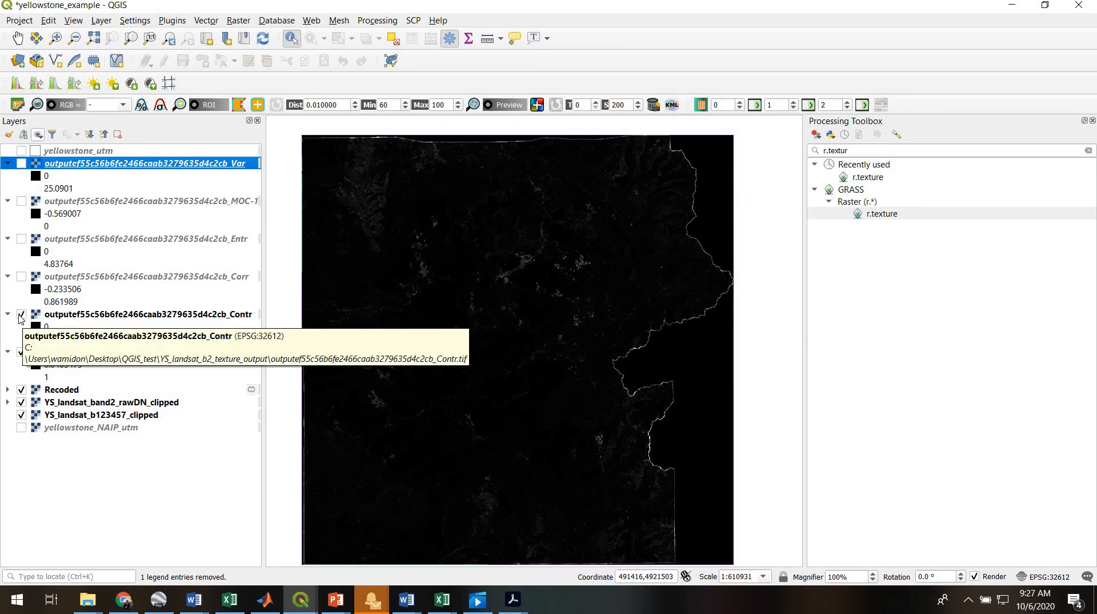
click(21, 315)
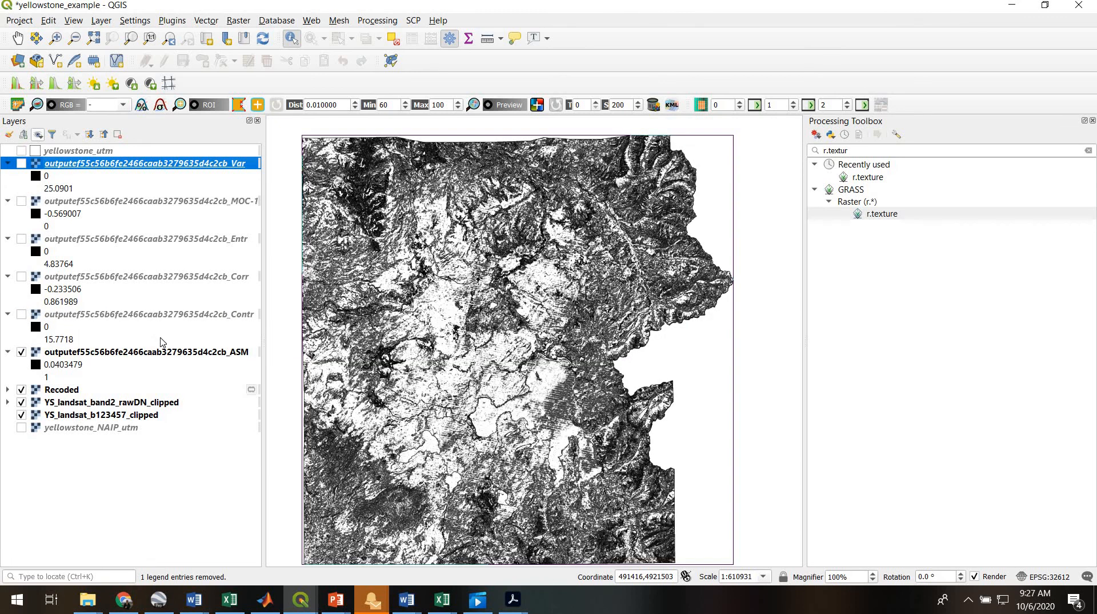